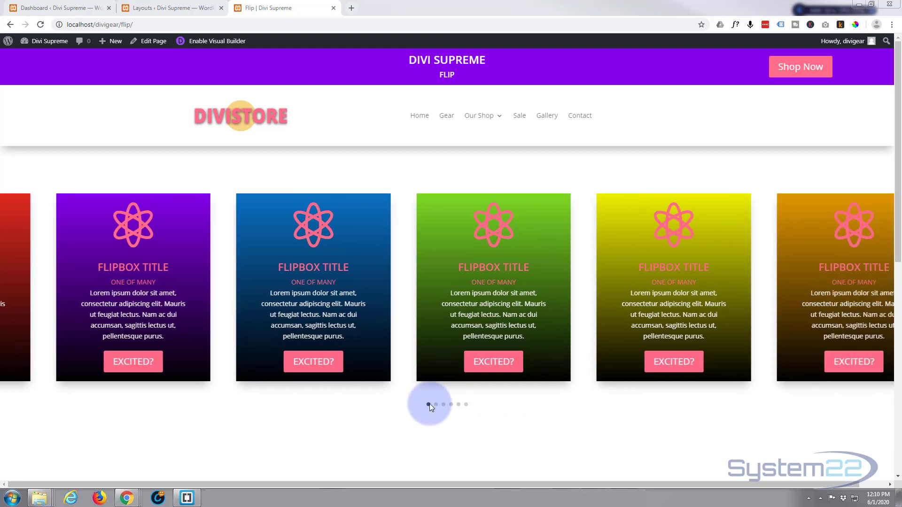
Enable the Visual Builder to edit the Flip page showing the purple flip box card
click(428, 405)
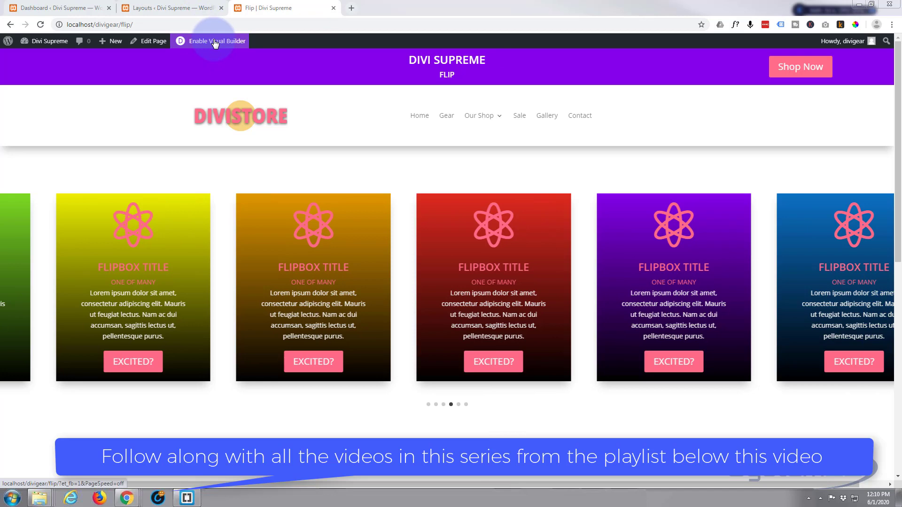
click(215, 41)
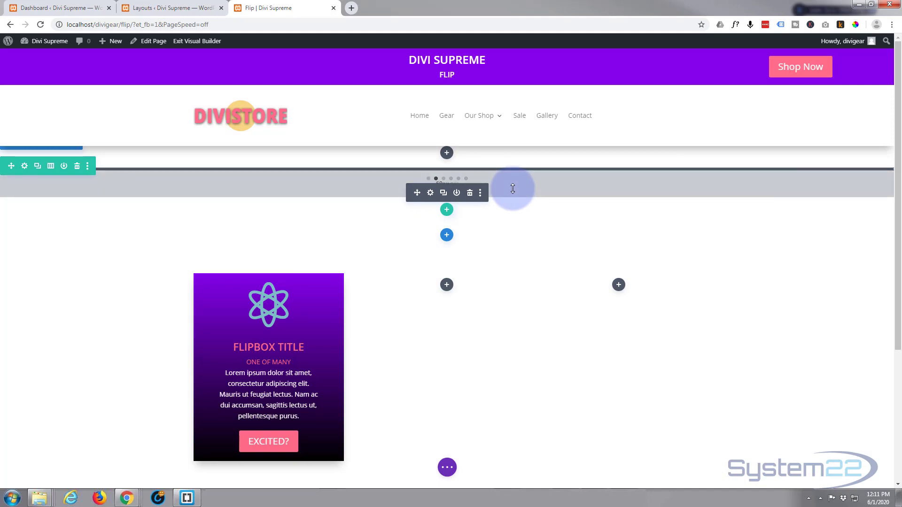
mouse_move(405, 178)
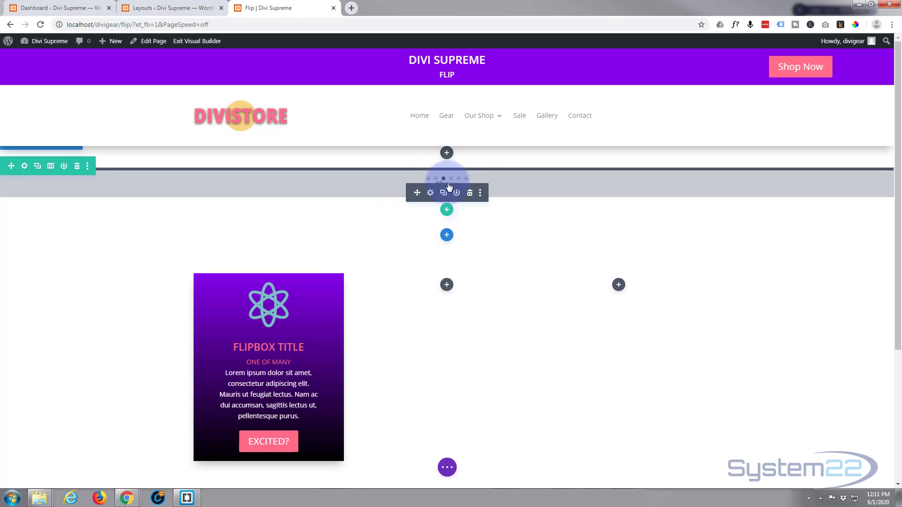
mouse_move(519, 181)
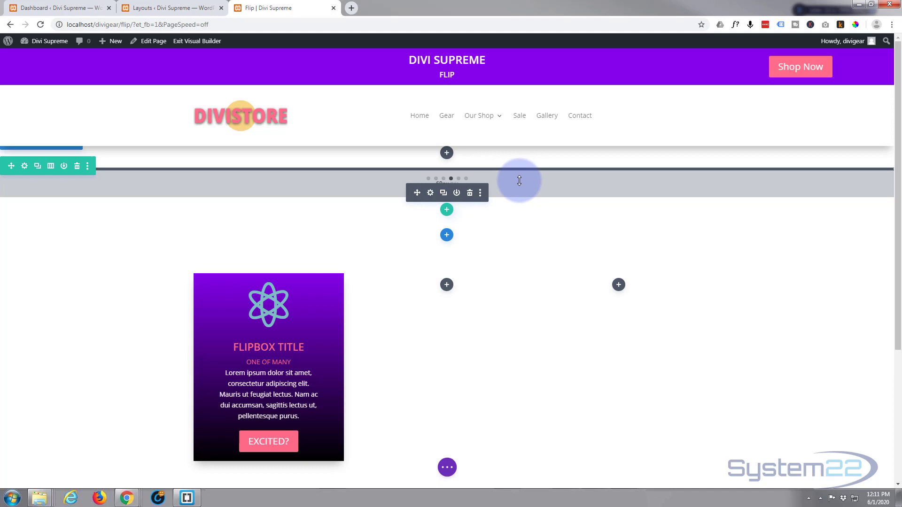
mouse_move(470, 191)
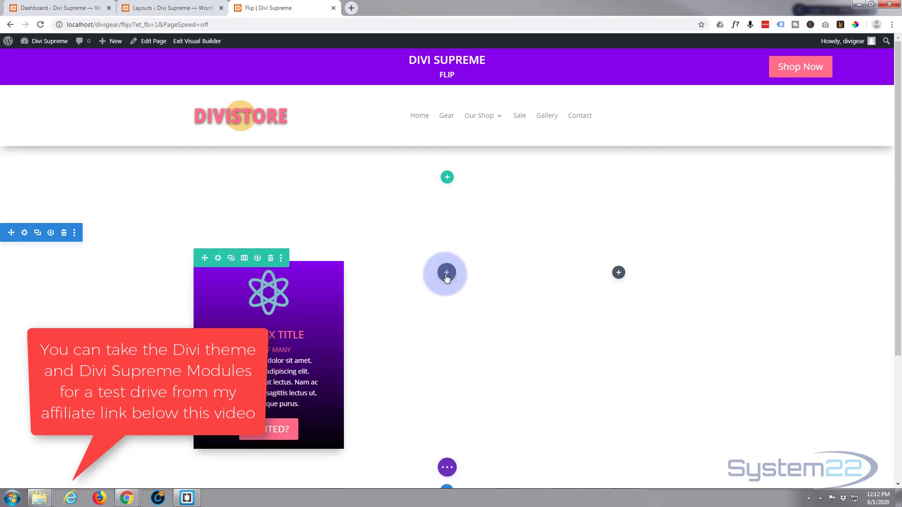
click(447, 272)
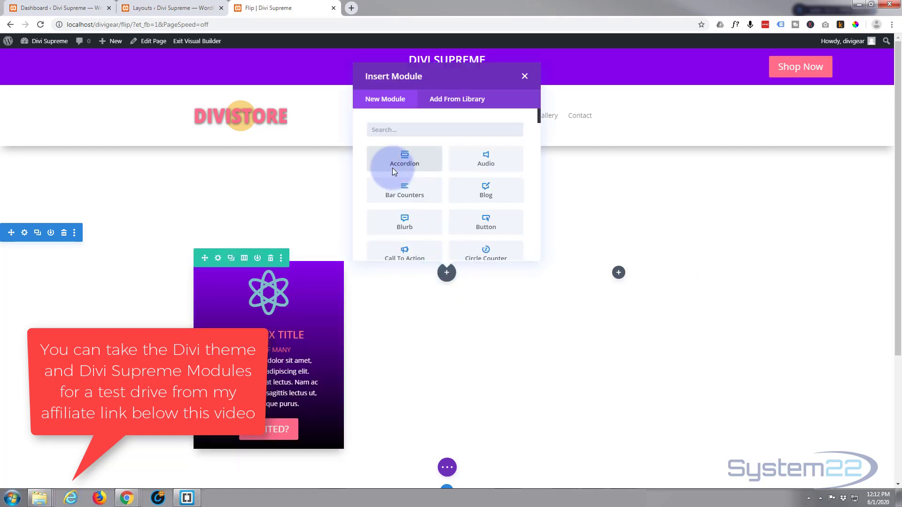
scroll(down, 3)
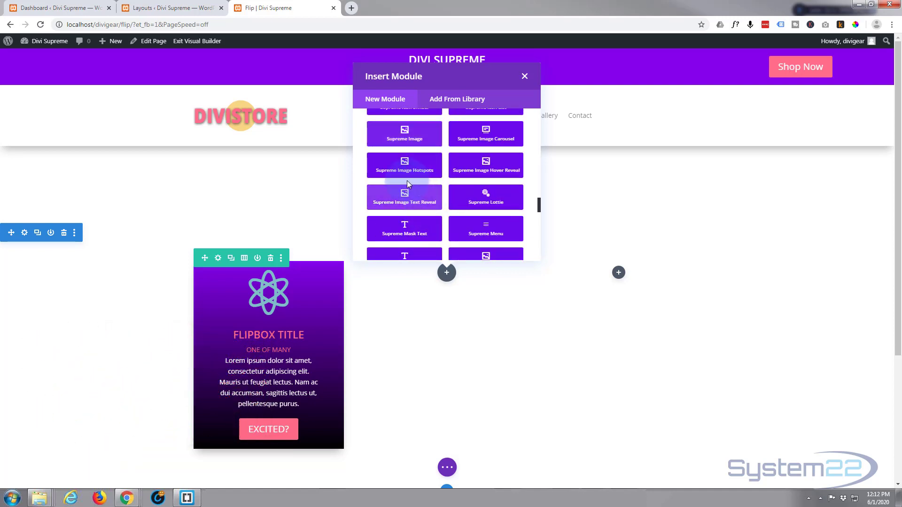
scroll(down, 3)
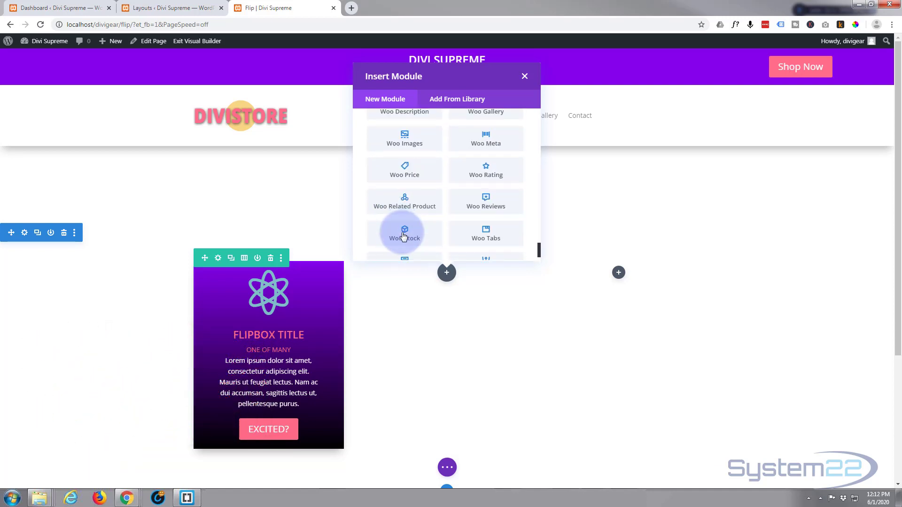
scroll(down, 3)
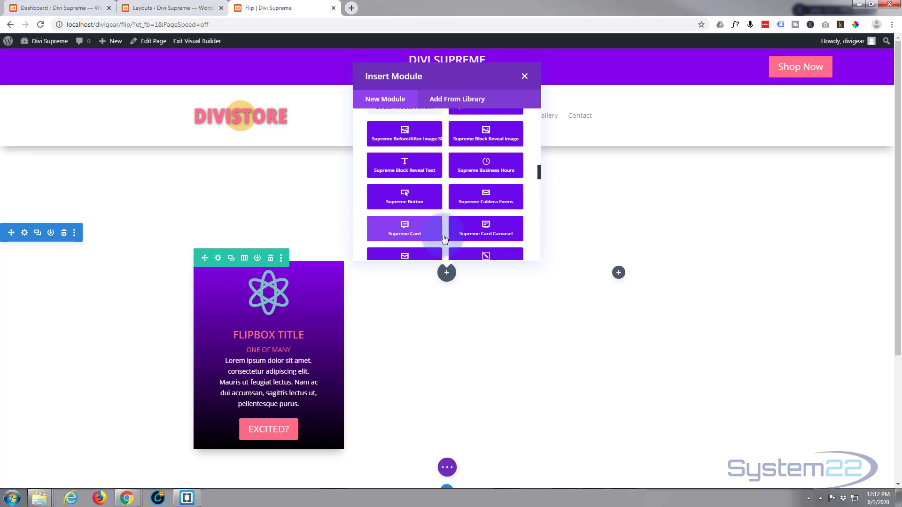
mouse_move(469, 231)
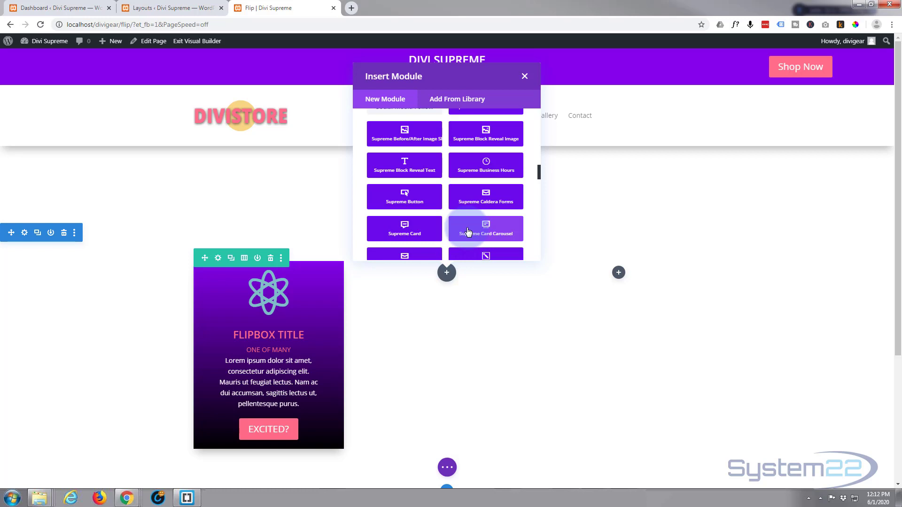
scroll(down, 3)
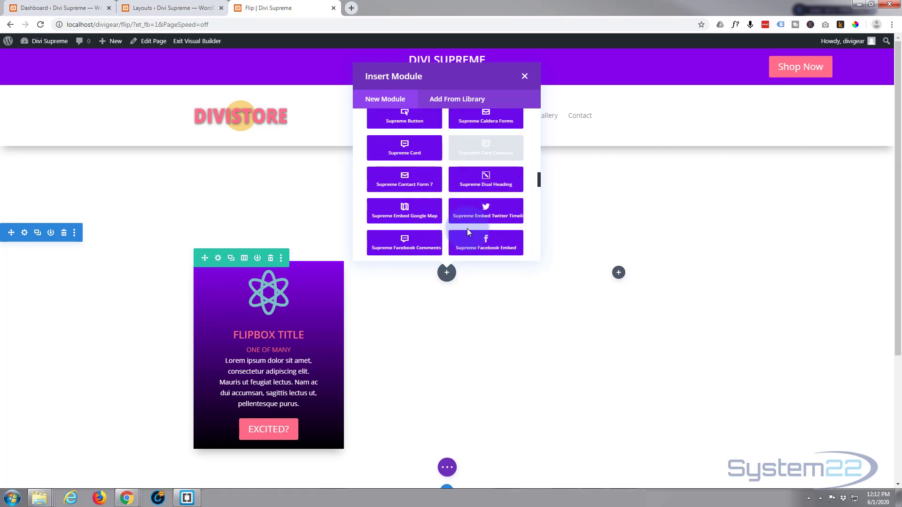
scroll(down, 3)
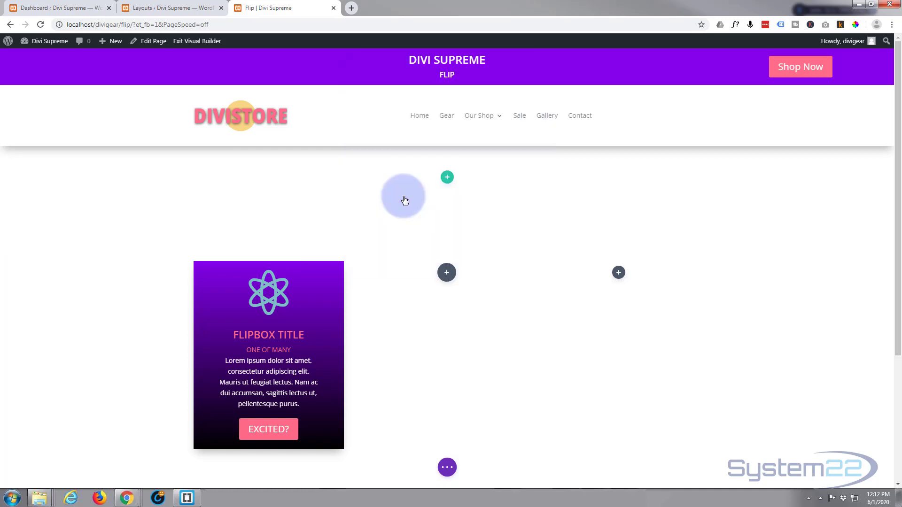
Add a Supreme Flipbox item titled 'My Title Goes Here' with the subtitle 'Subtitle'
click(405, 200)
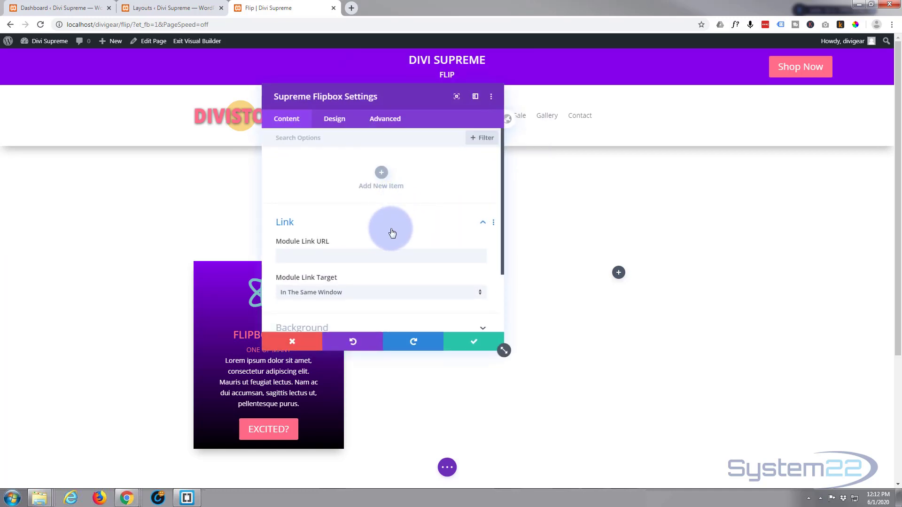
mouse_move(381, 173)
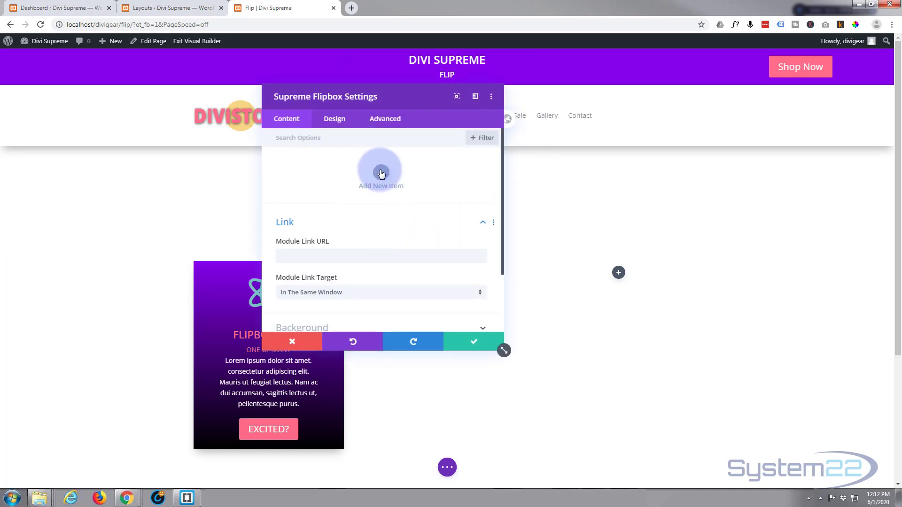
click(381, 172)
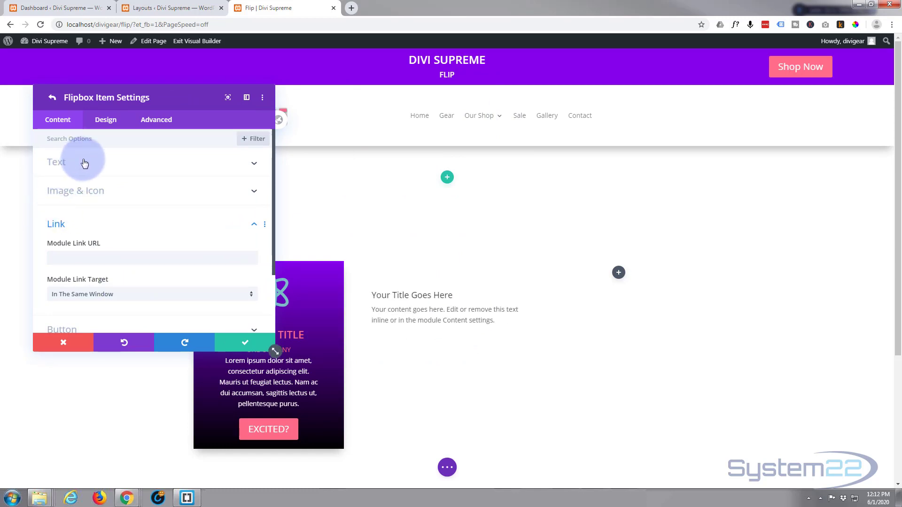
click(56, 162)
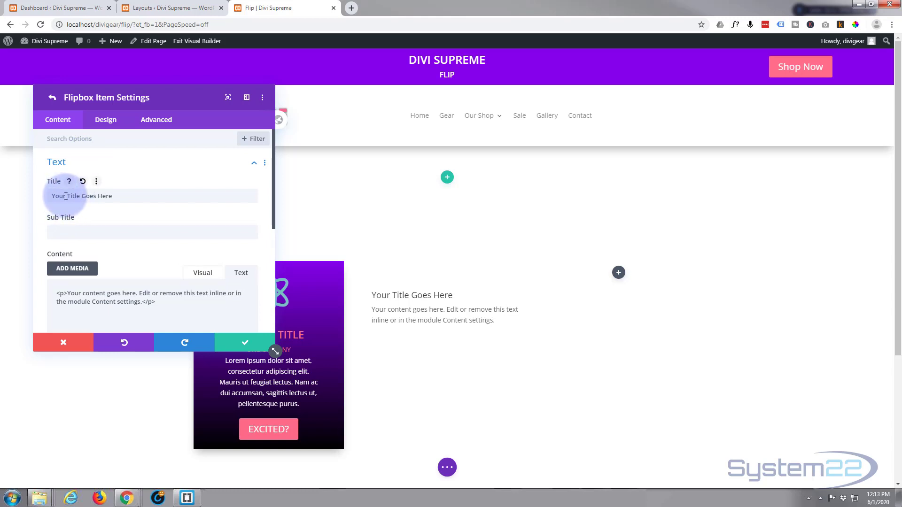
double_click(58, 196)
text(My)
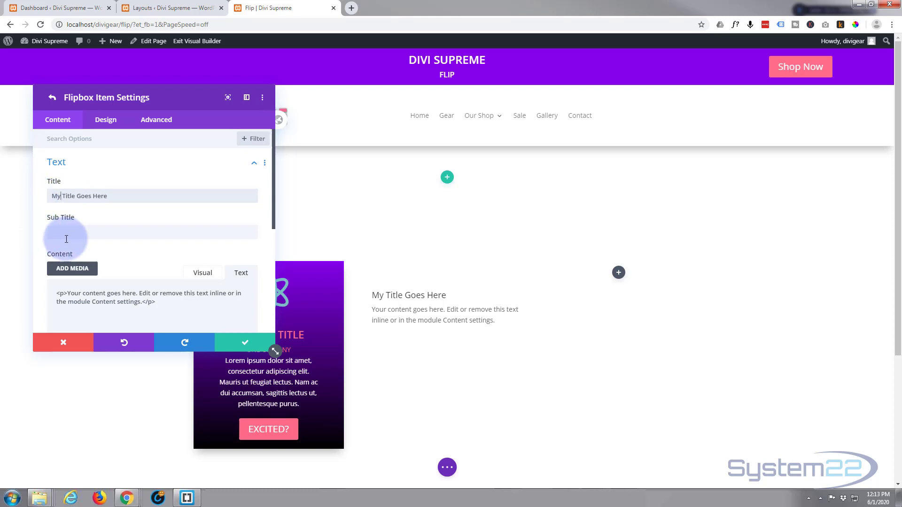
click(61, 232)
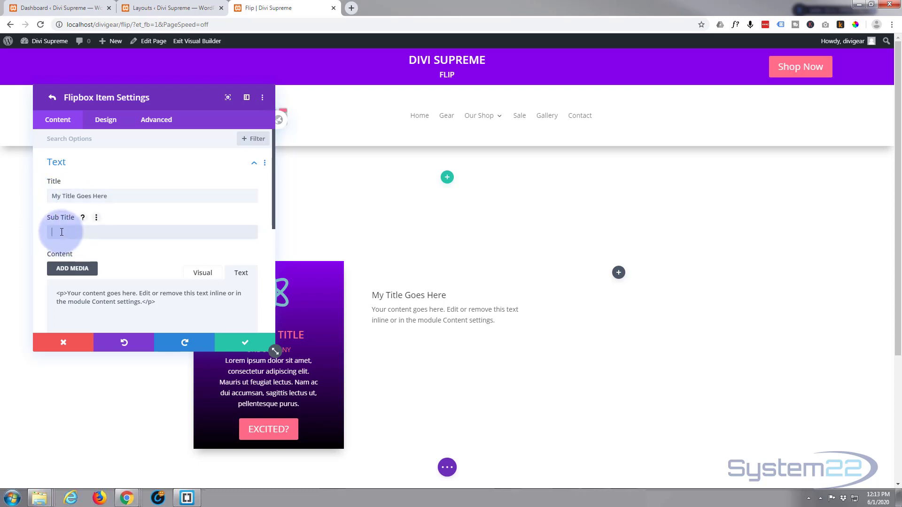
text(Subtitle)
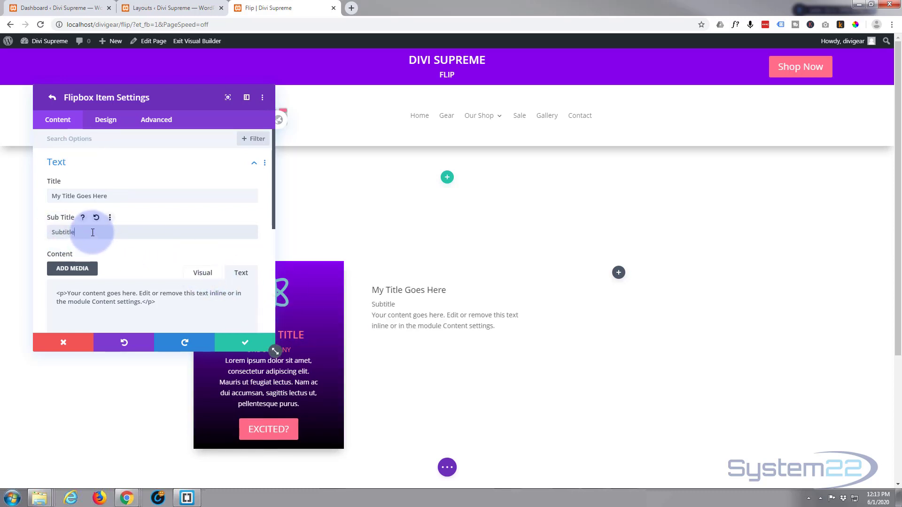
mouse_move(253, 298)
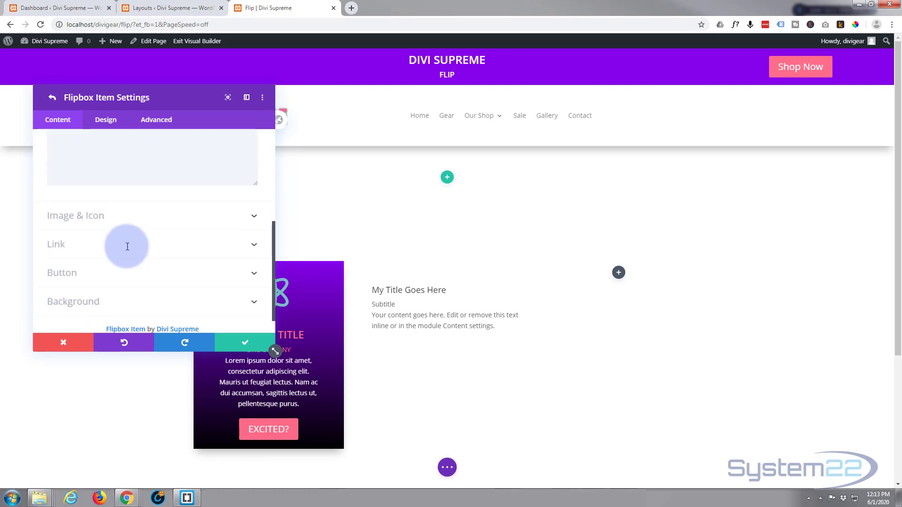
Show a circled right-arrow icon on the item instead of an image
click(75, 215)
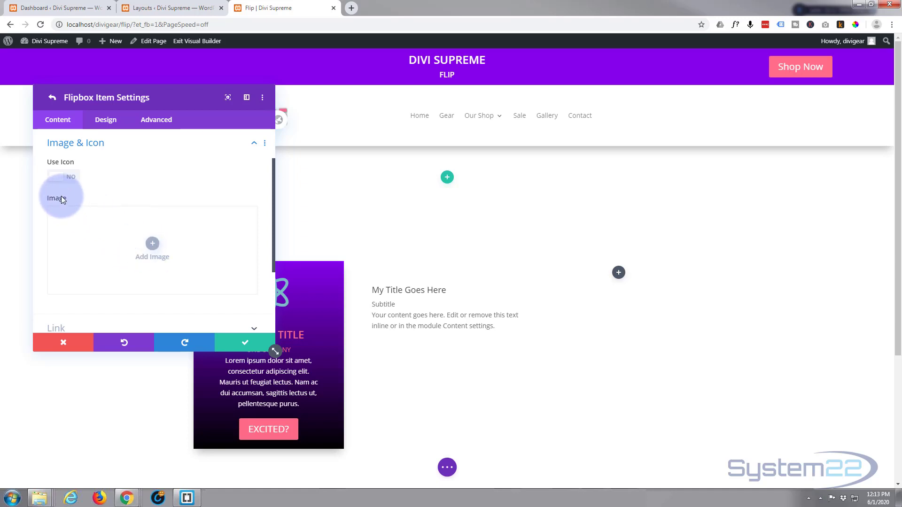
click(62, 177)
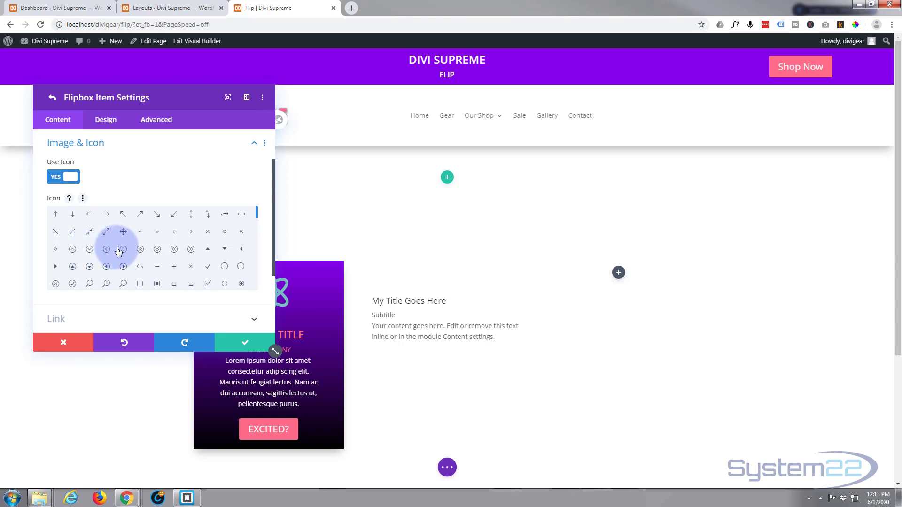
click(124, 249)
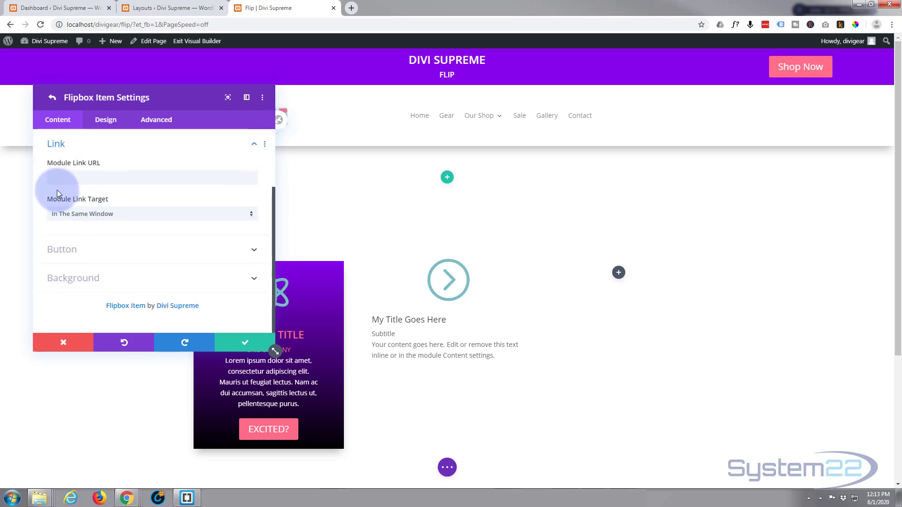
click(141, 178)
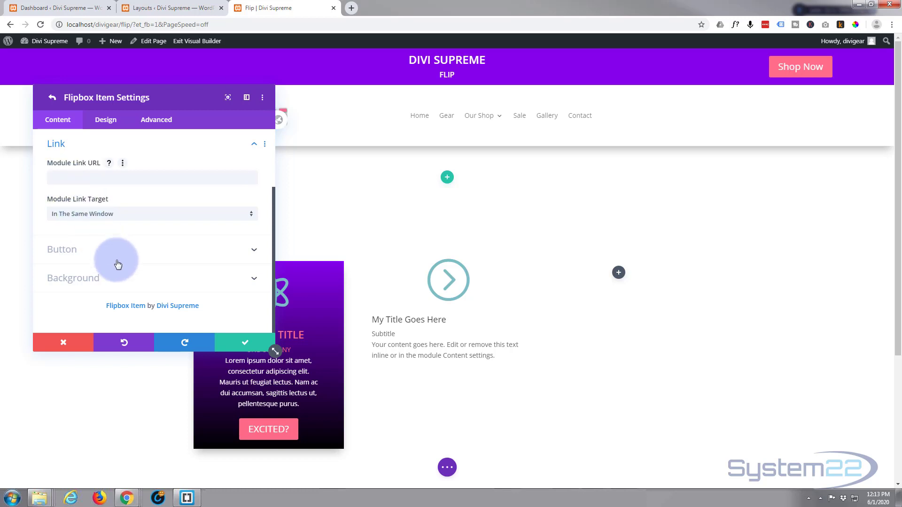
Give the item a button linking to '#' with the text 'Let's go'
click(61, 249)
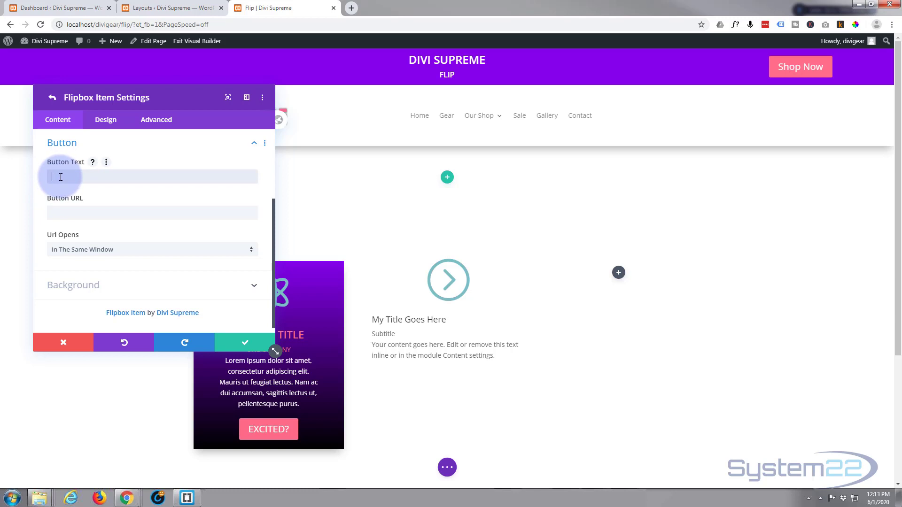
text(#)
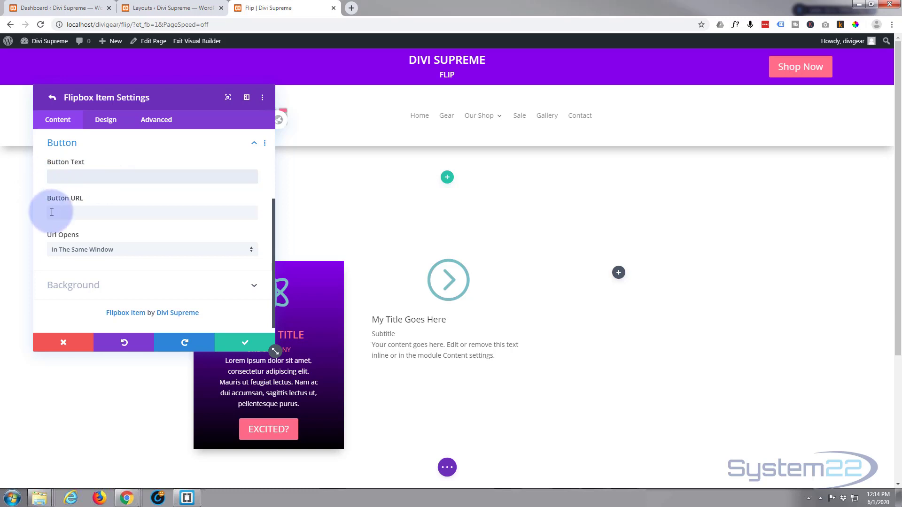
click(151, 213)
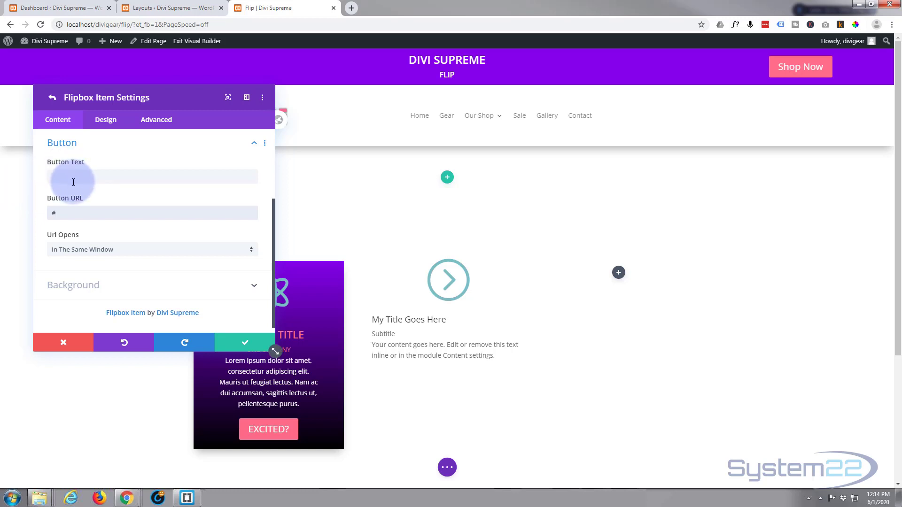
mouse_move(134, 154)
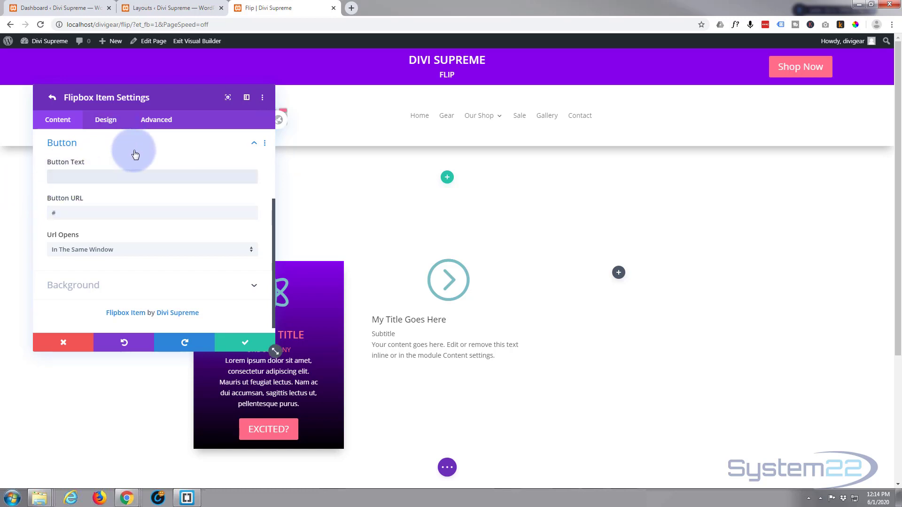
text(Let)
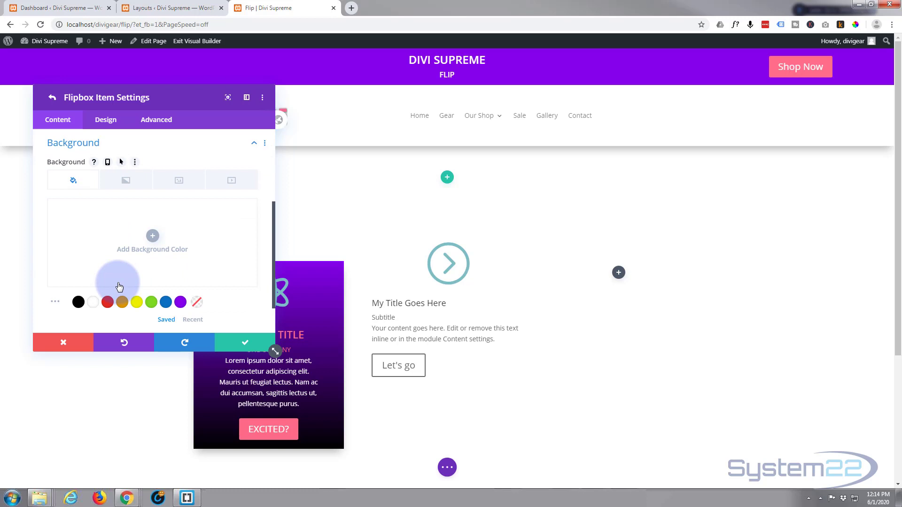
Fill the item background with blue and set its minimum height to 400px
click(151, 302)
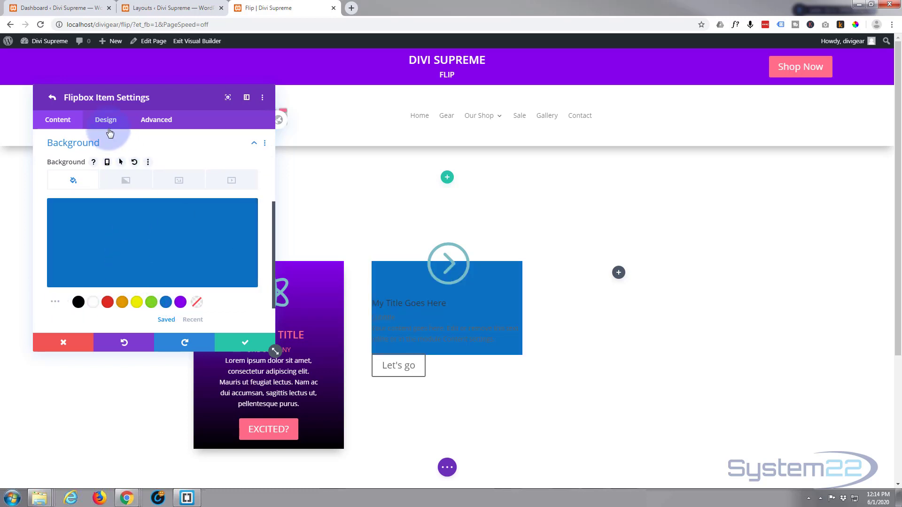
click(106, 120)
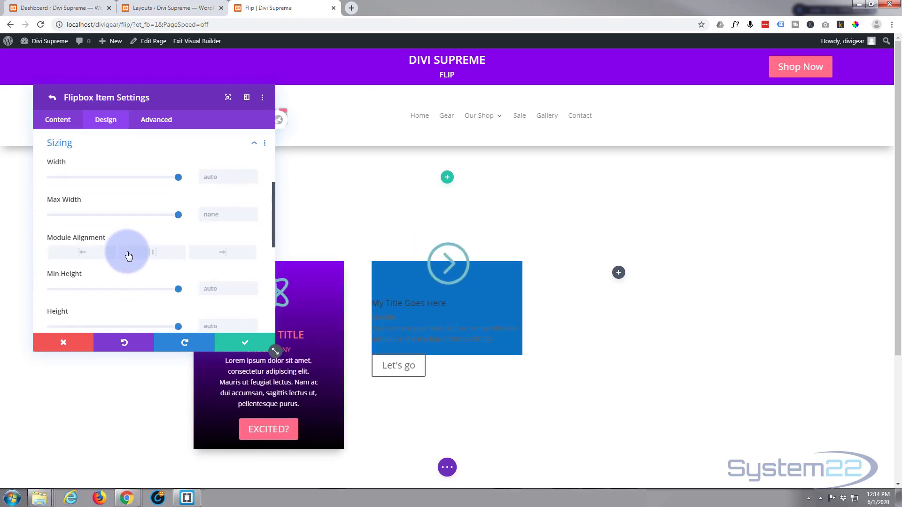
mouse_move(179, 288)
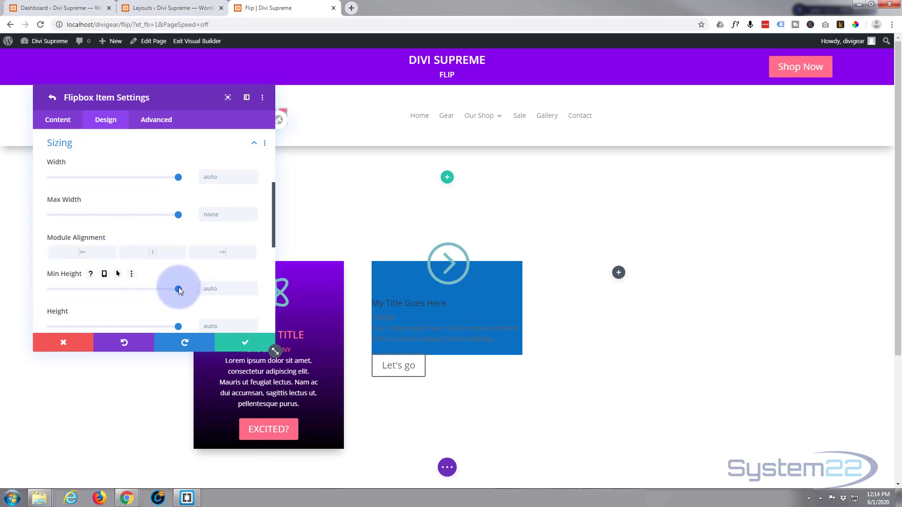
drag(179, 288, 107, 288)
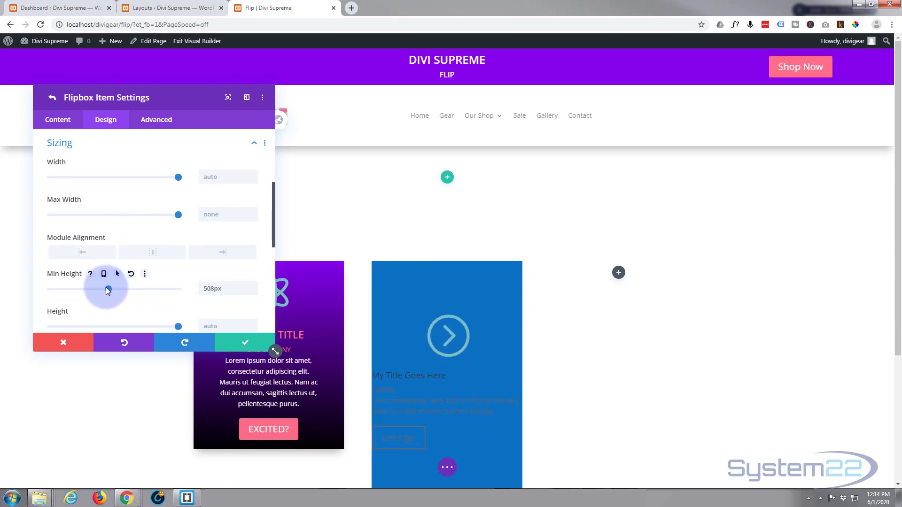
drag(105, 287, 94, 289)
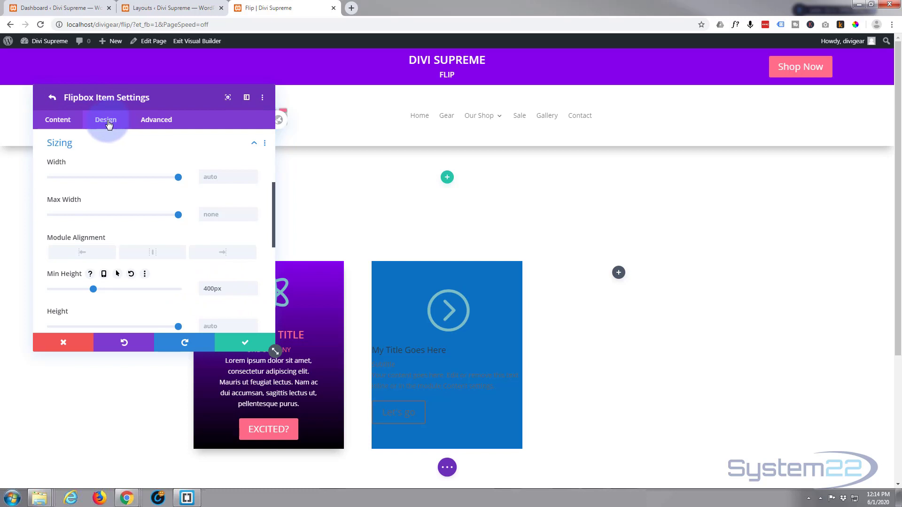
Colour the card's circled arrow icon yellow in the Image & Icon design options
scroll(down, 3)
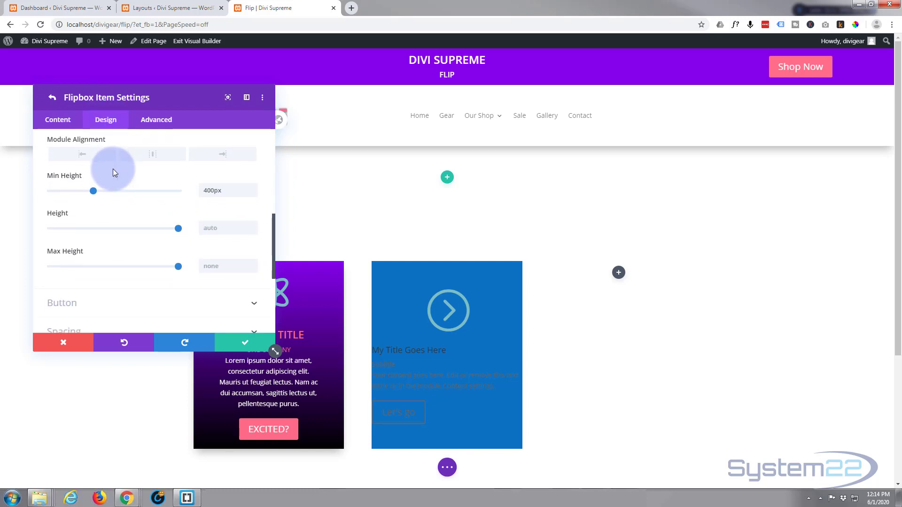
scroll(down, 3)
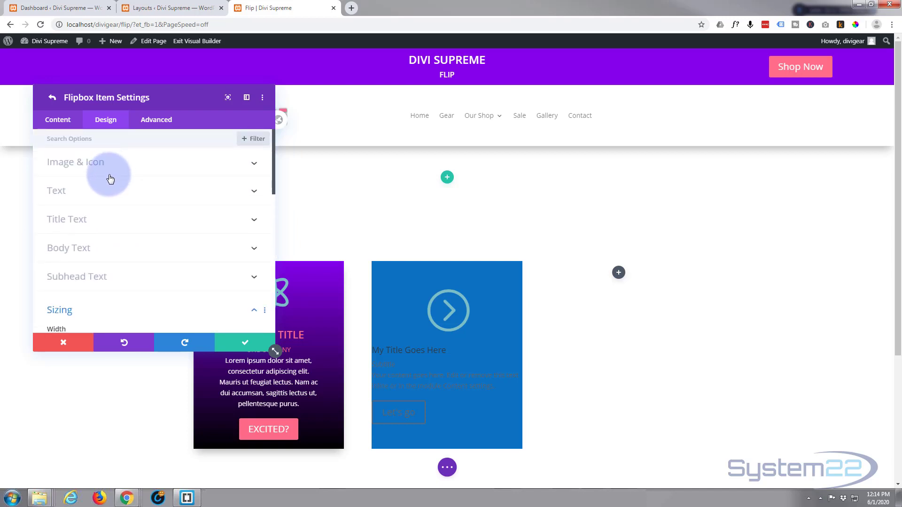
click(76, 162)
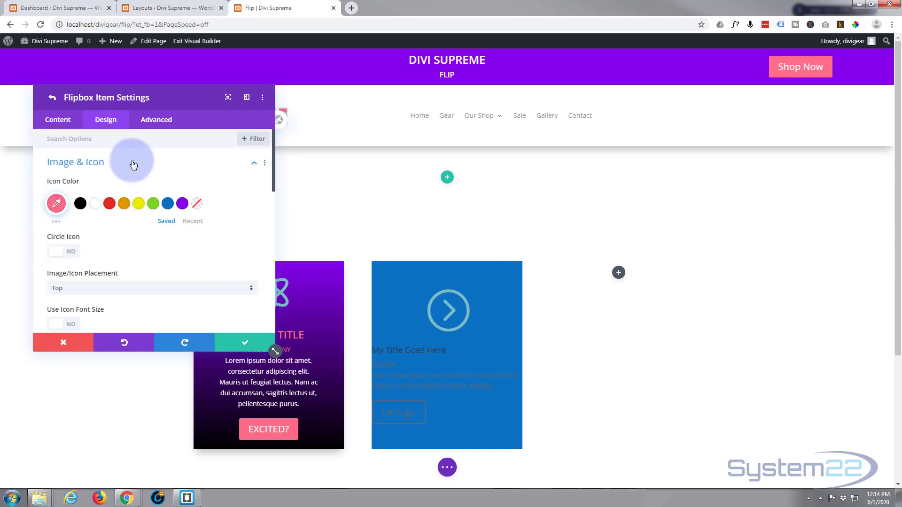
click(138, 204)
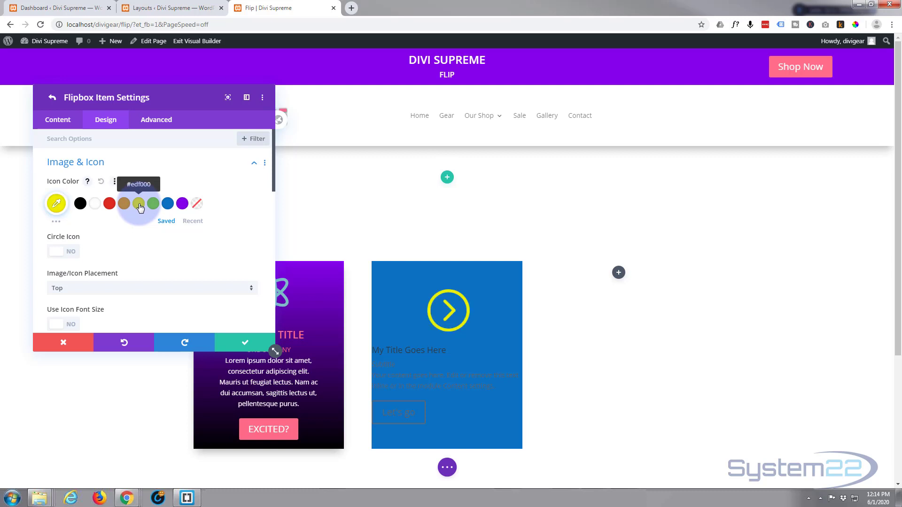
scroll(down, 3)
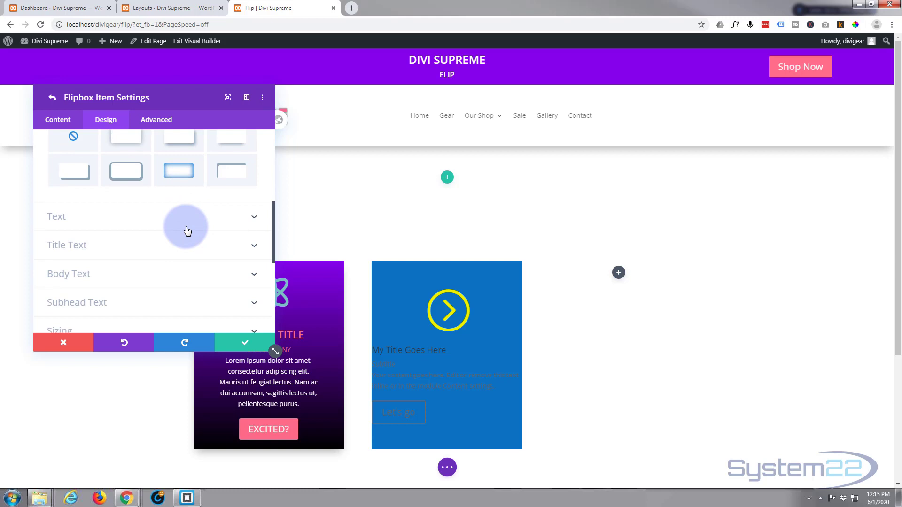
Make the card title uppercase and semi-bold, with yellow centred styling
scroll(down, 3)
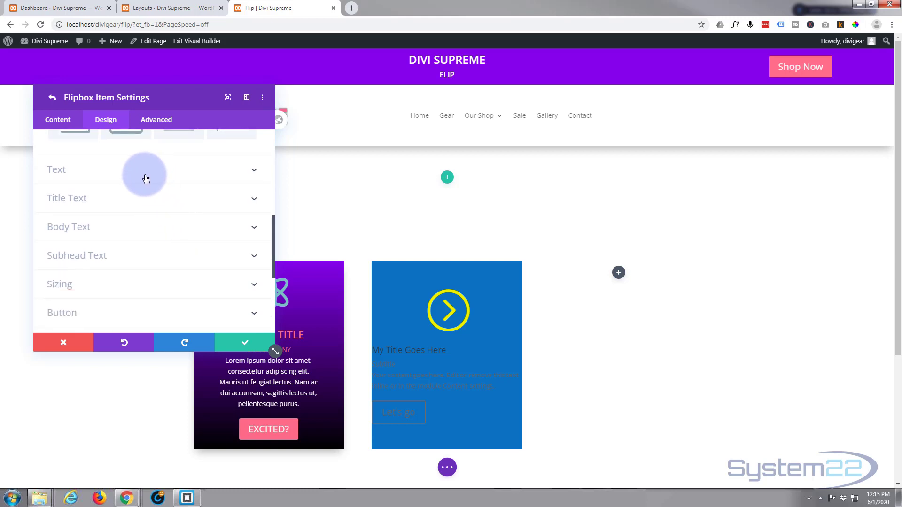
mouse_move(141, 198)
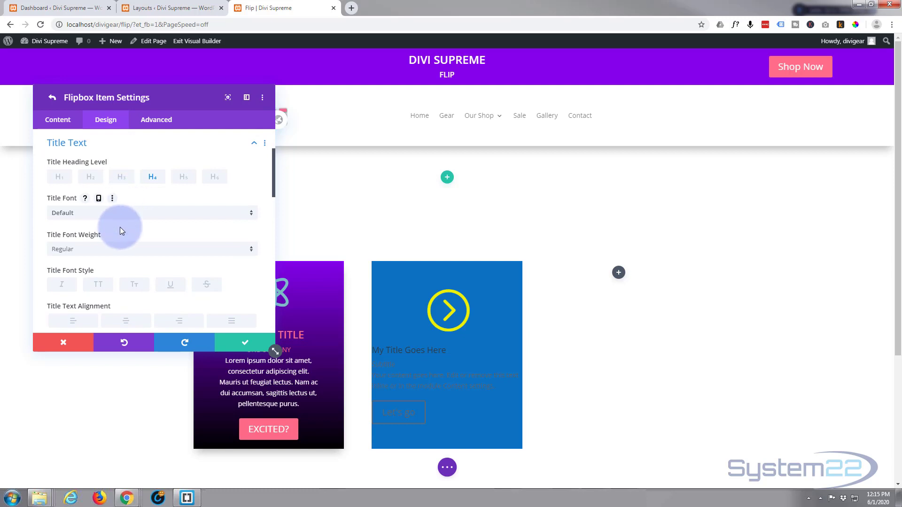
click(98, 238)
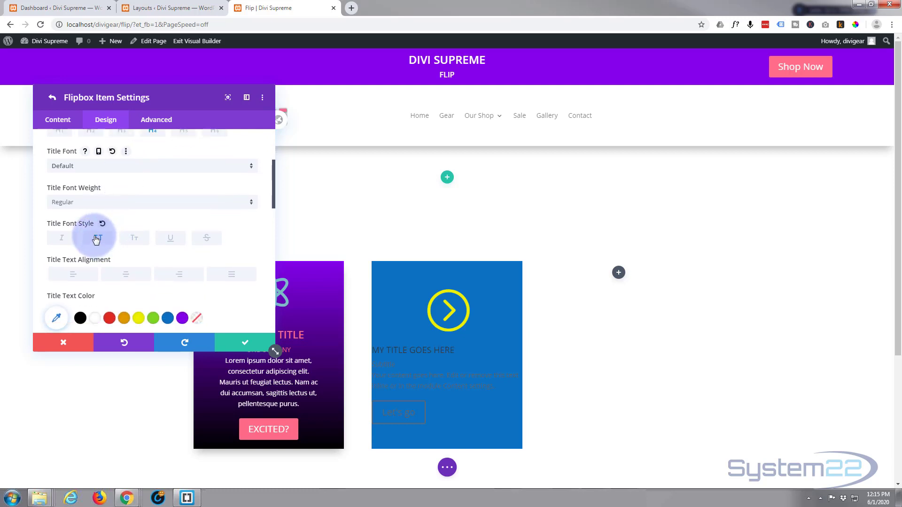
click(152, 202)
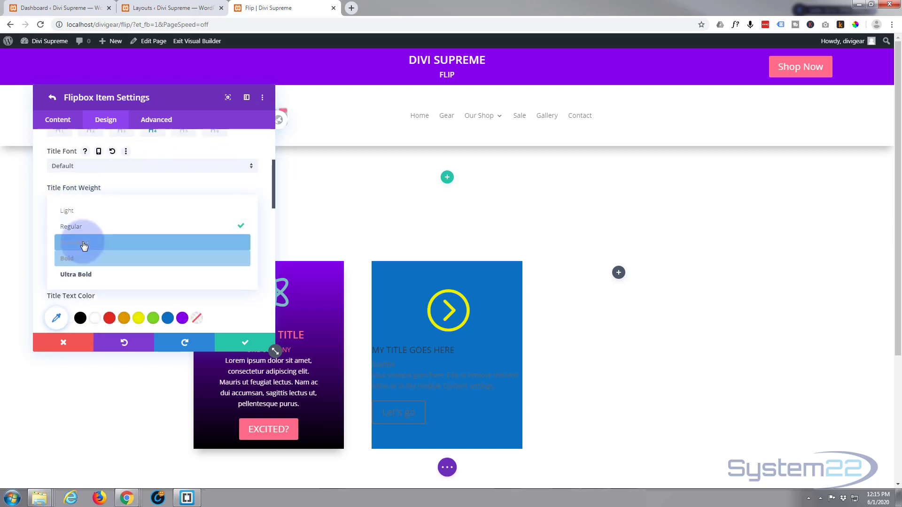
click(83, 243)
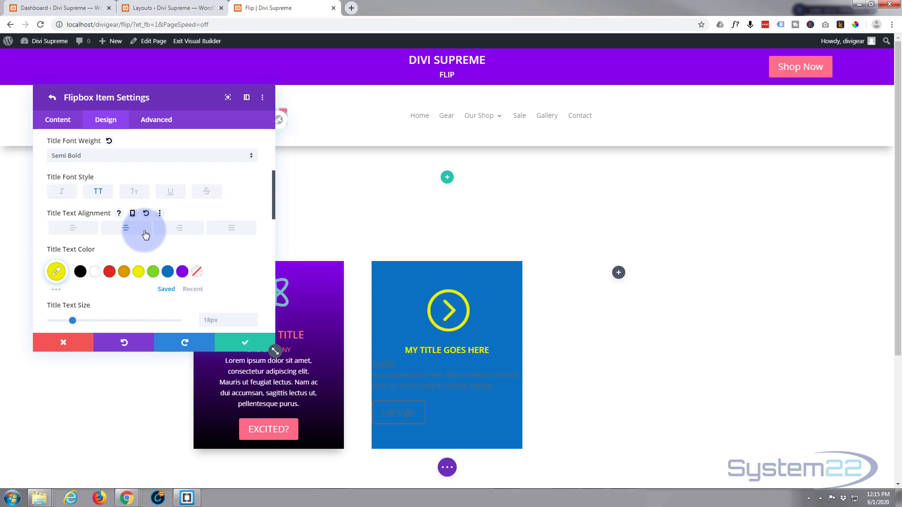
scroll(down, 3)
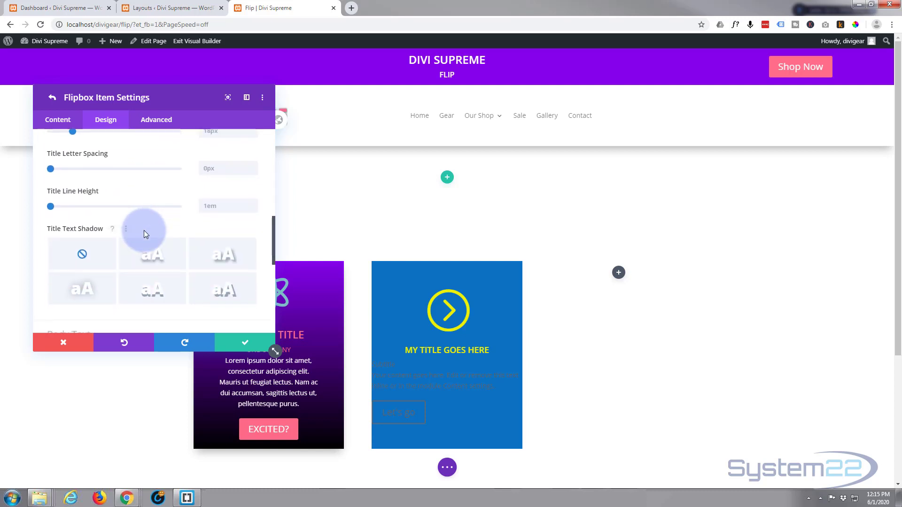
scroll(down, 3)
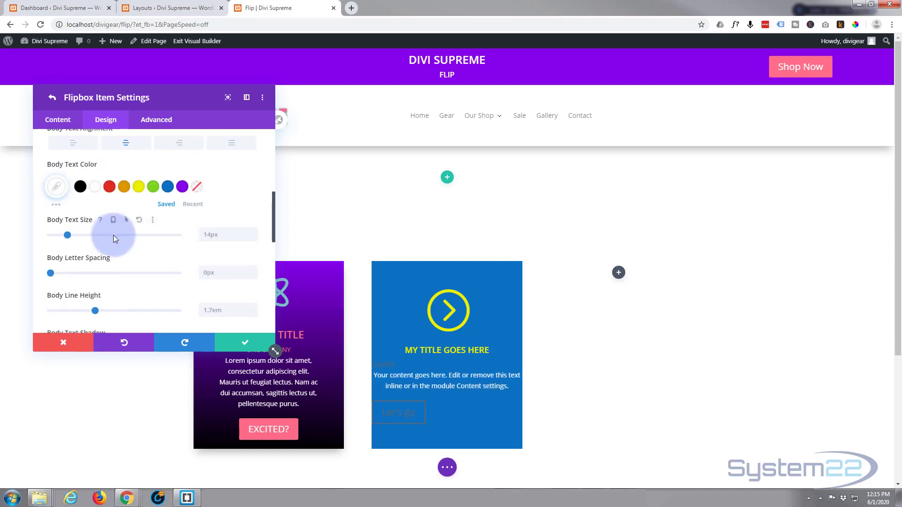
Style the subtitle as white, 19px, uppercase and centred
scroll(down, 3)
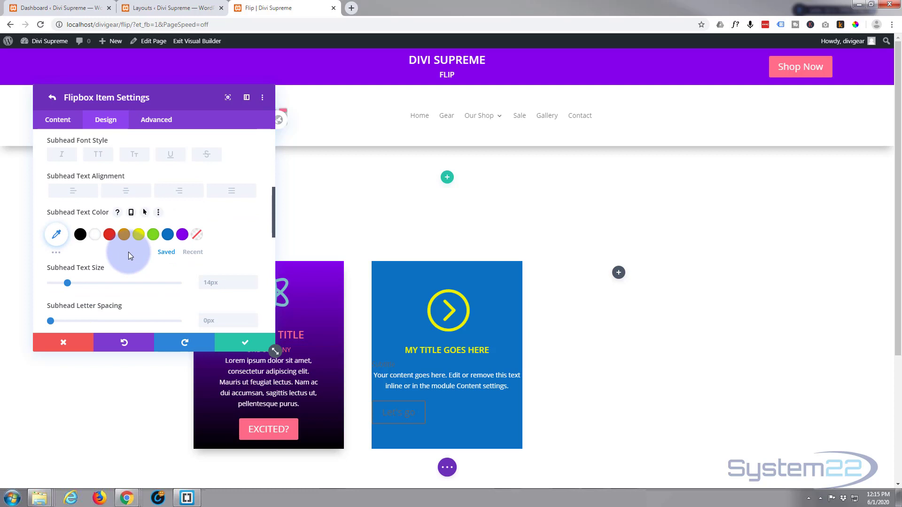
click(80, 235)
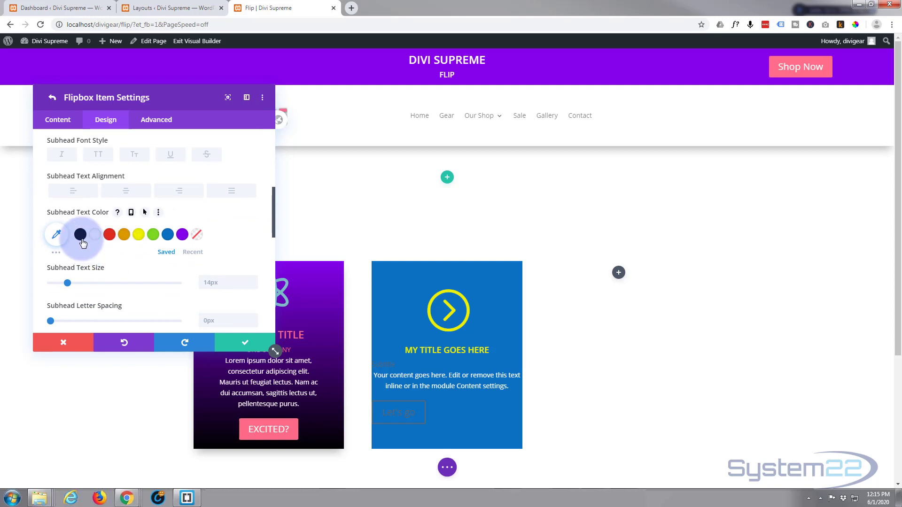
click(94, 235)
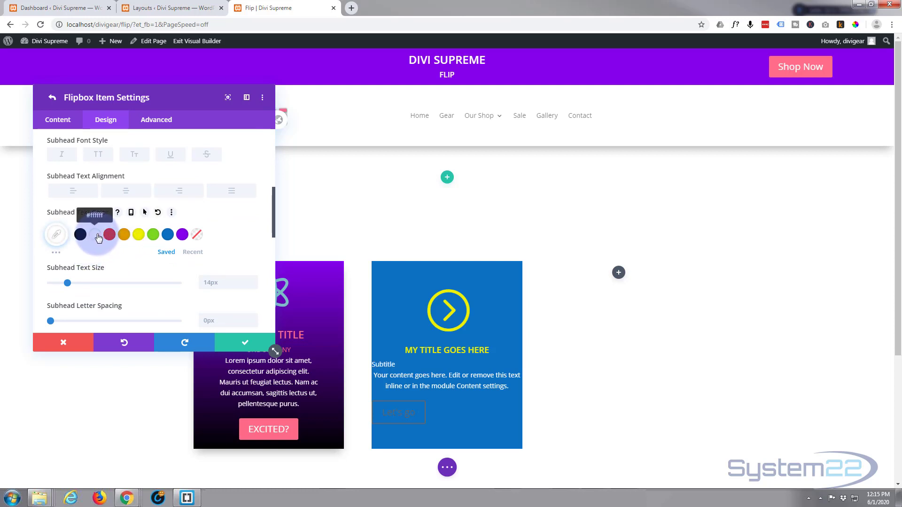
scroll(down, 3)
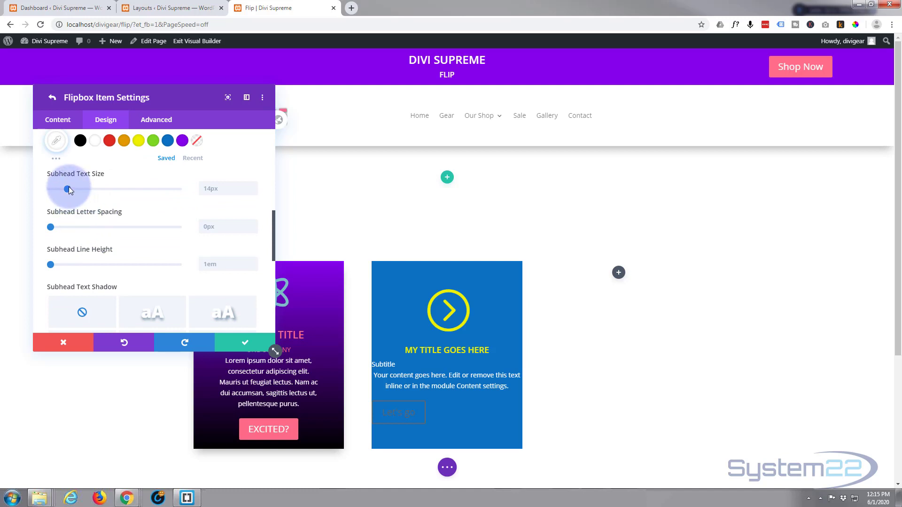
drag(68, 189, 73, 189)
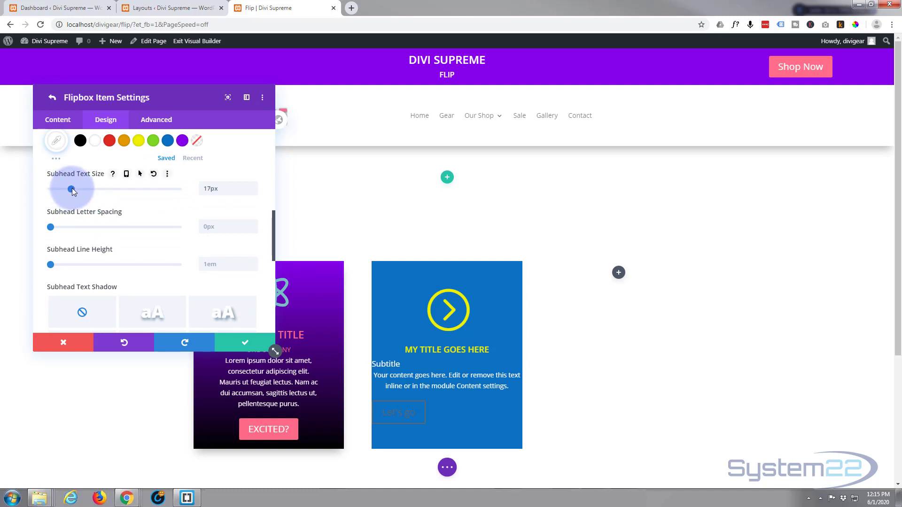
drag(72, 190, 73, 190)
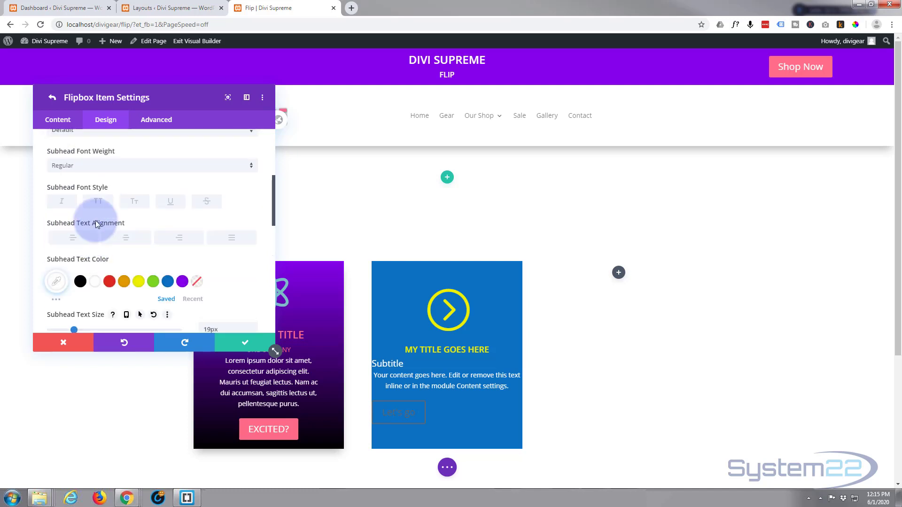
scroll(down, 3)
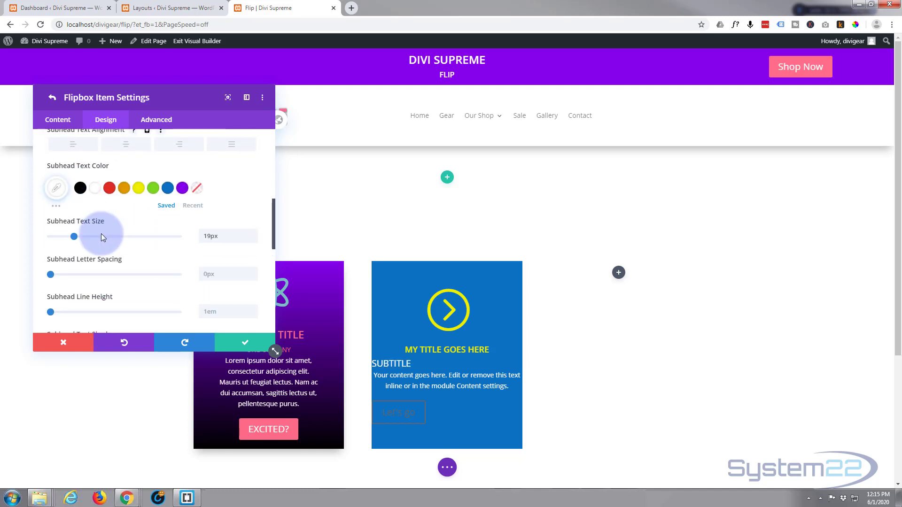
scroll(down, 3)
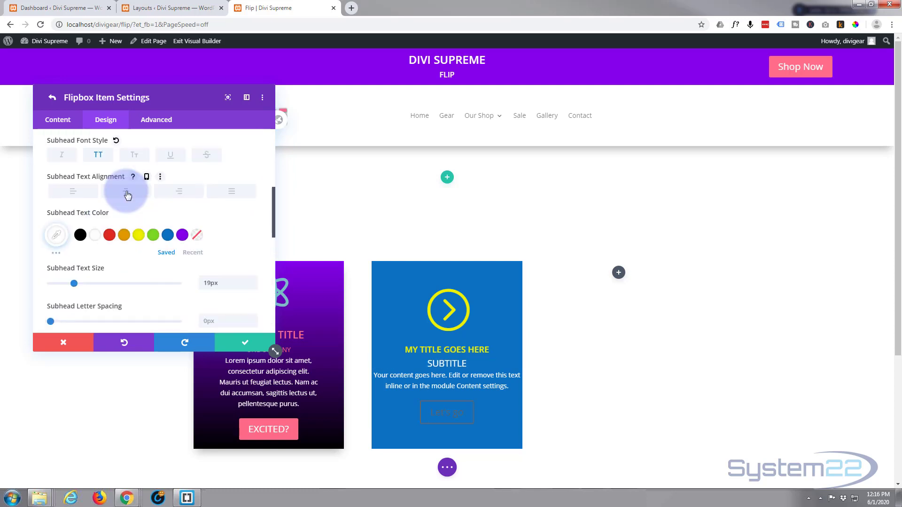
scroll(down, 3)
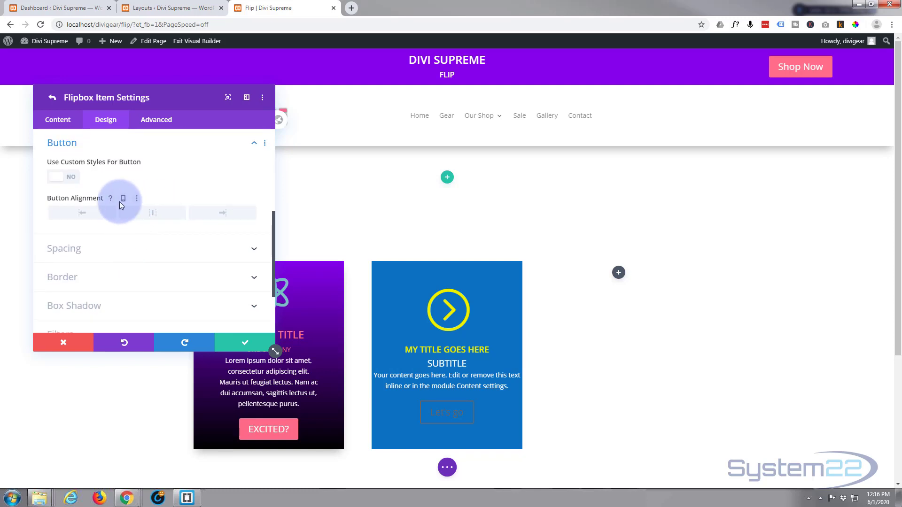
Give the button custom styles: orange background and 30px linked left and right padding
click(63, 177)
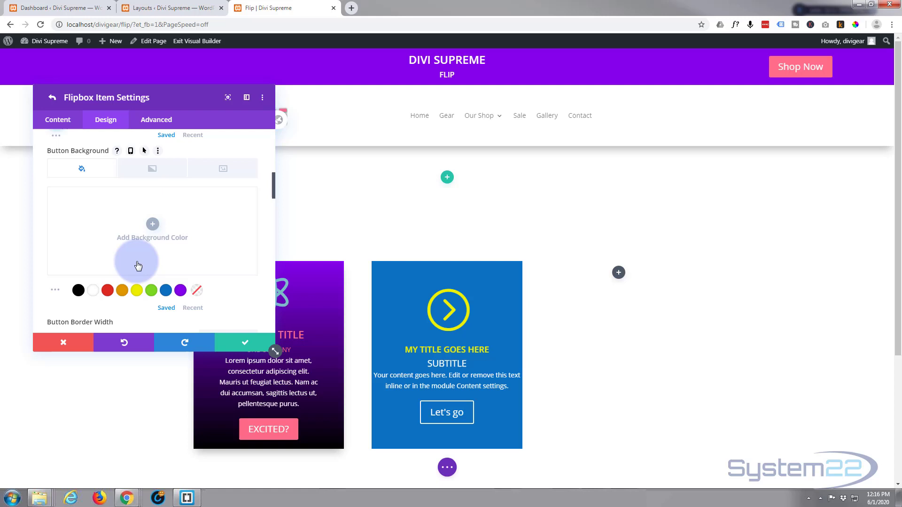
click(122, 290)
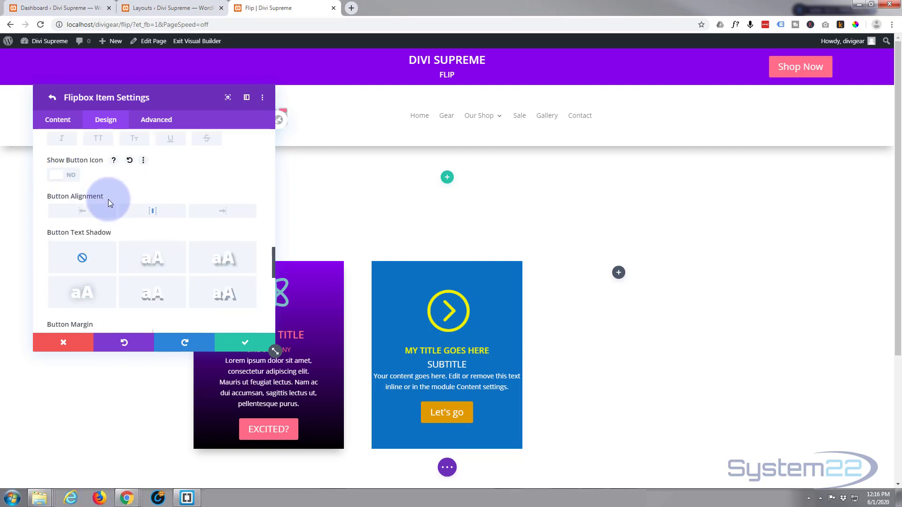
scroll(down, 3)
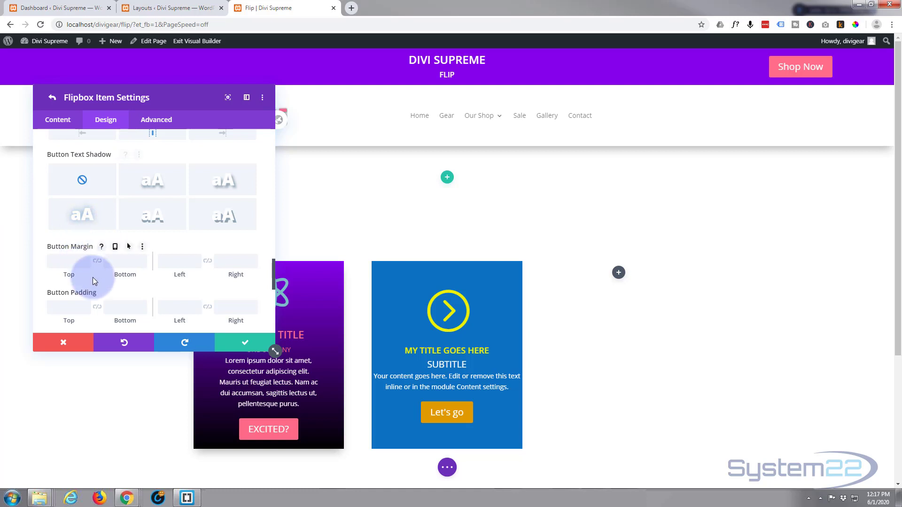
click(178, 307)
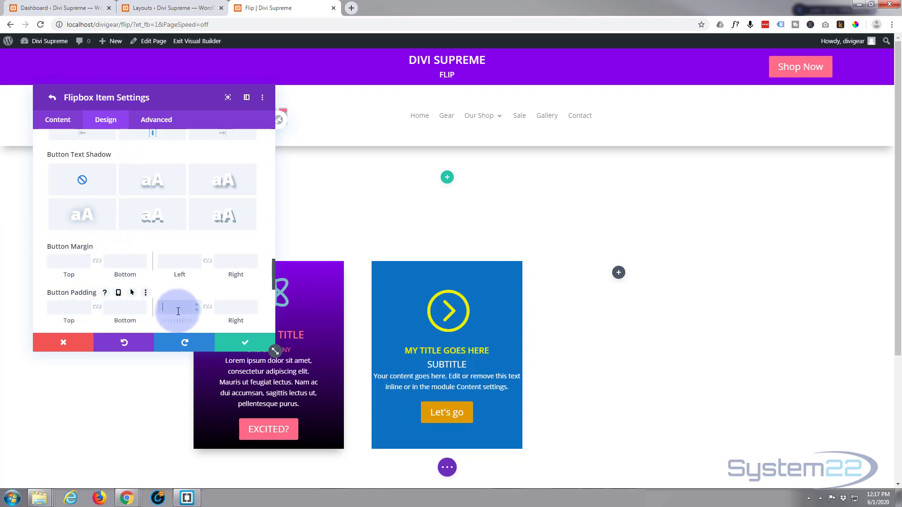
text(30)
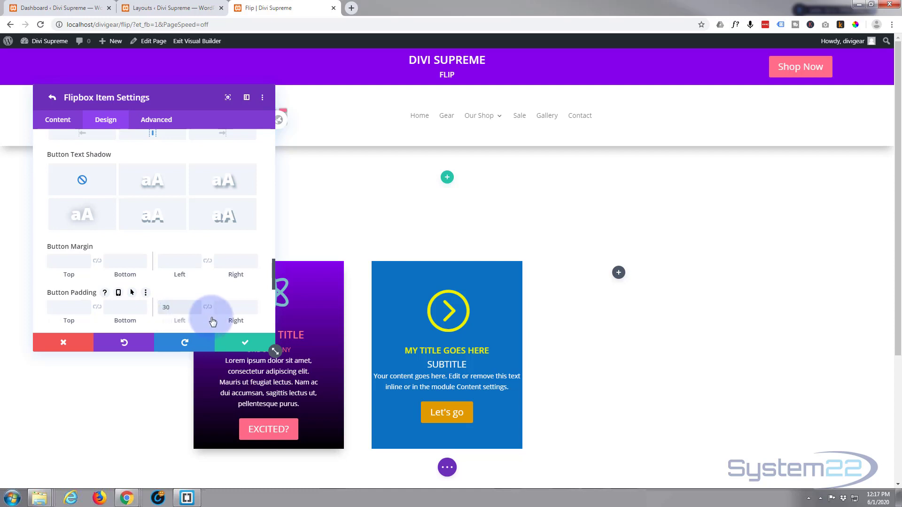
click(207, 308)
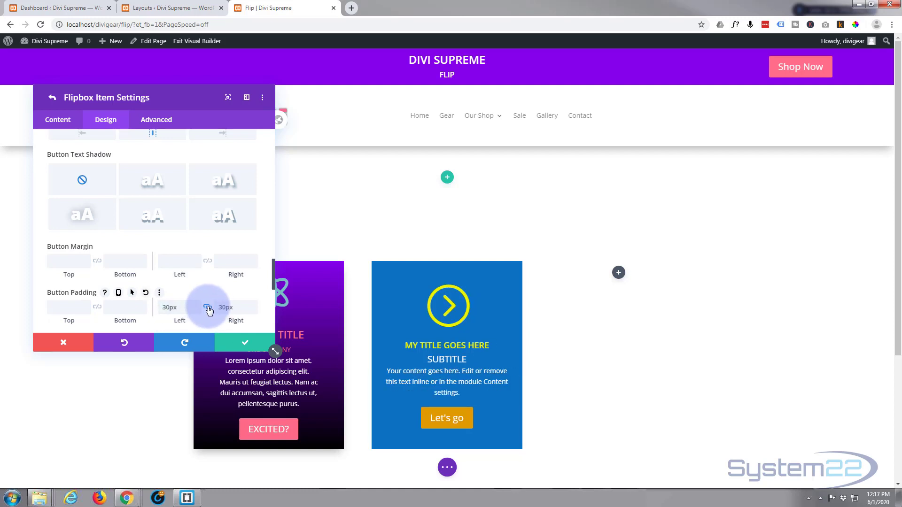
click(245, 343)
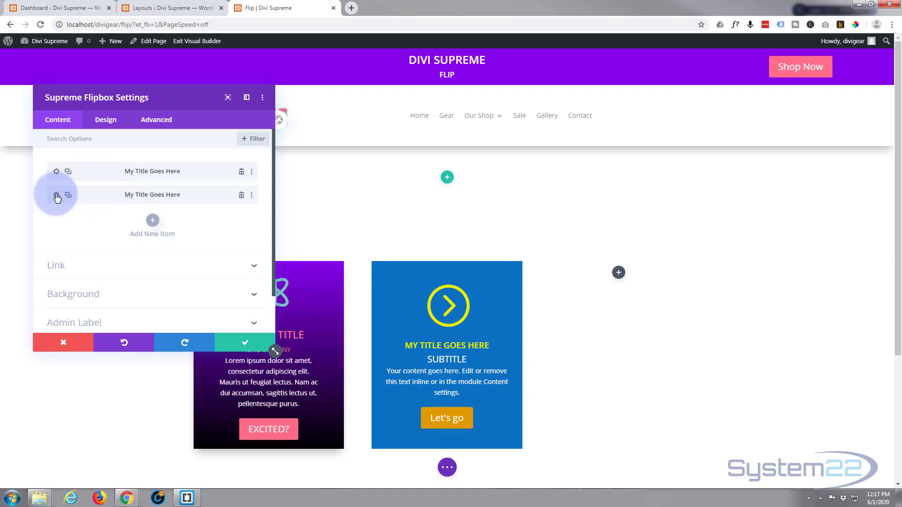
Set the laptop-and-coffee photo p9.jpg as the card's background image
click(56, 195)
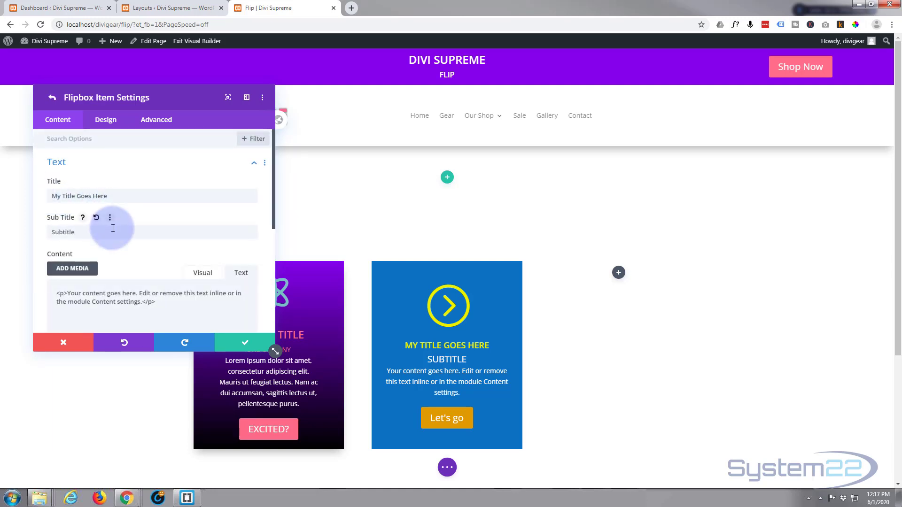
scroll(down, 3)
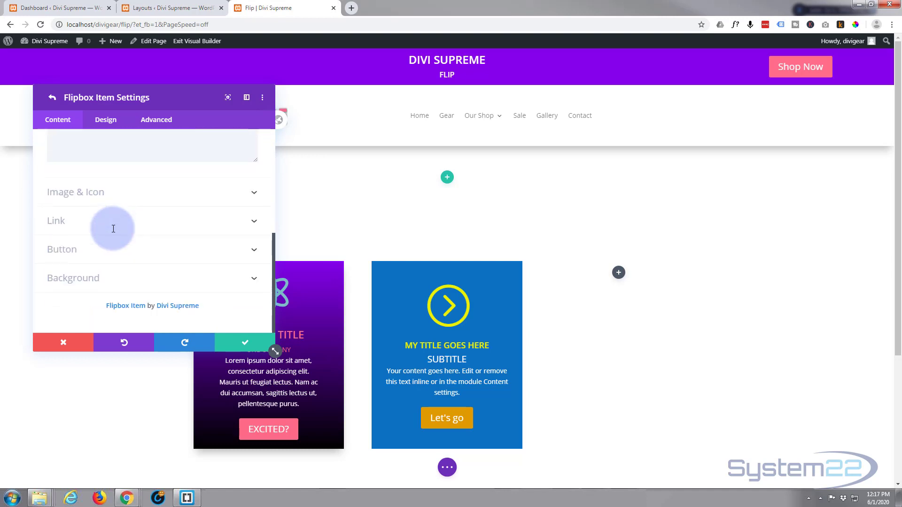
click(73, 277)
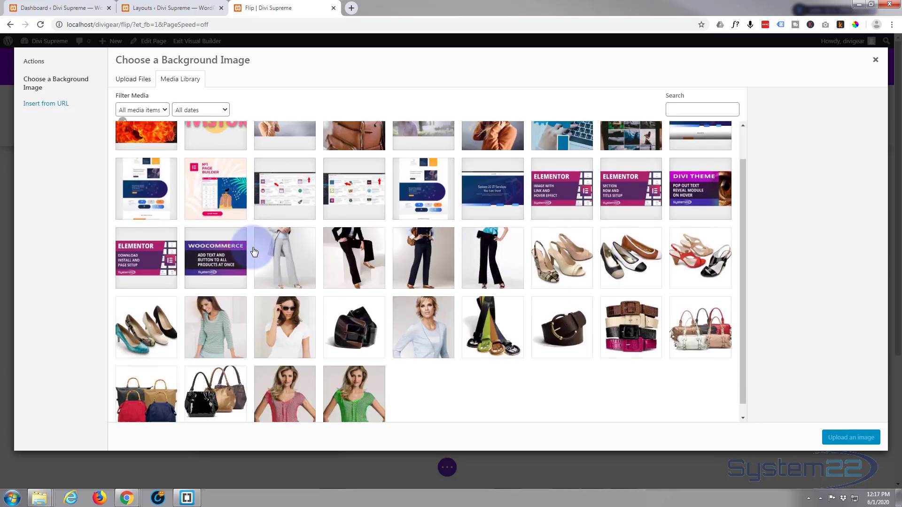
scroll(down, 3)
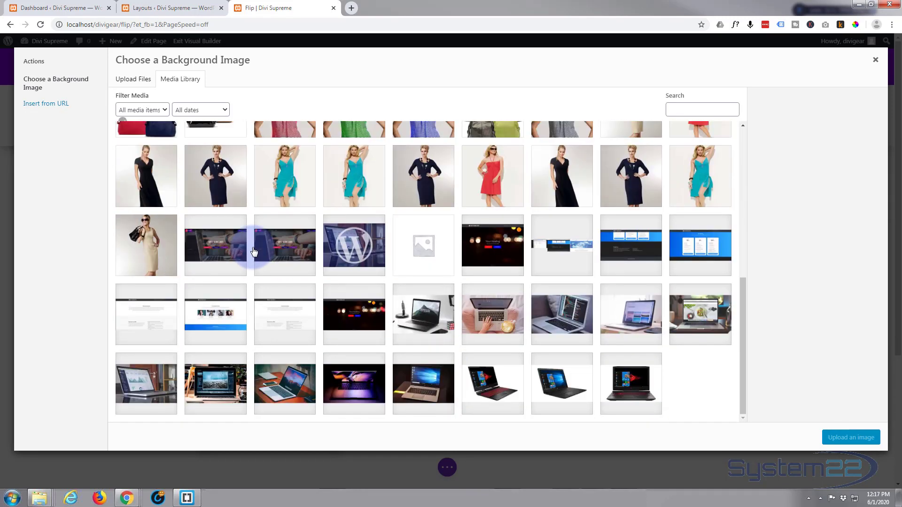
click(493, 315)
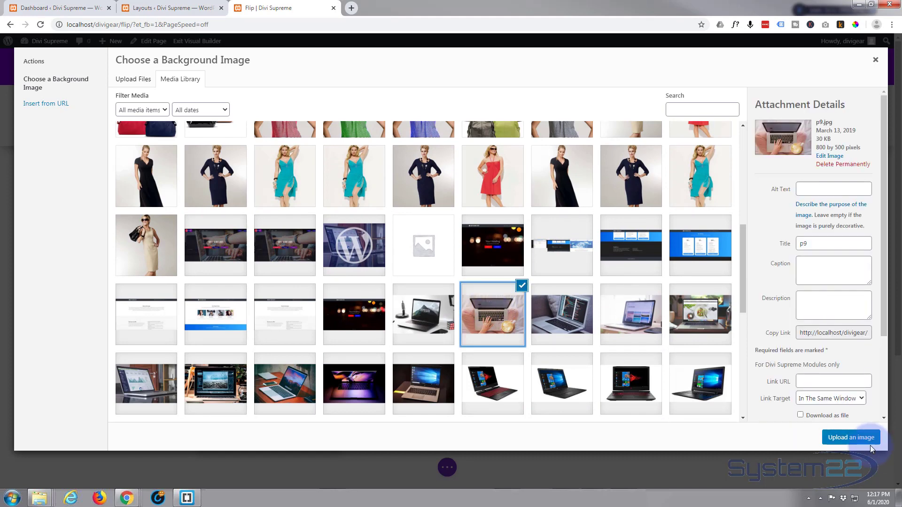
click(851, 437)
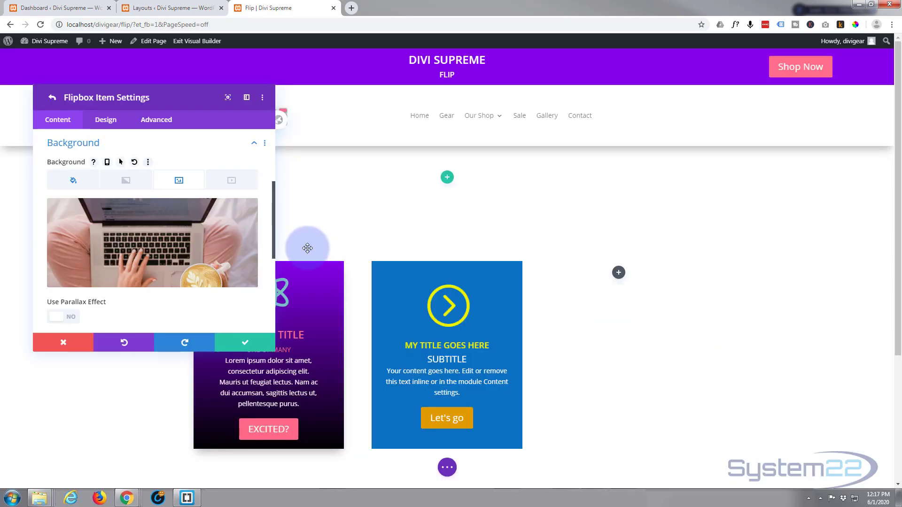
Blend the background photo over the blue colour with Background Image Blend
scroll(down, 3)
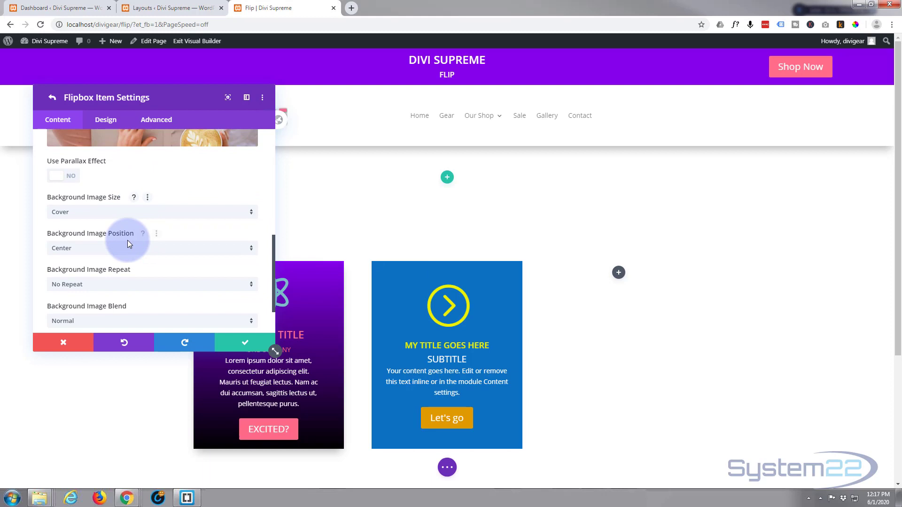
scroll(down, 3)
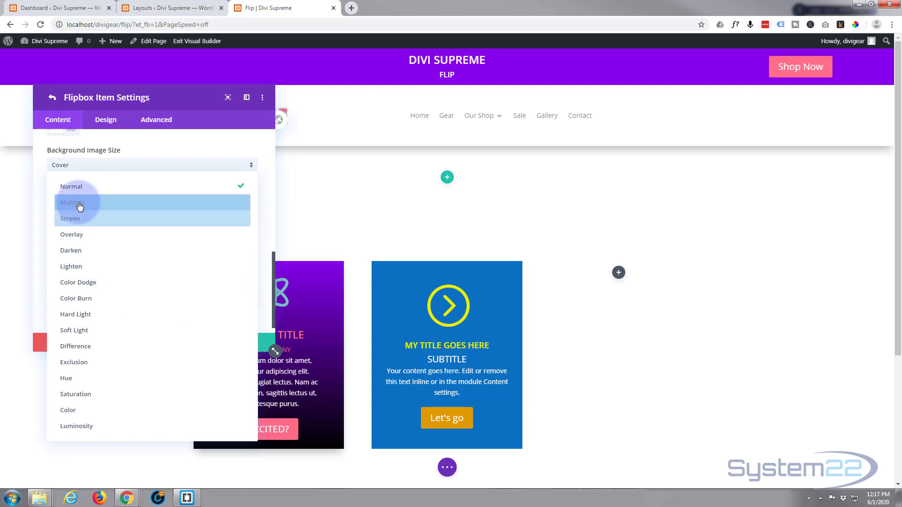
click(70, 202)
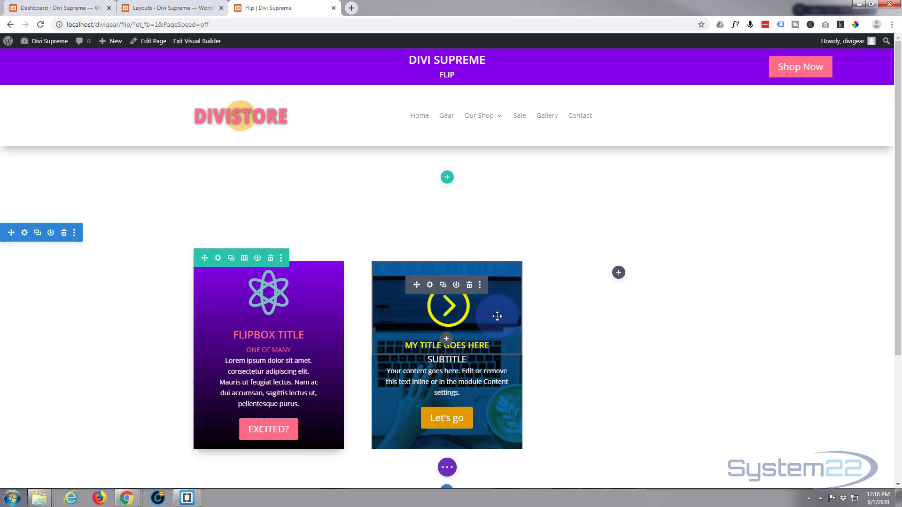
mouse_move(477, 301)
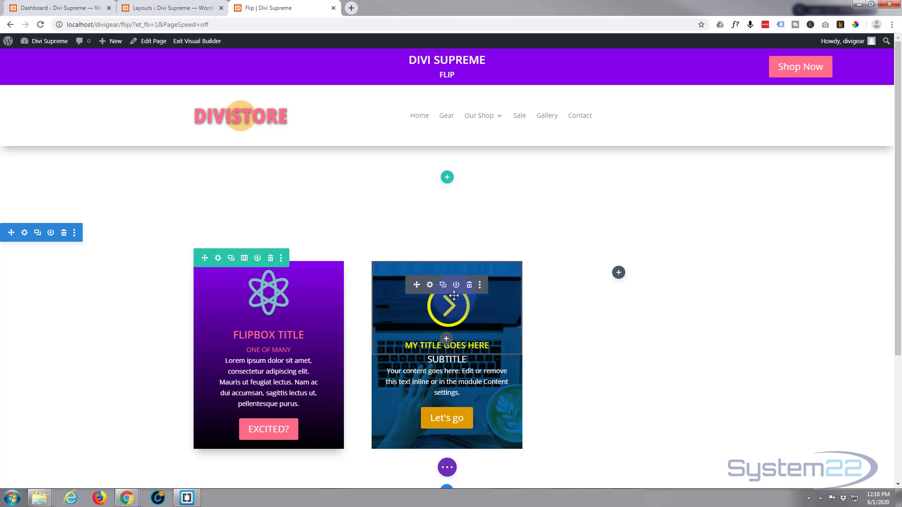
mouse_move(456, 285)
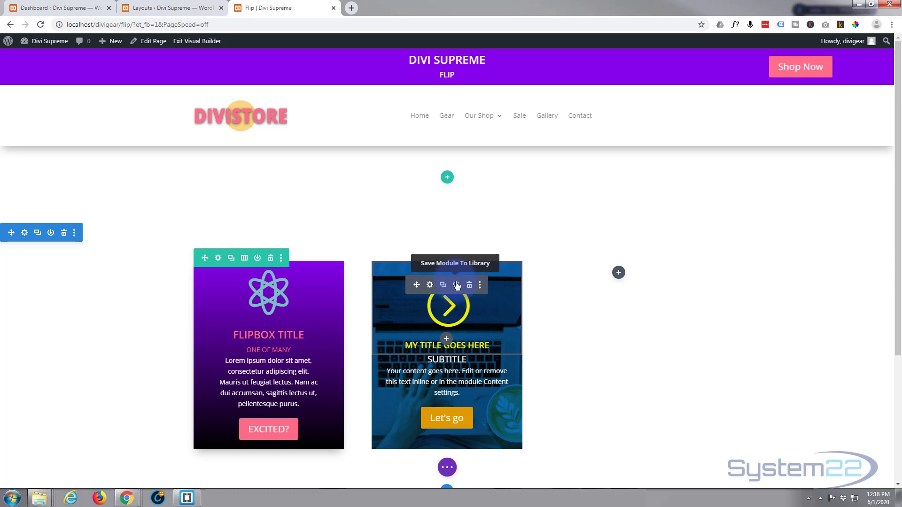
Save the blue flip box module to the library under the layout name 'f7'
click(455, 284)
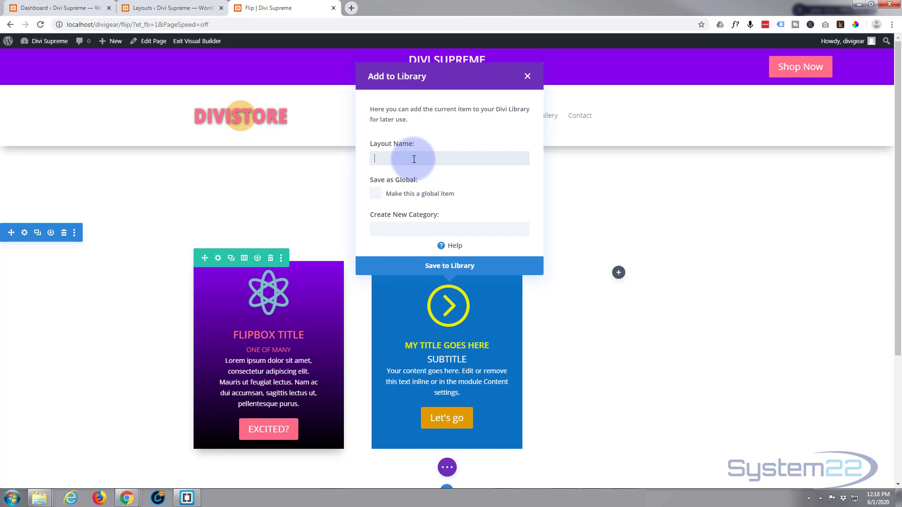
text(f7)
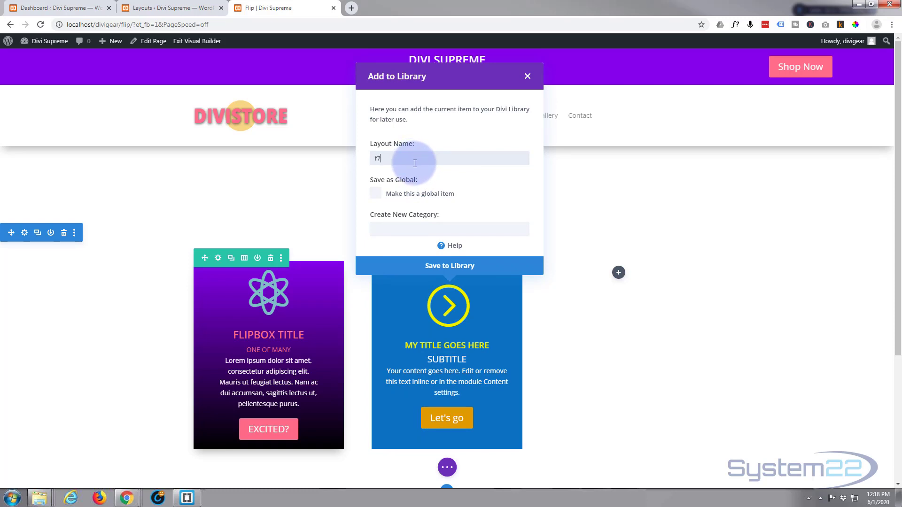
mouse_move(374, 202)
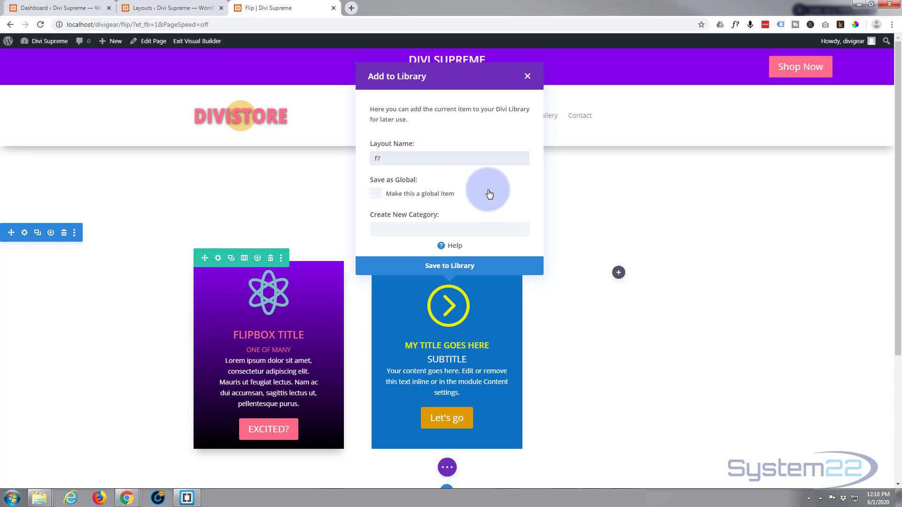
mouse_move(439, 274)
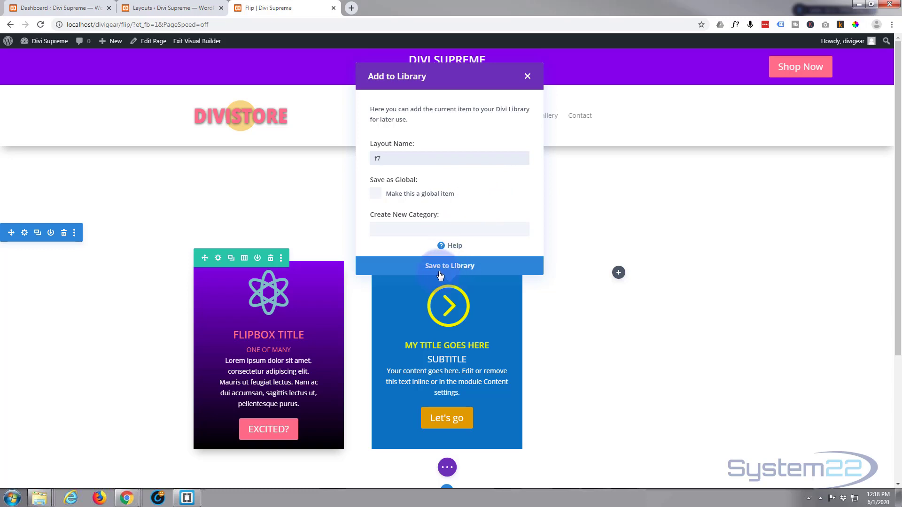
click(449, 266)
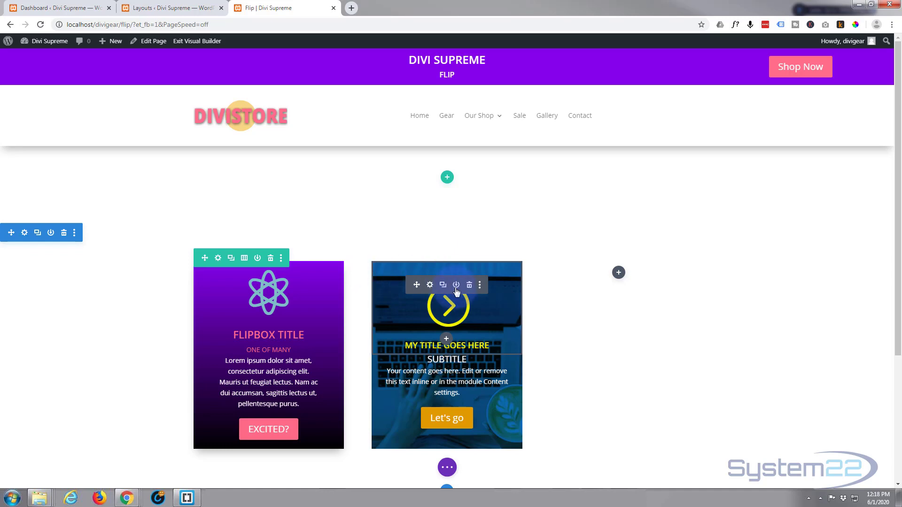
mouse_move(443, 292)
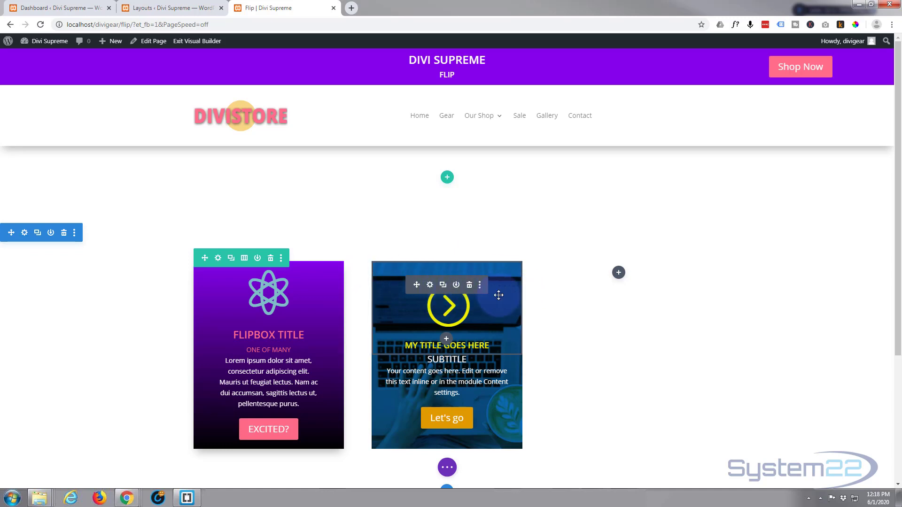
mouse_move(432, 294)
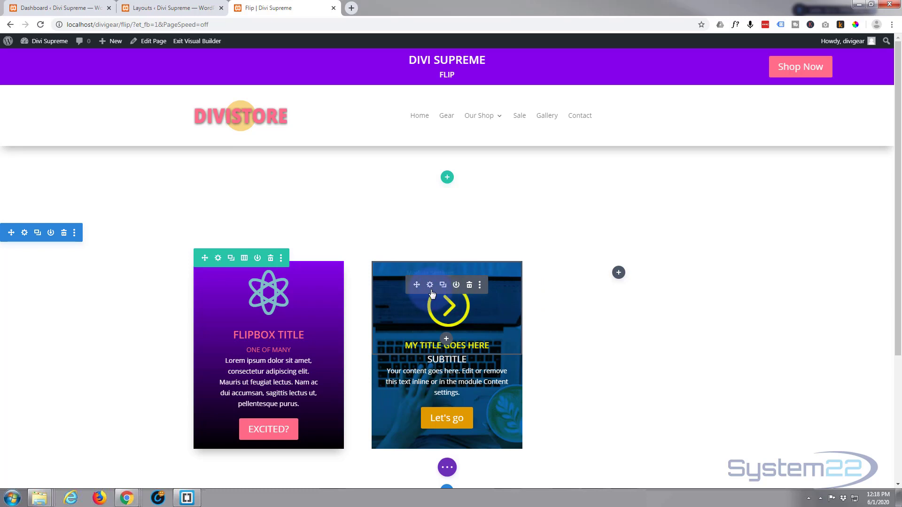
mouse_move(438, 290)
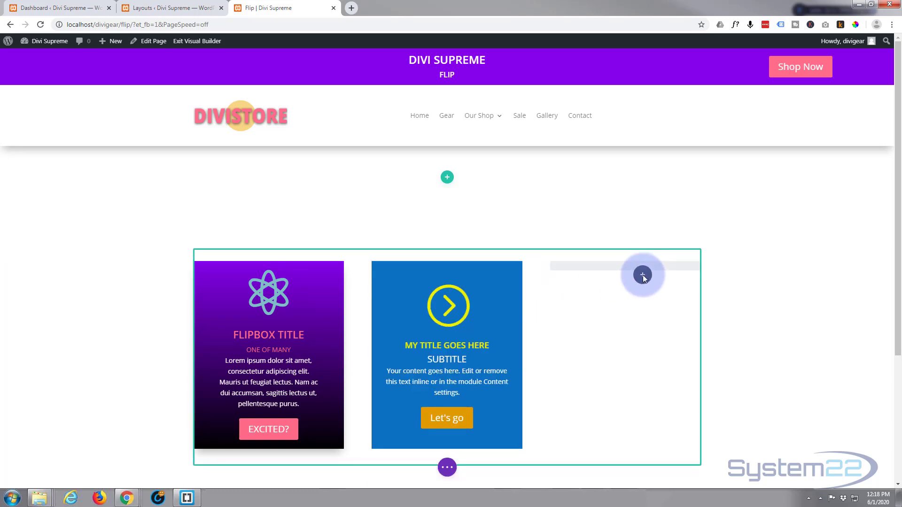
Add the saved gradient flip box module from the library into the third column
click(643, 275)
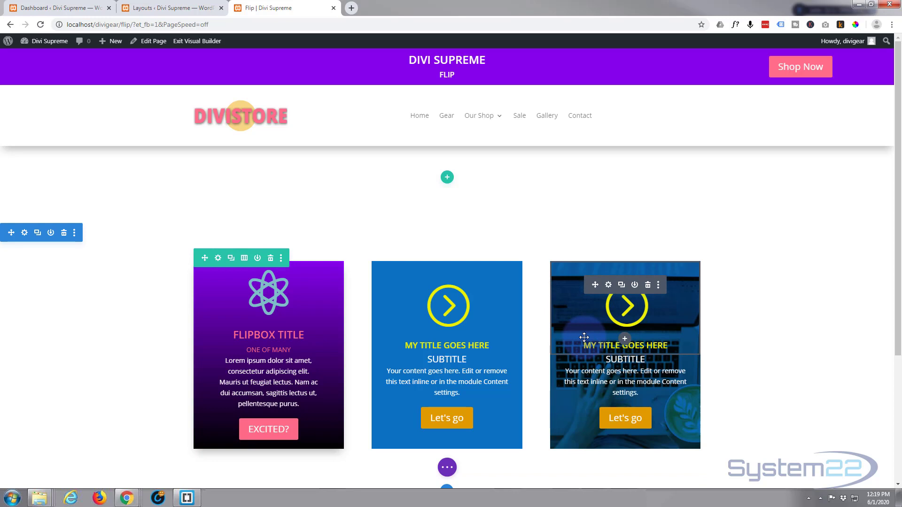
mouse_move(658, 297)
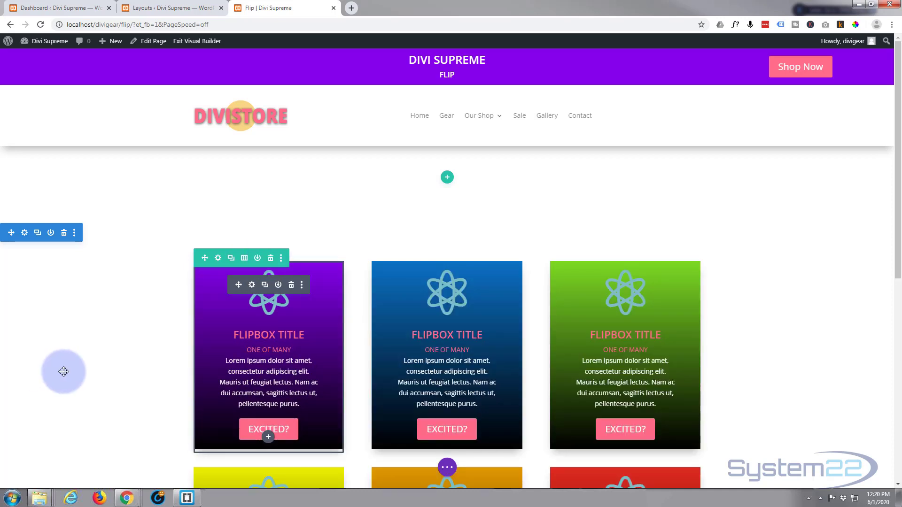
scroll(down, 3)
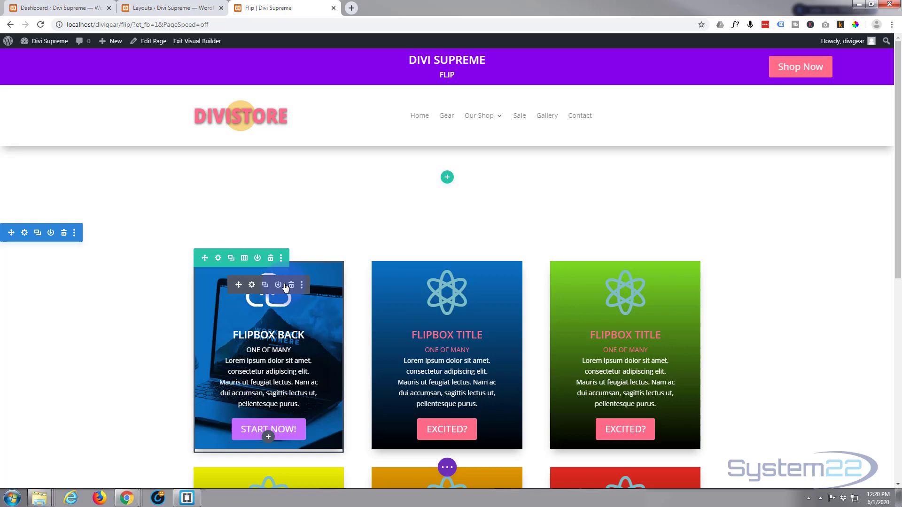
mouse_move(278, 285)
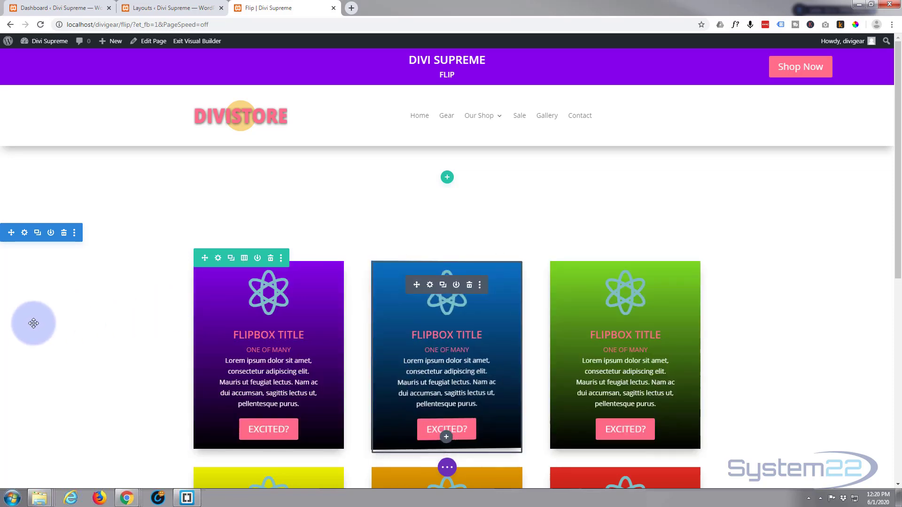
Leave the flipbox preview and bring up the WordPress dashboard
click(35, 9)
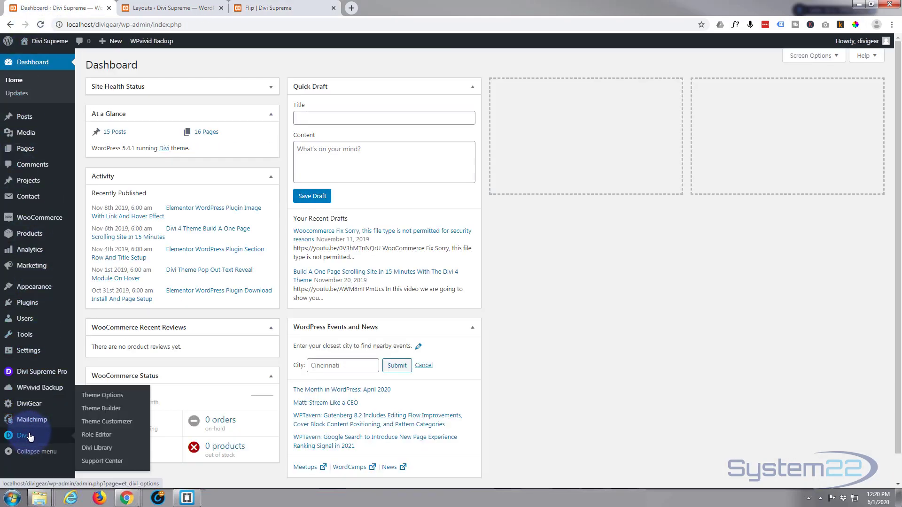
mouse_move(36, 372)
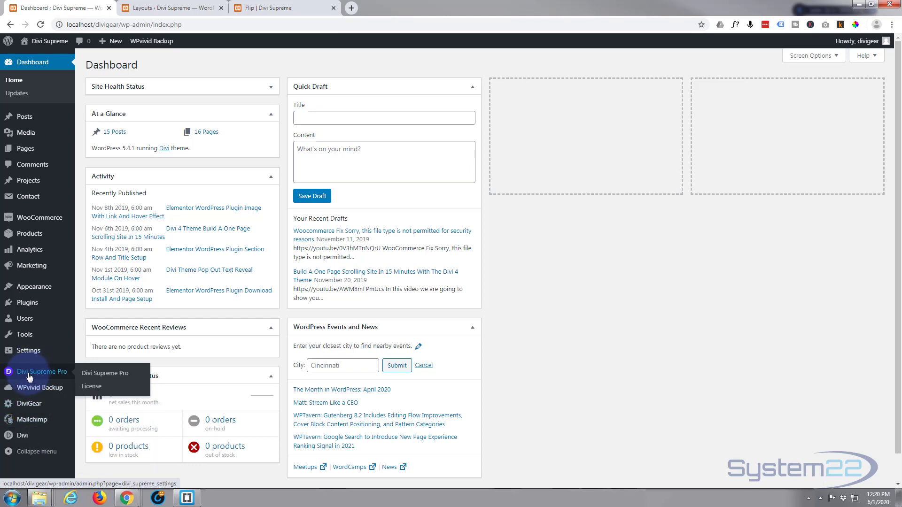
mouse_move(43, 375)
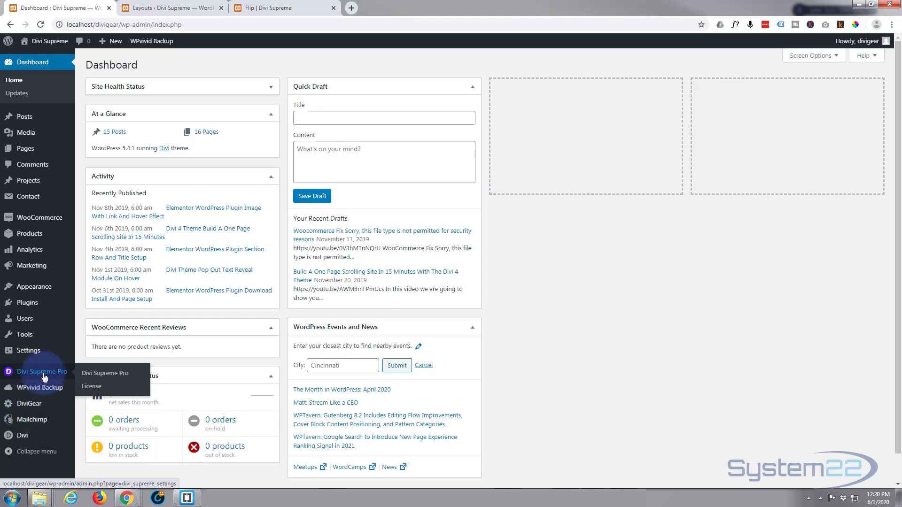
mouse_move(46, 375)
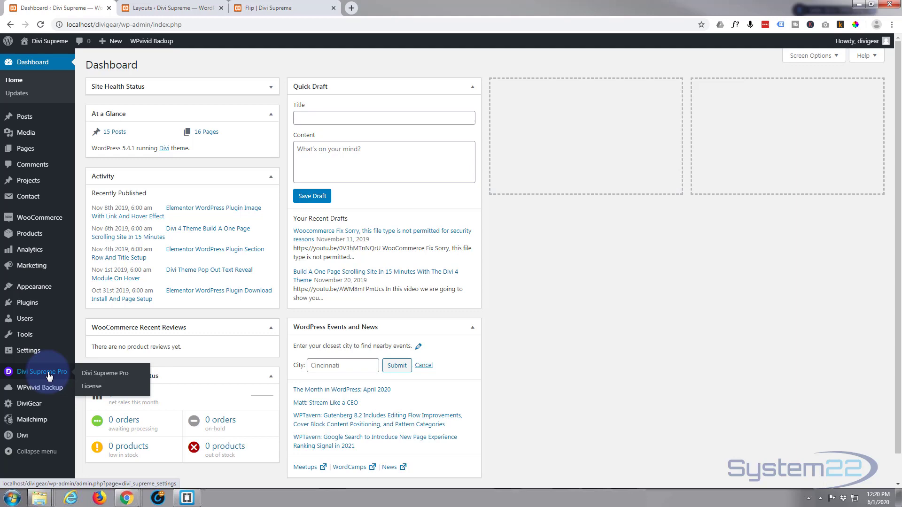
Review Divi Supreme Pro settings with Library Shortcodes enabled, then head to Divi Library
click(106, 373)
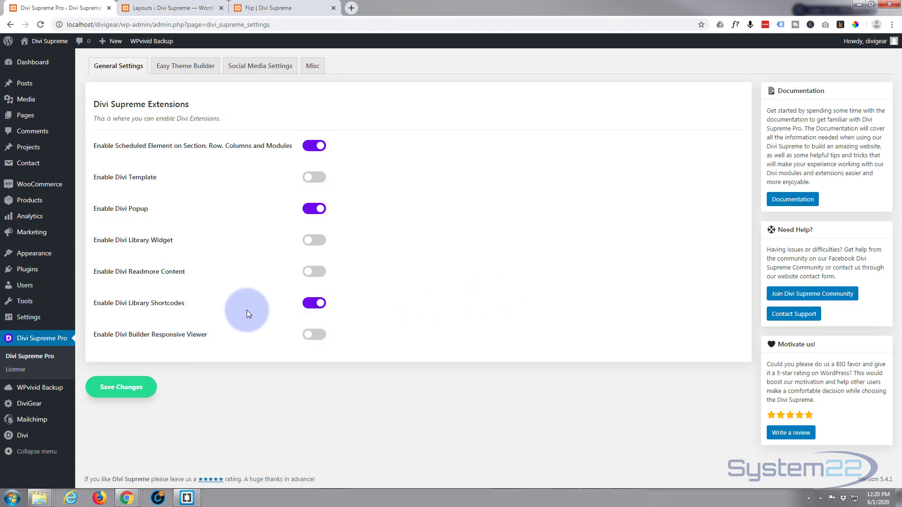
mouse_move(143, 309)
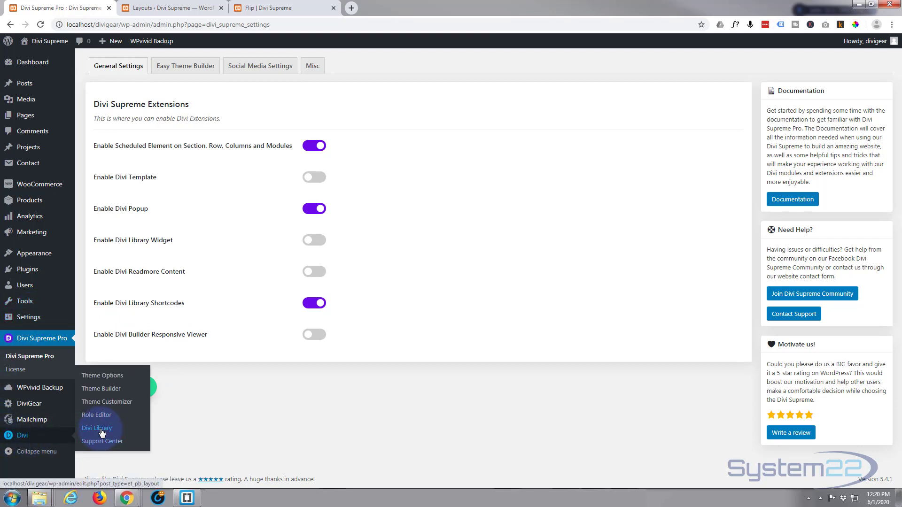
click(97, 428)
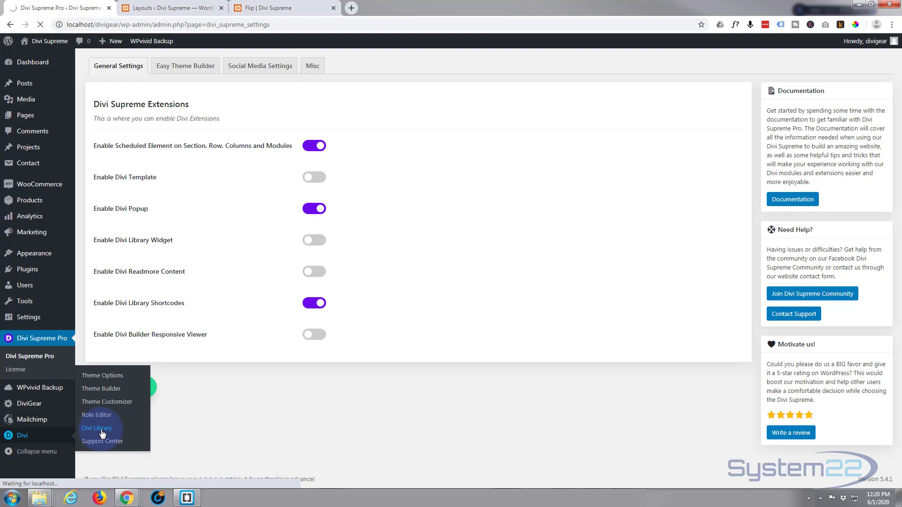
View the Divi Library layouts list with f1–f7 shortcodes, then return to the Flip page
click(96, 428)
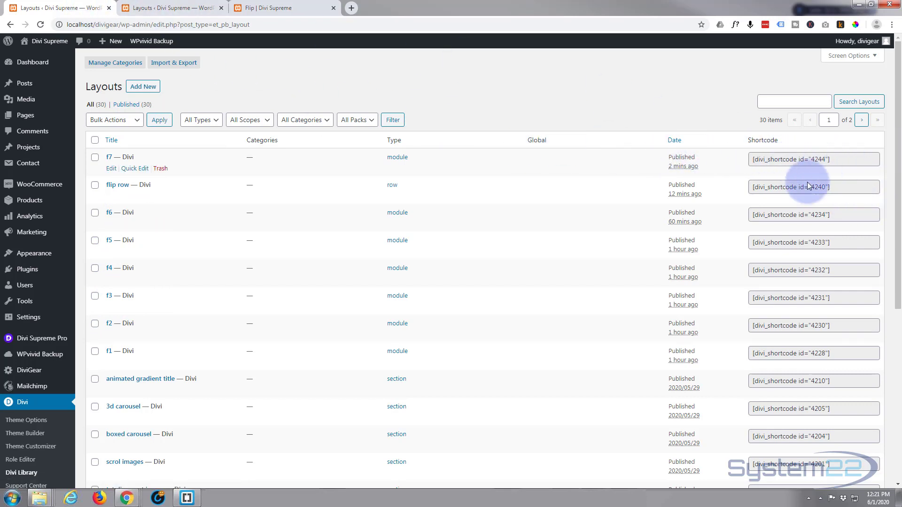
mouse_move(807, 247)
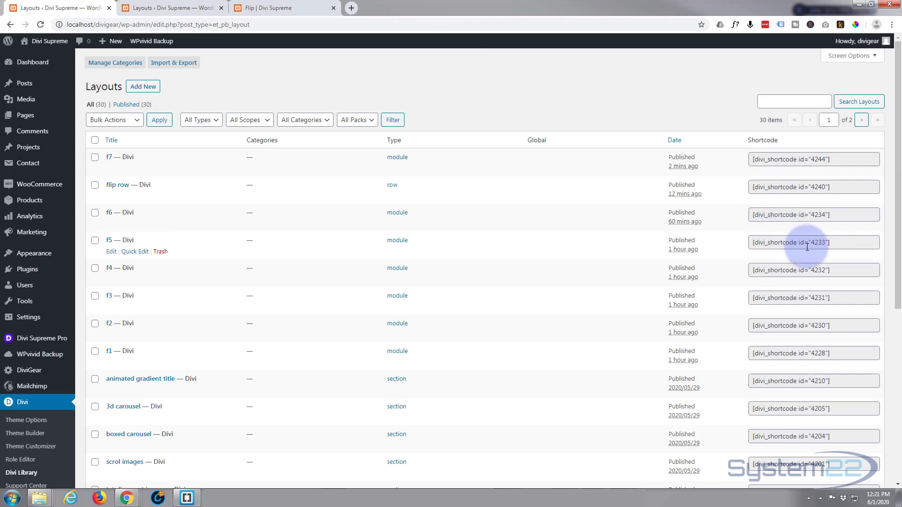
mouse_move(793, 328)
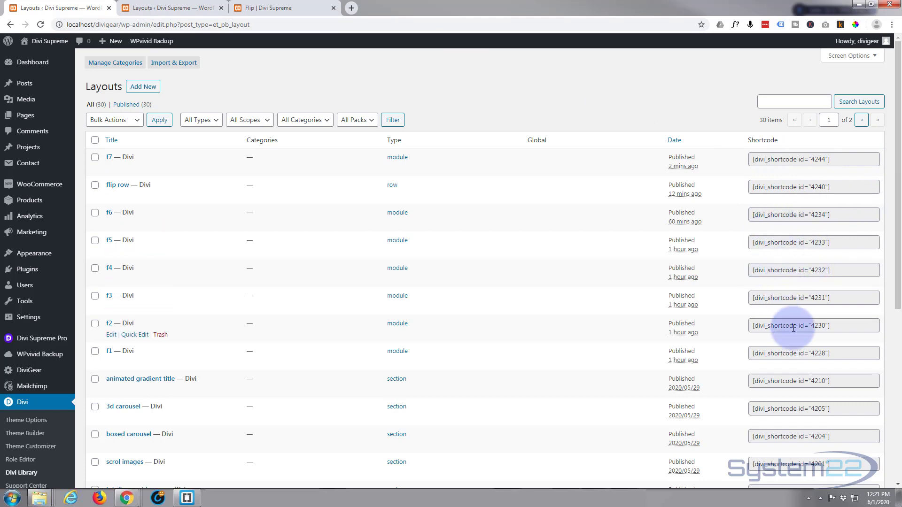
mouse_move(774, 347)
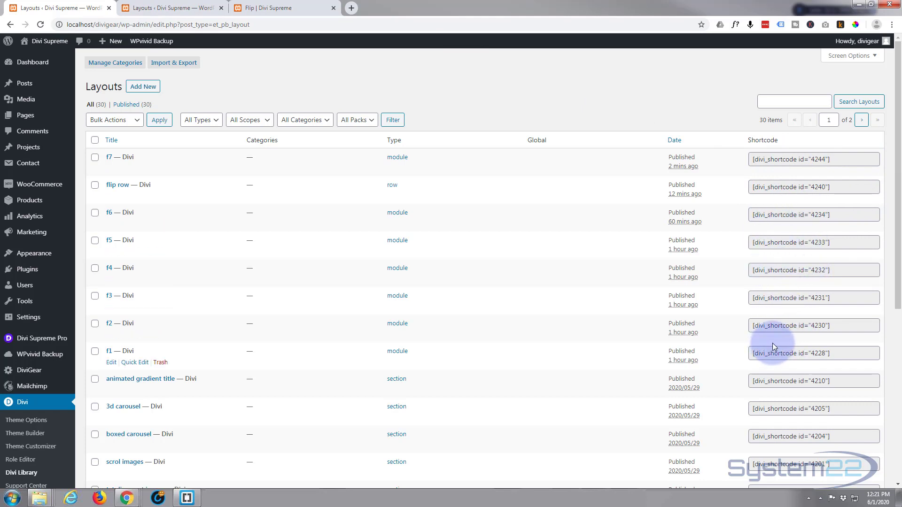
mouse_move(178, 8)
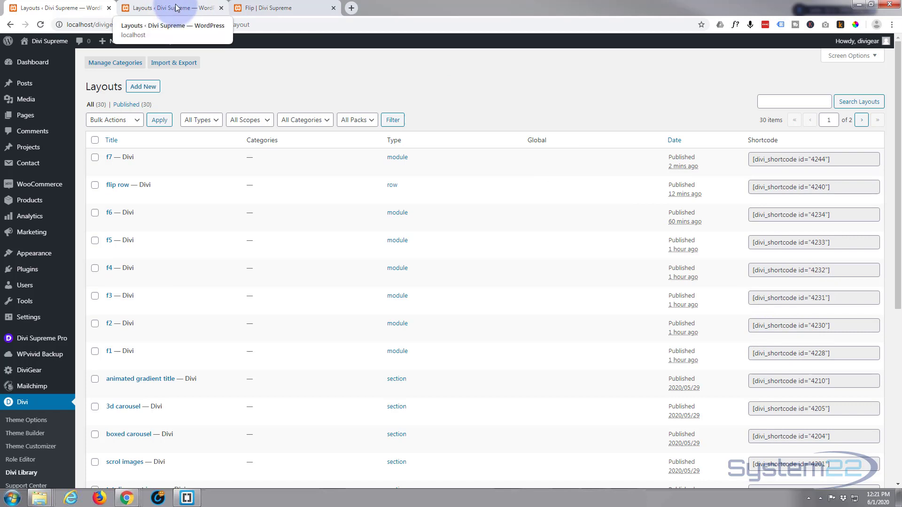
click(274, 8)
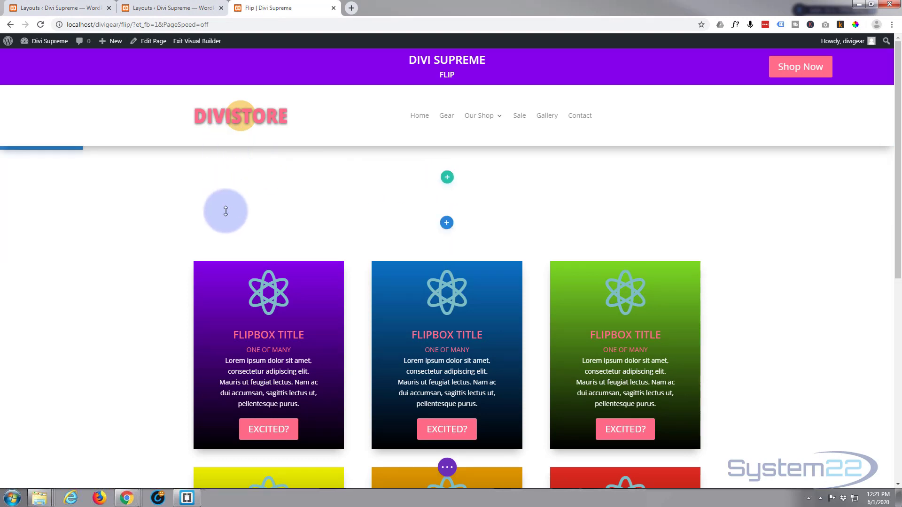
Add an empty row above the flip box cards, skip the module picker, and show its row settings
click(446, 177)
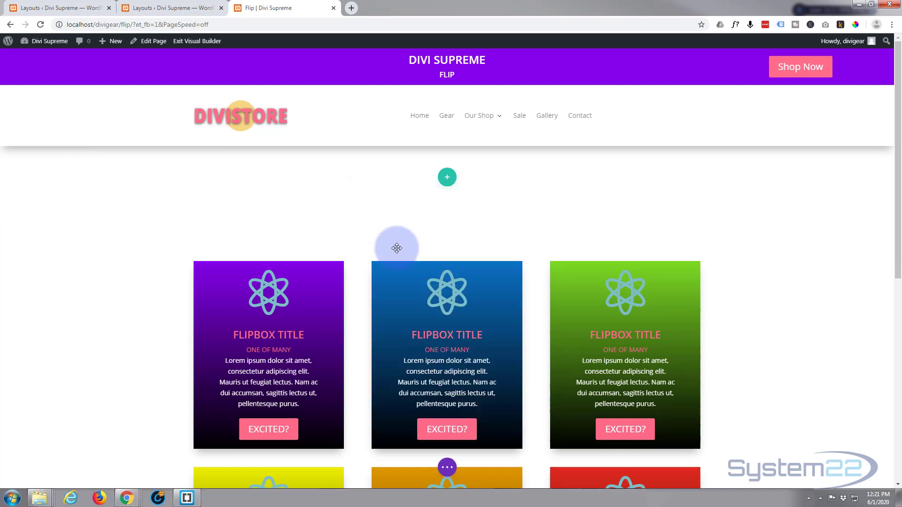
click(447, 177)
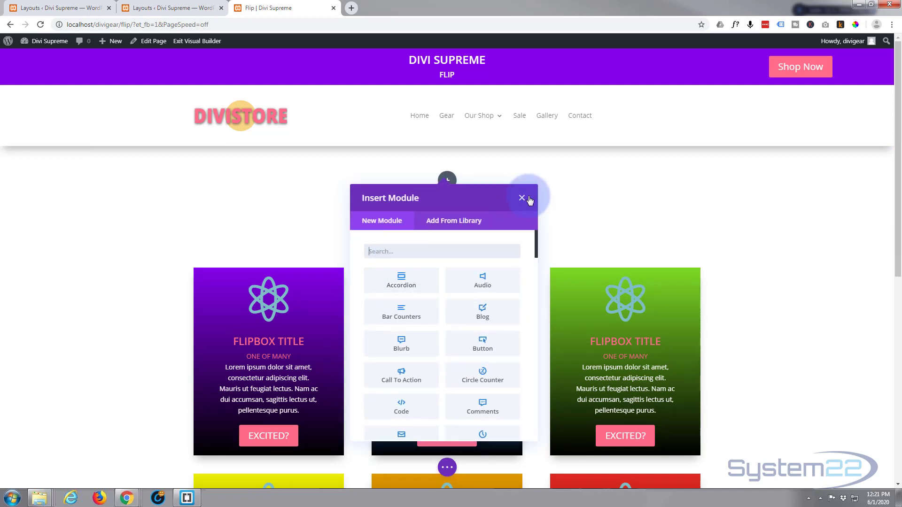
click(522, 197)
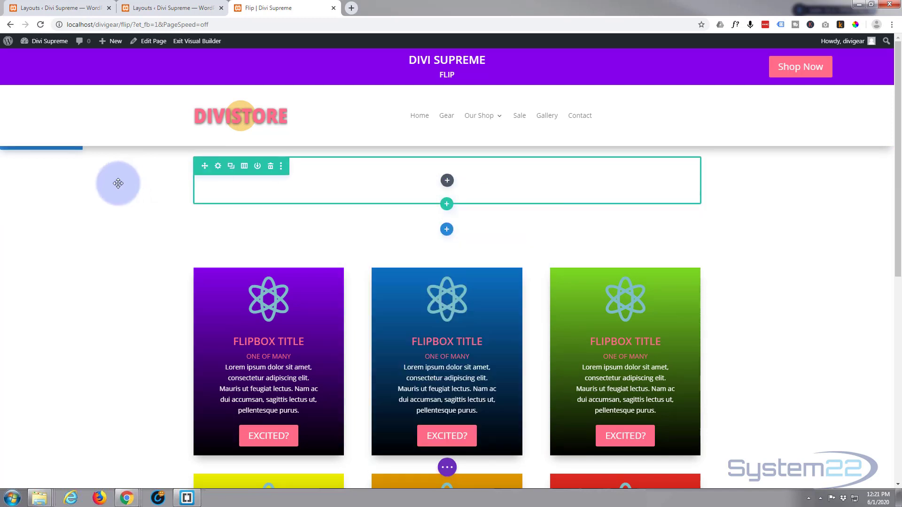
mouse_move(304, 174)
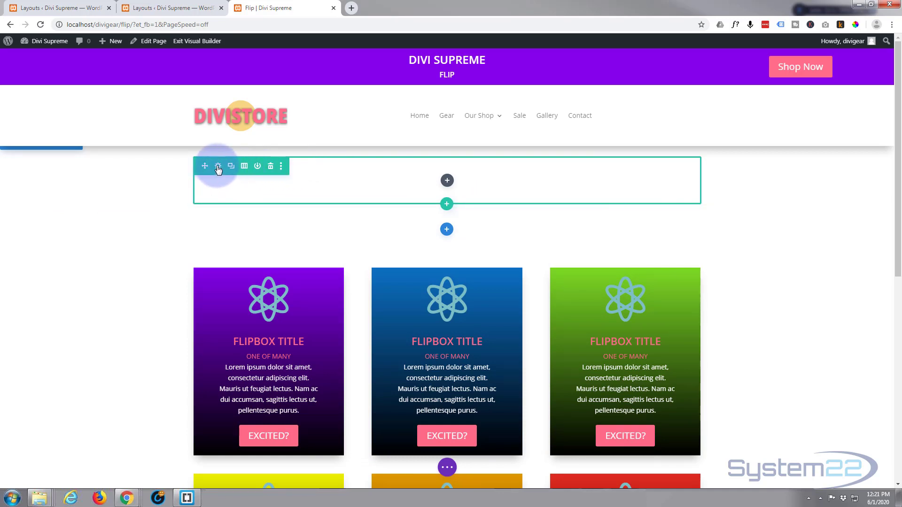
mouse_move(218, 167)
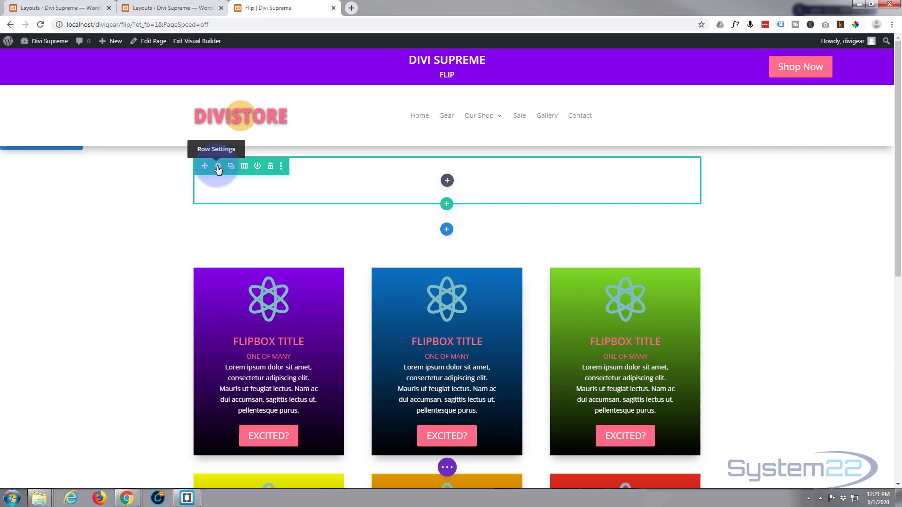
click(218, 167)
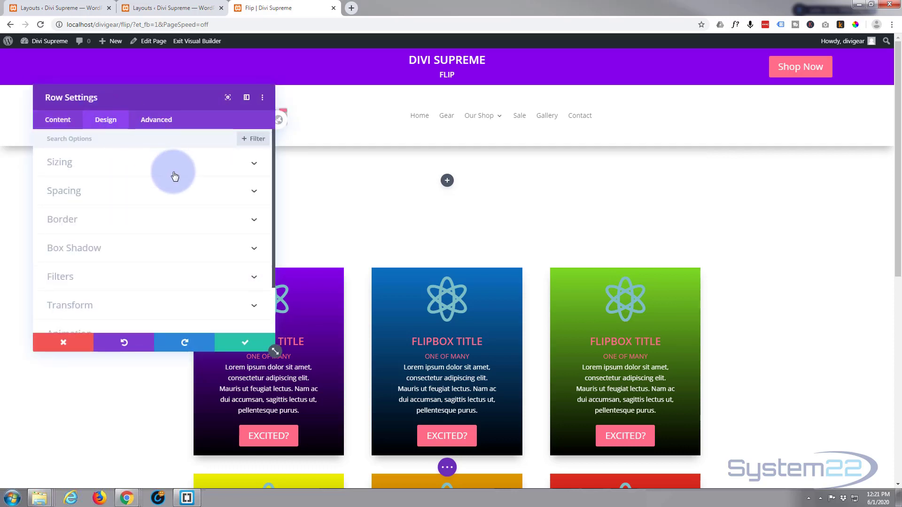
mouse_move(178, 168)
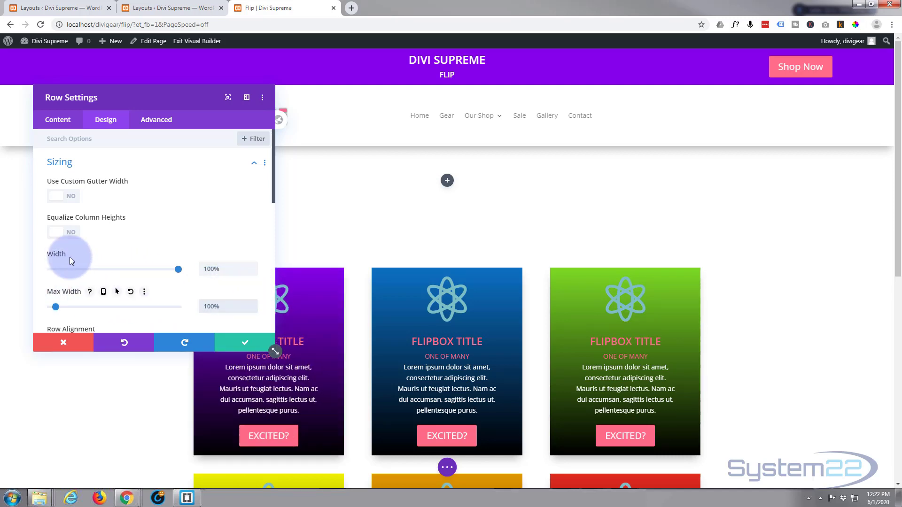
mouse_move(232, 74)
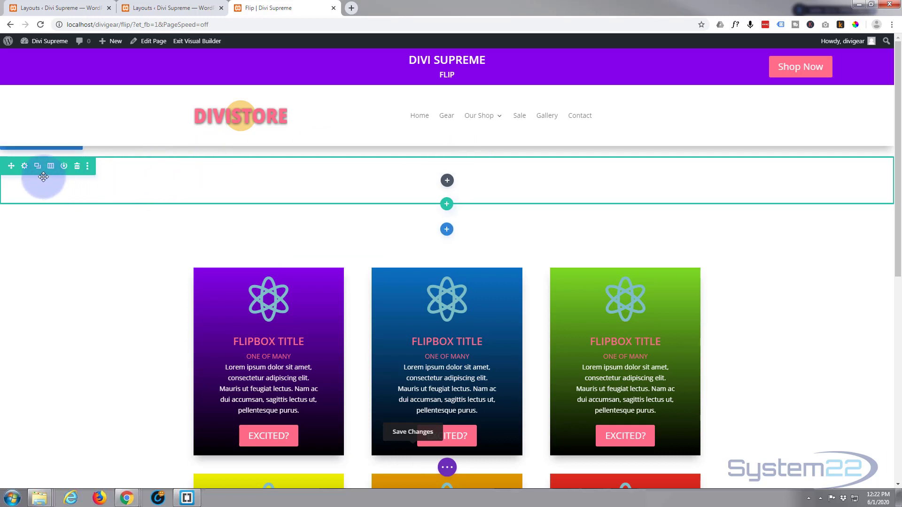
mouse_move(470, 166)
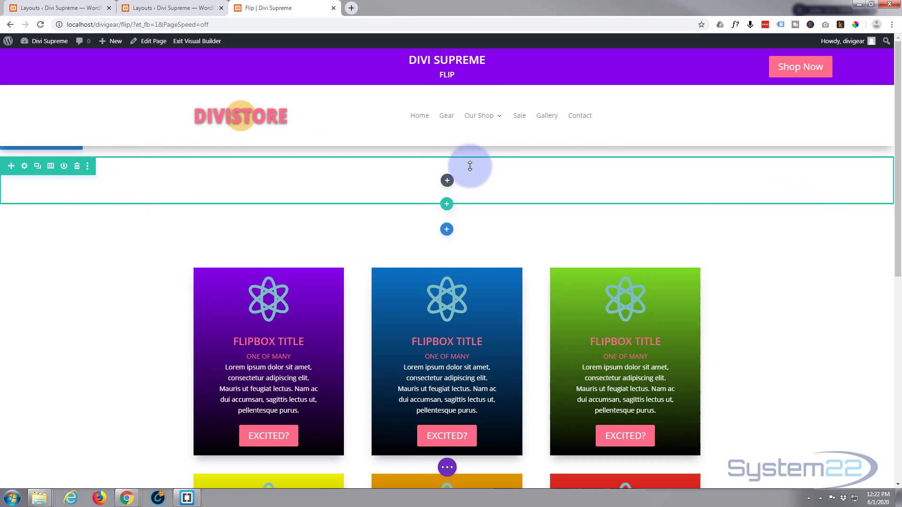
Insert a Supreme Card Carousel module into the full-width row
click(447, 181)
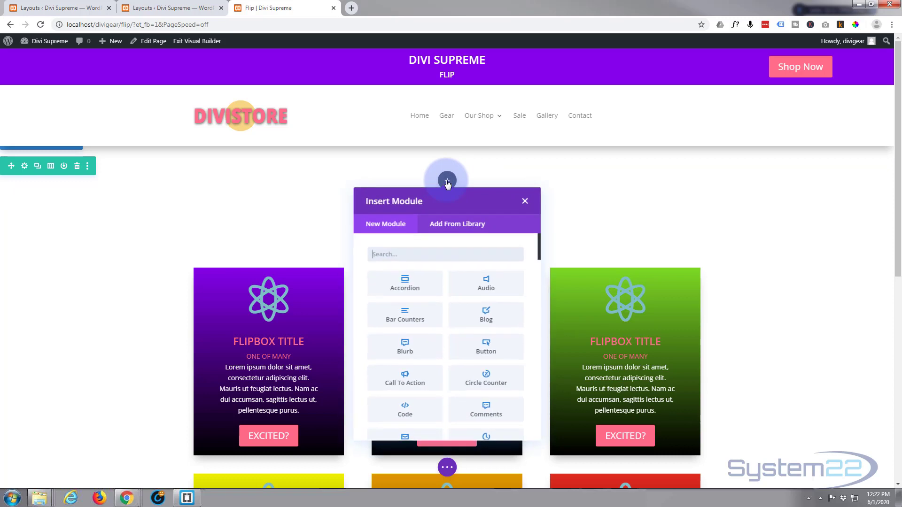
scroll(down, 3)
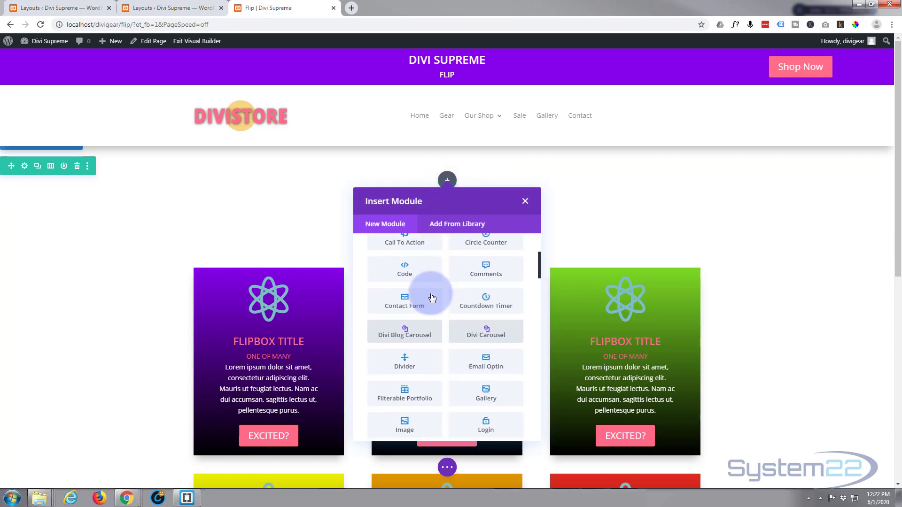
scroll(down, 3)
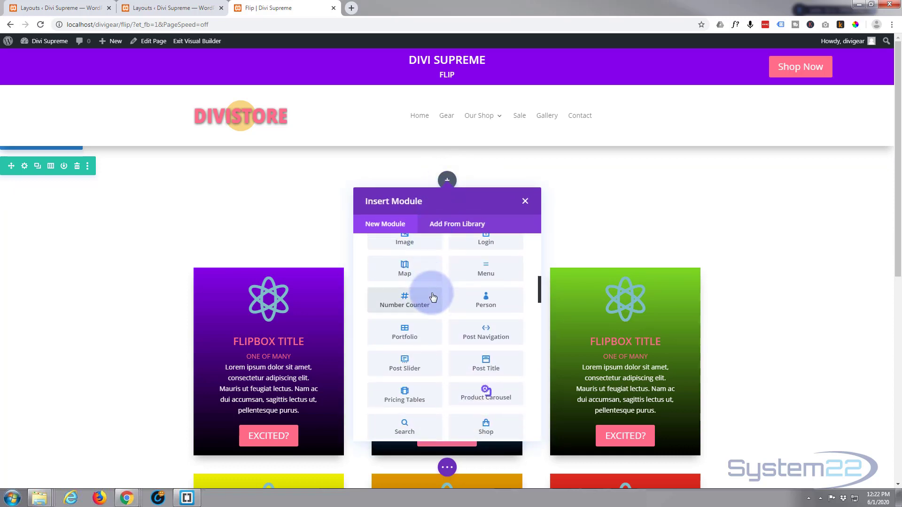
scroll(down, 3)
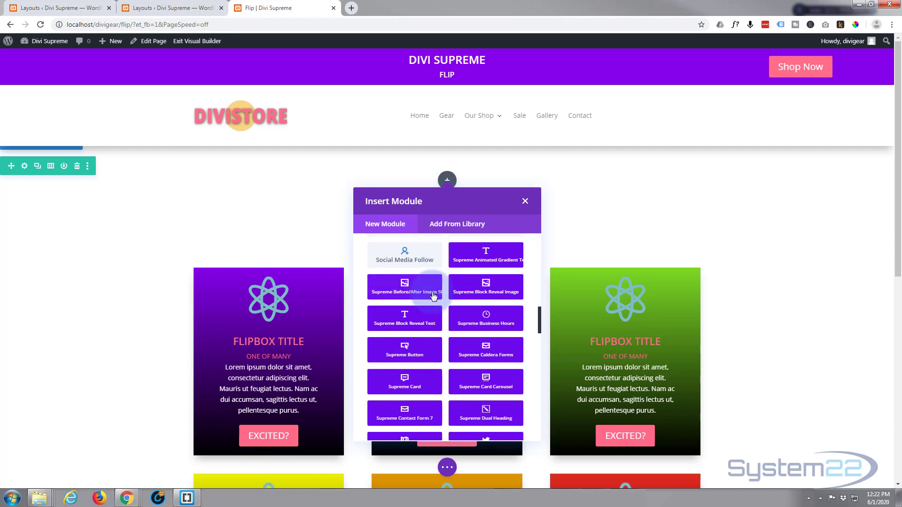
scroll(down, 3)
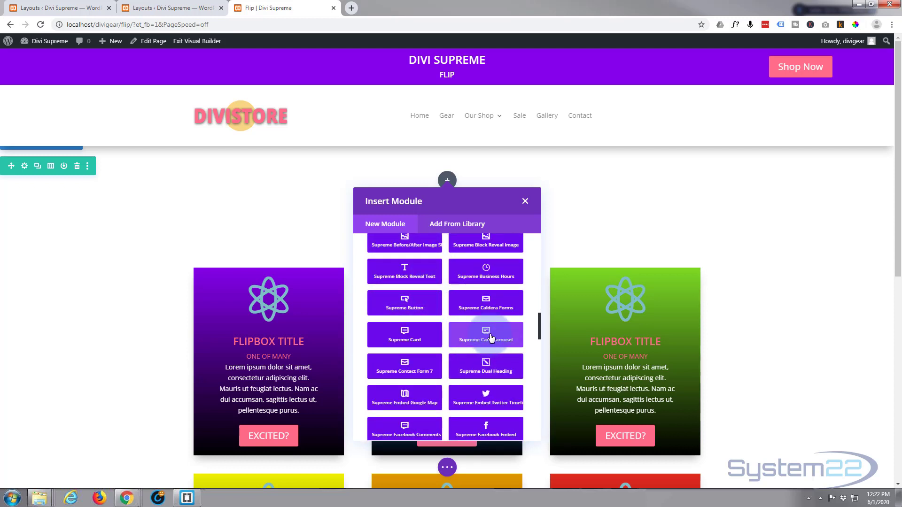
click(486, 335)
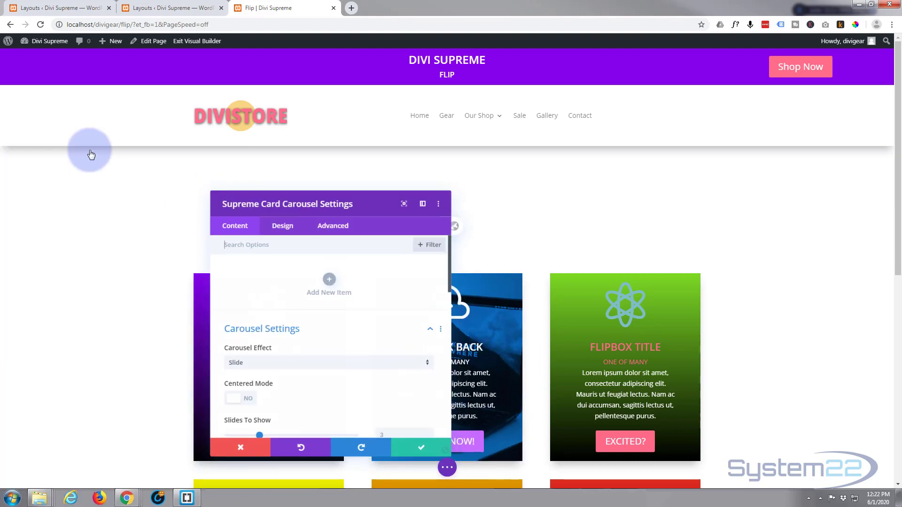
Set the carousel to show five slides in centered mode
scroll(down, 3)
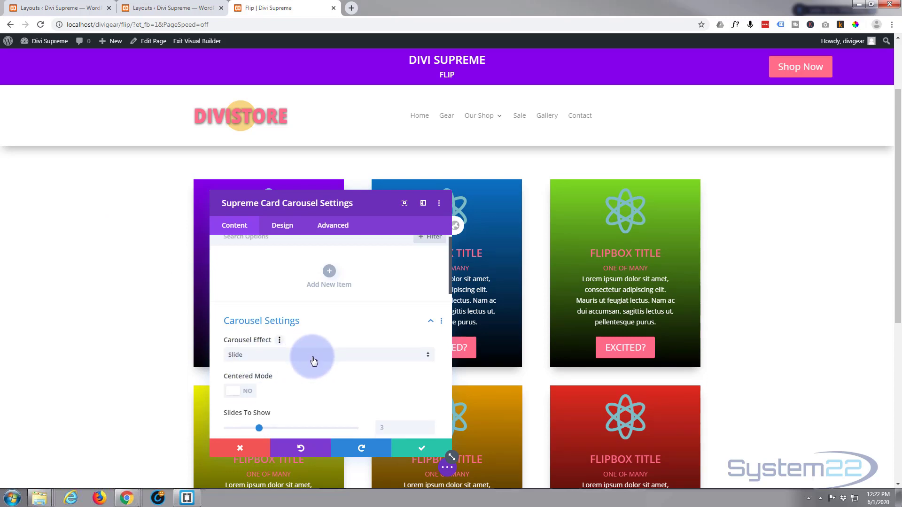
scroll(down, 3)
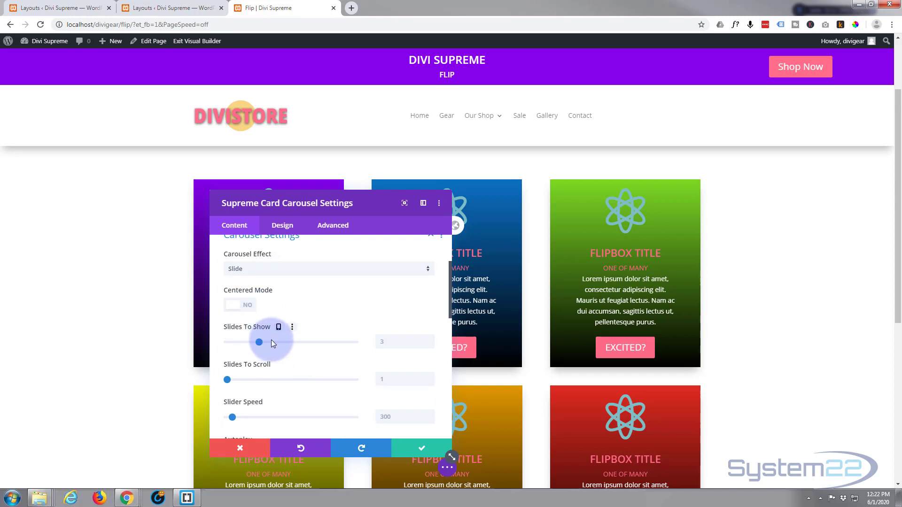
drag(259, 343, 305, 342)
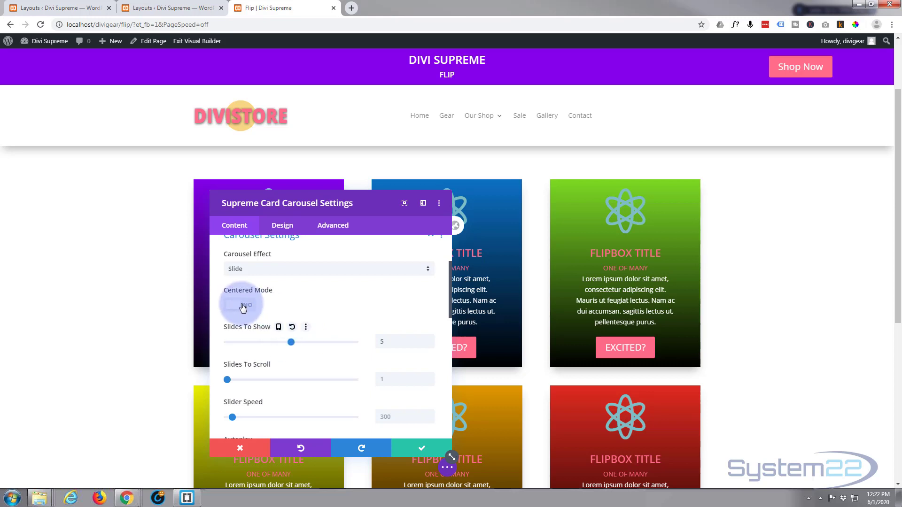
click(244, 304)
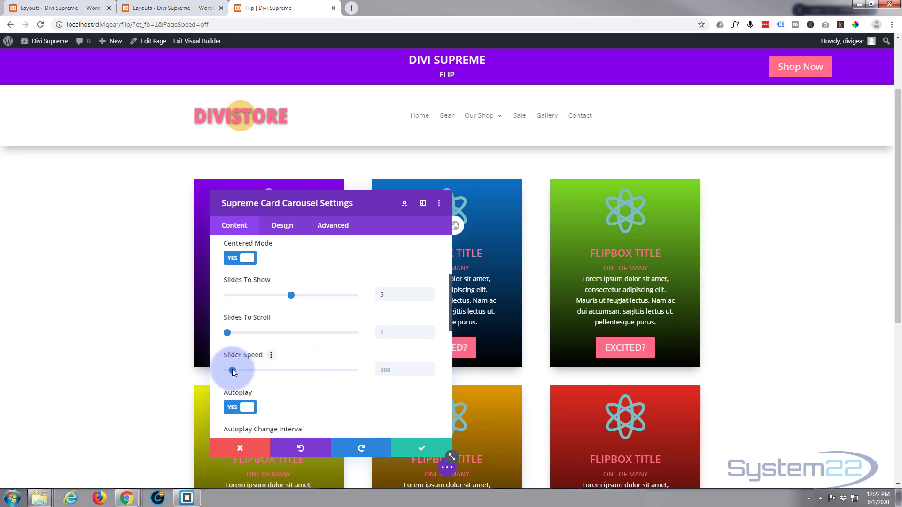
Raise the slider speed to about 505 and enable pause on hover
drag(233, 370, 241, 369)
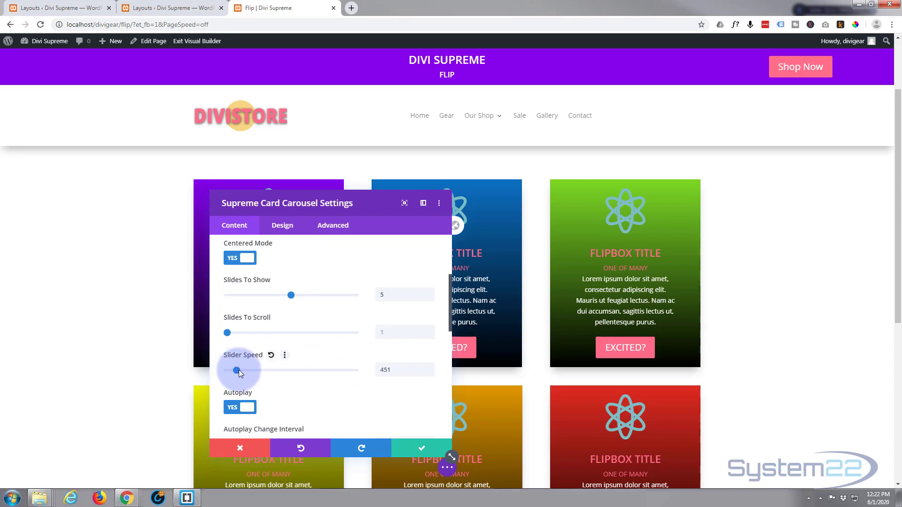
drag(235, 370, 238, 370)
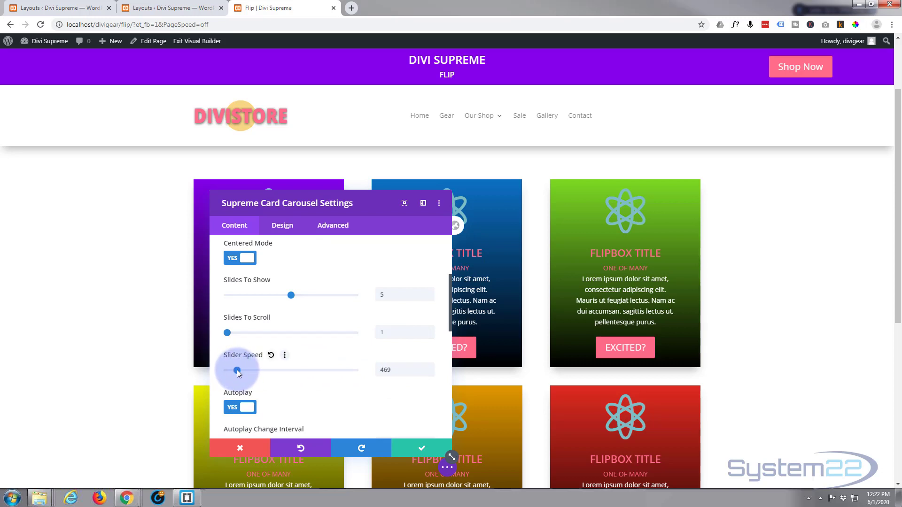
drag(238, 371, 279, 371)
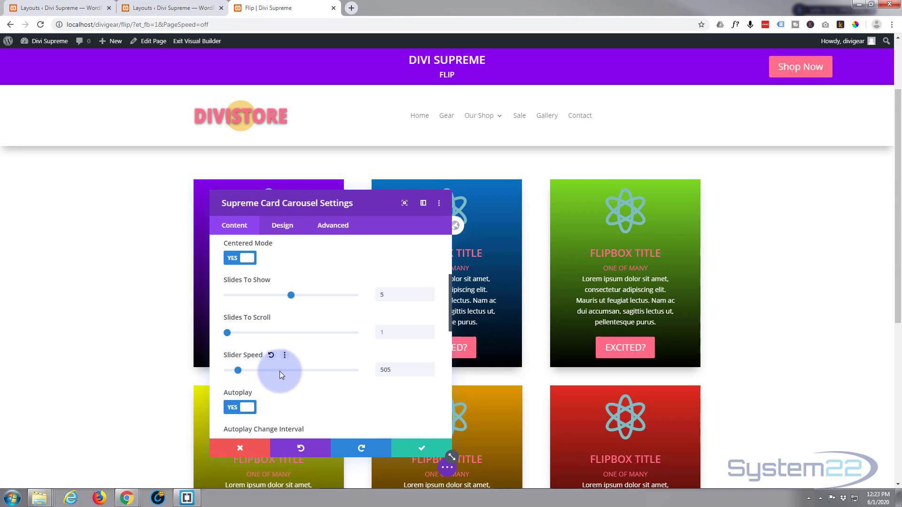
scroll(down, 3)
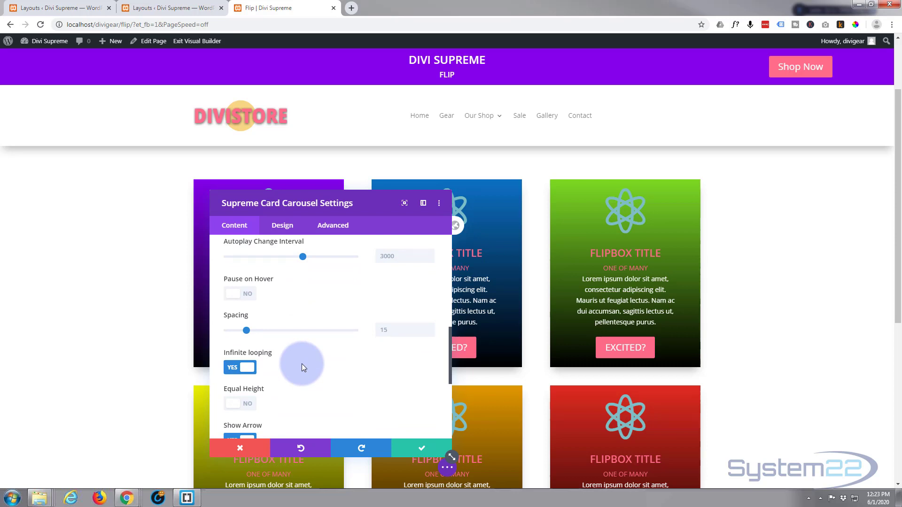
mouse_move(303, 366)
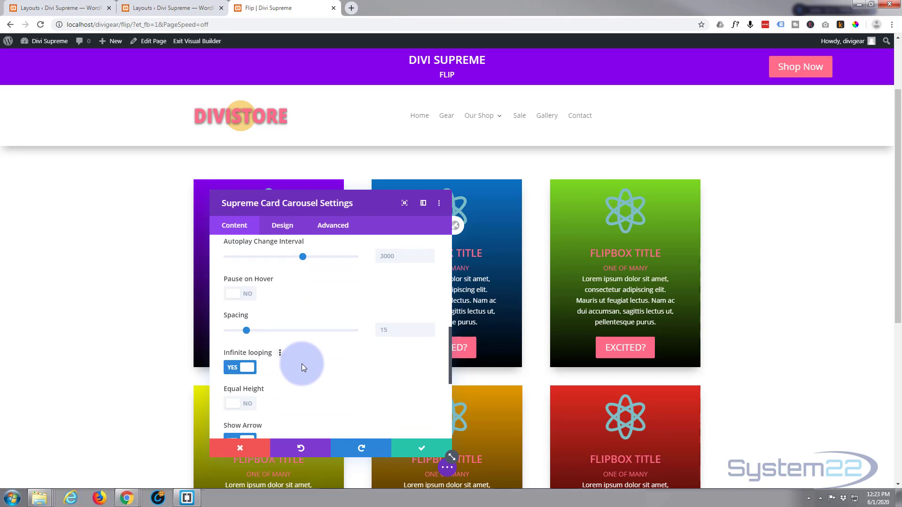
click(233, 293)
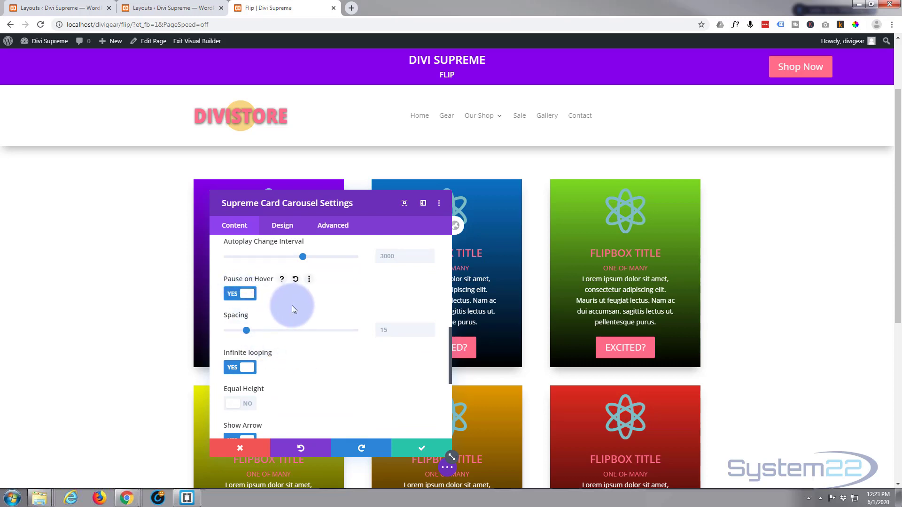
mouse_move(300, 321)
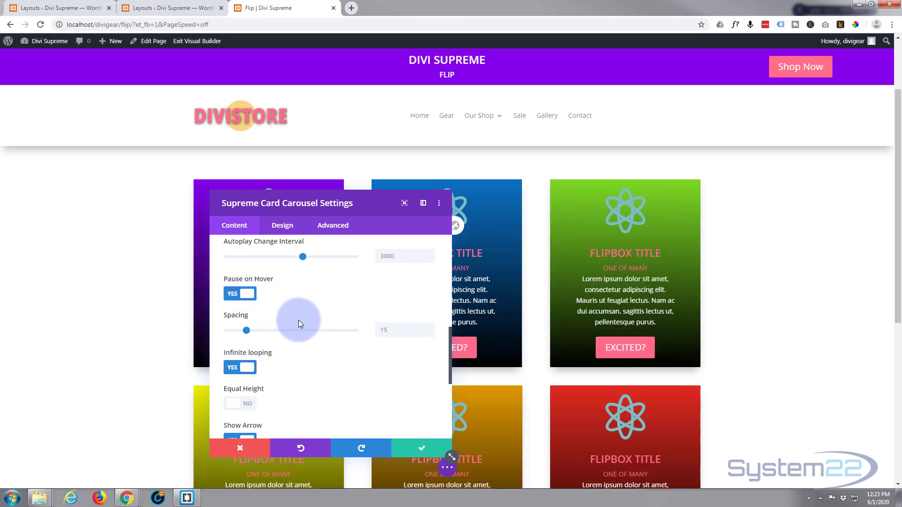
scroll(down, 3)
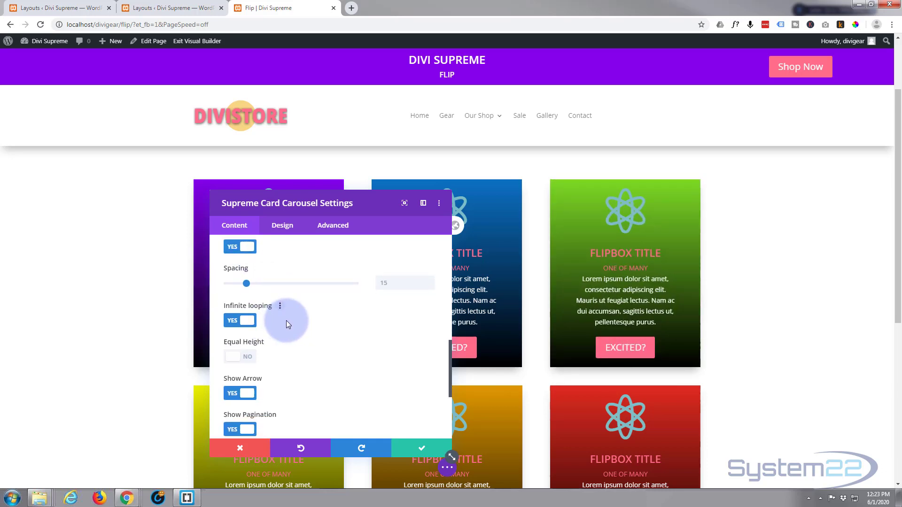
scroll(down, 3)
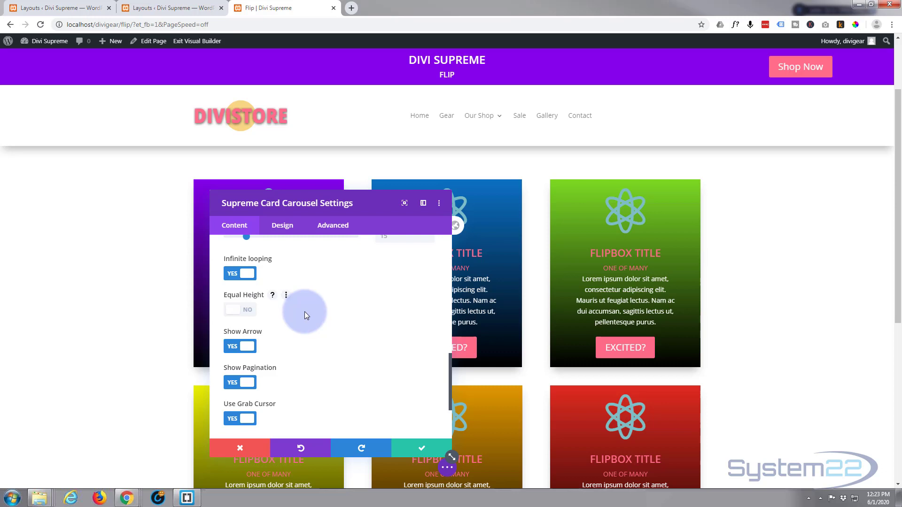
scroll(down, 3)
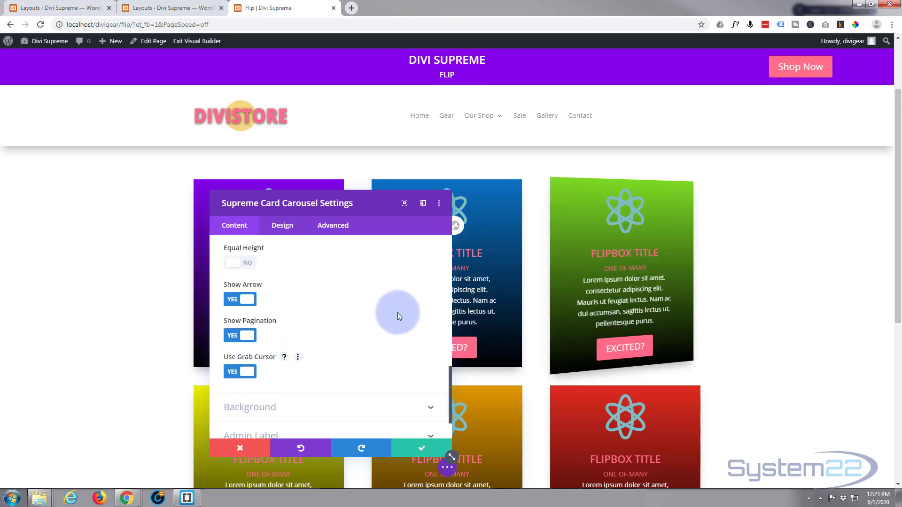
scroll(down, 3)
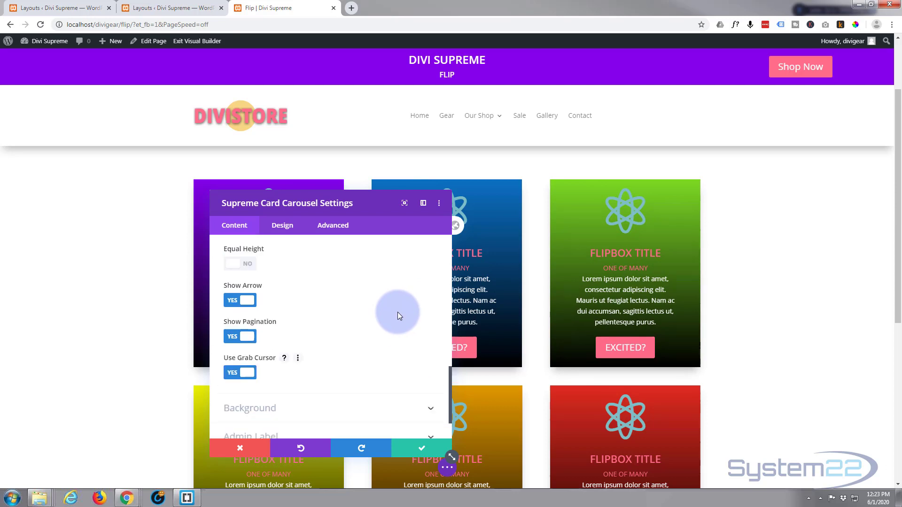
scroll(down, 3)
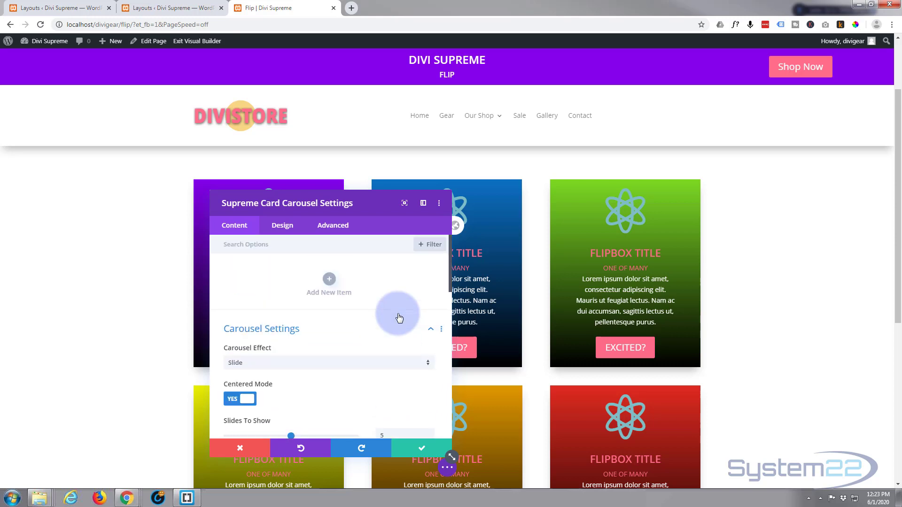
mouse_move(329, 280)
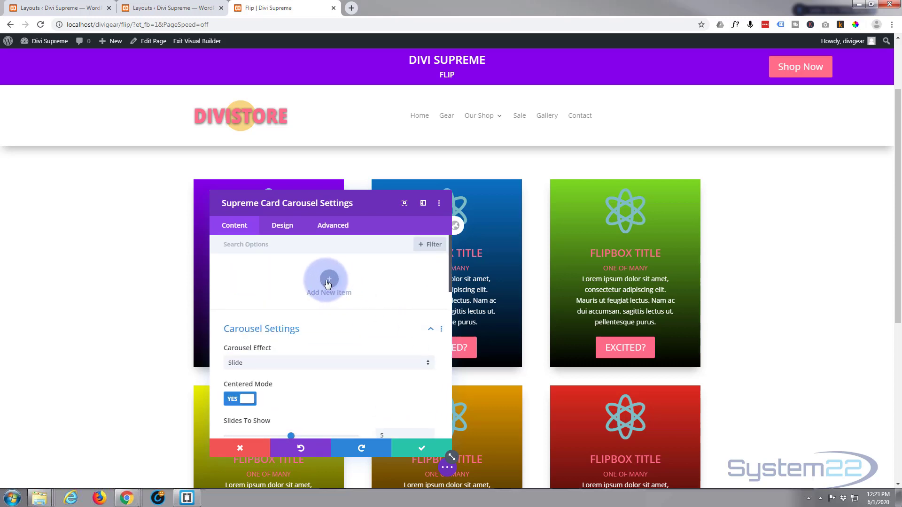
Add a new card item to the carousel and begin editing its title and content visually
click(329, 280)
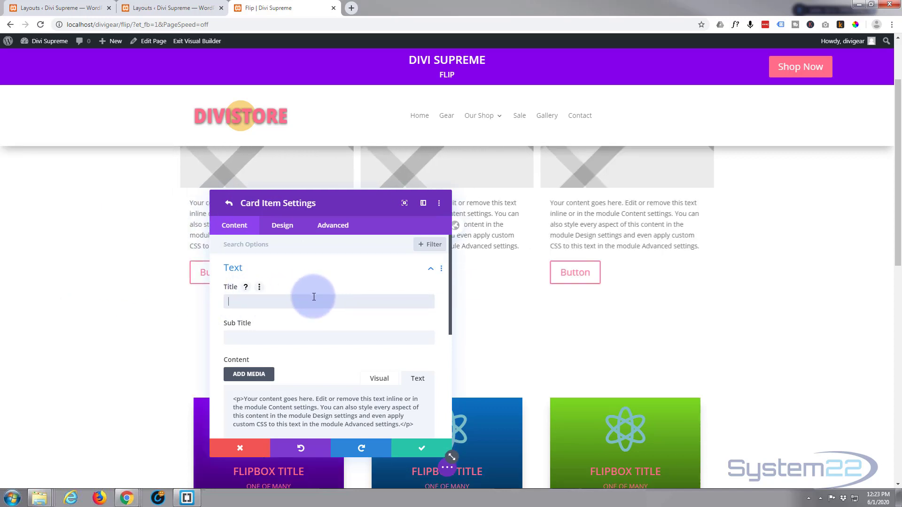
click(379, 332)
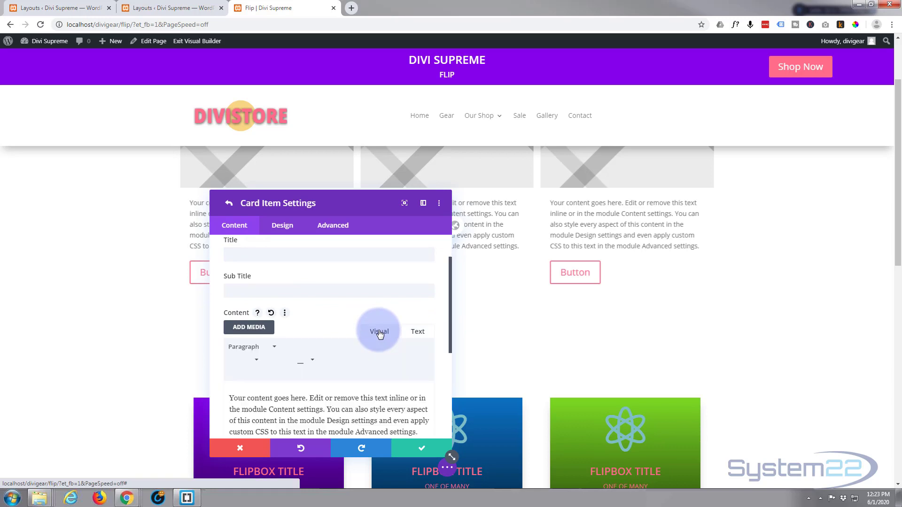
click(379, 332)
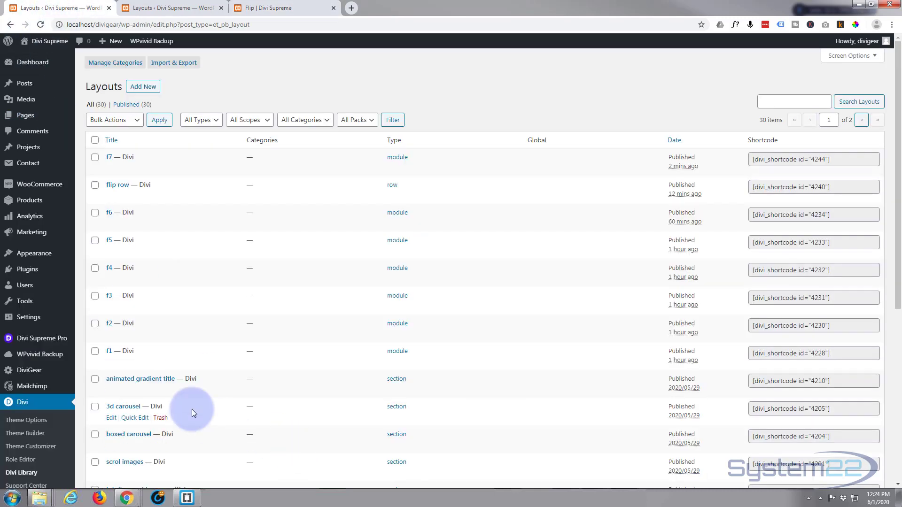
mouse_move(805, 354)
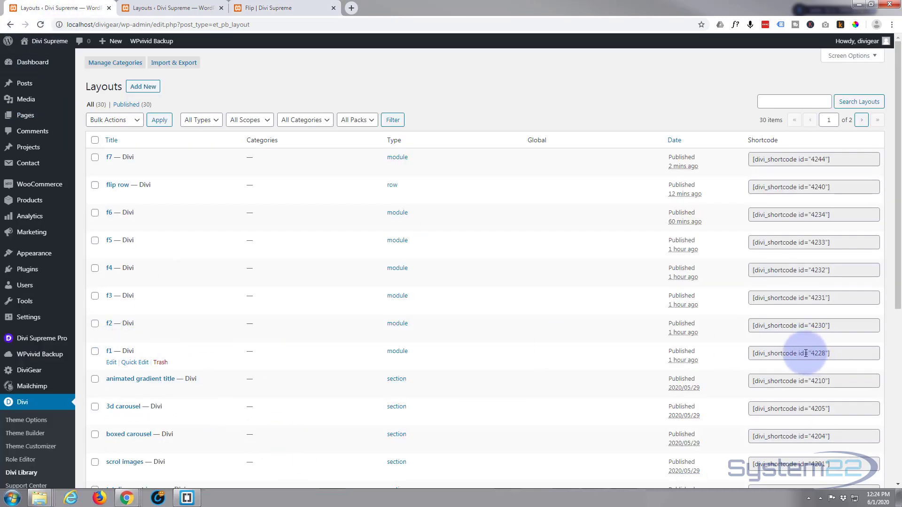
Grab the f1 layout's shortcode [divi_shortcode id="4228"] from the Divi Library list
click(813, 354)
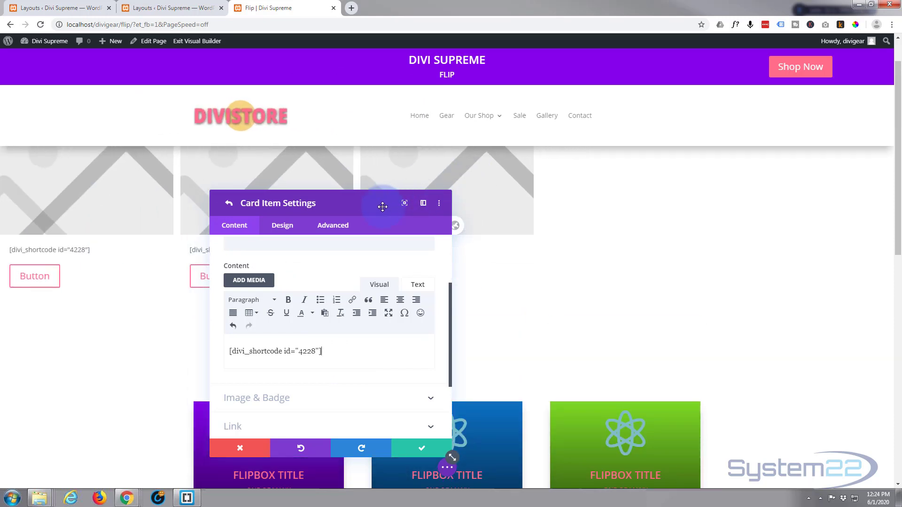
Move the settings aside and delete the card's placeholder image under Image & Badge
drag(382, 203, 720, 170)
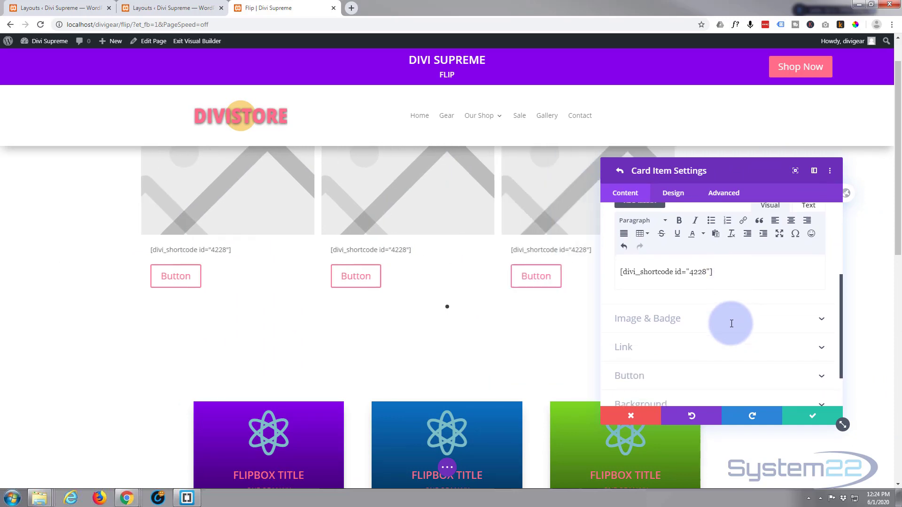
click(648, 319)
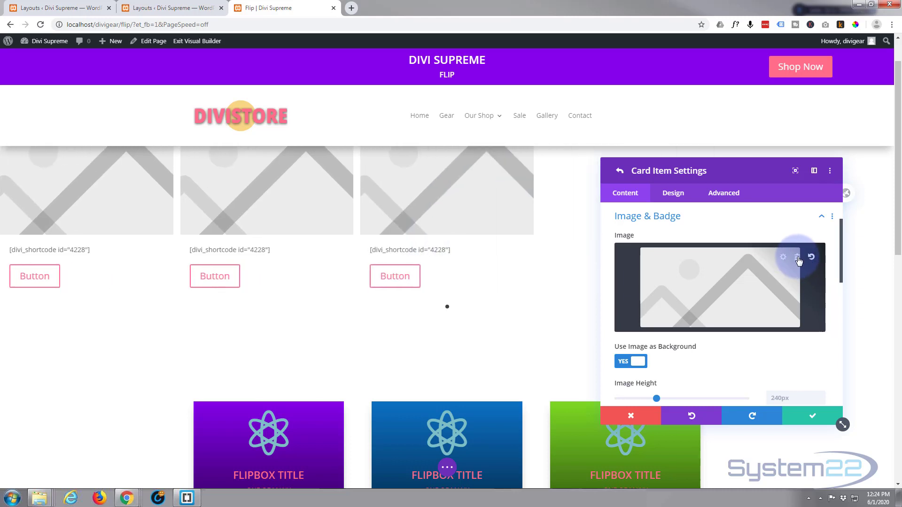
click(797, 257)
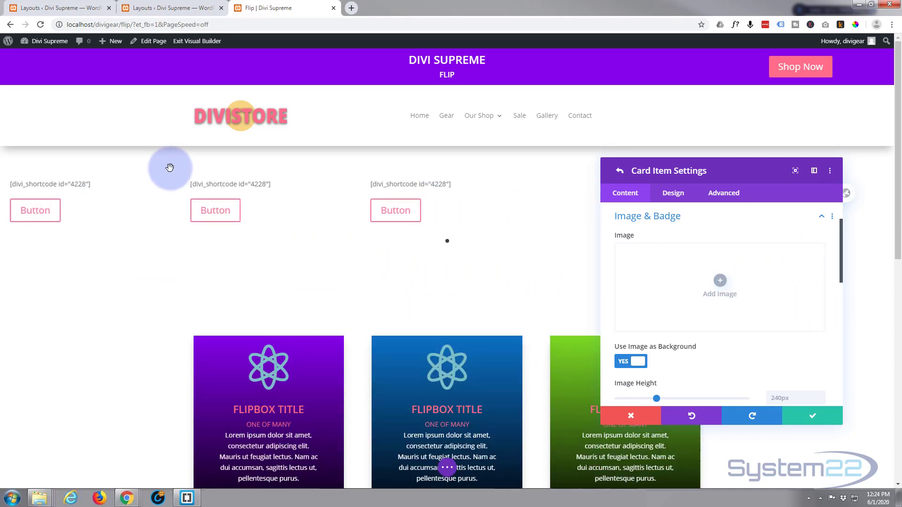
mouse_move(706, 322)
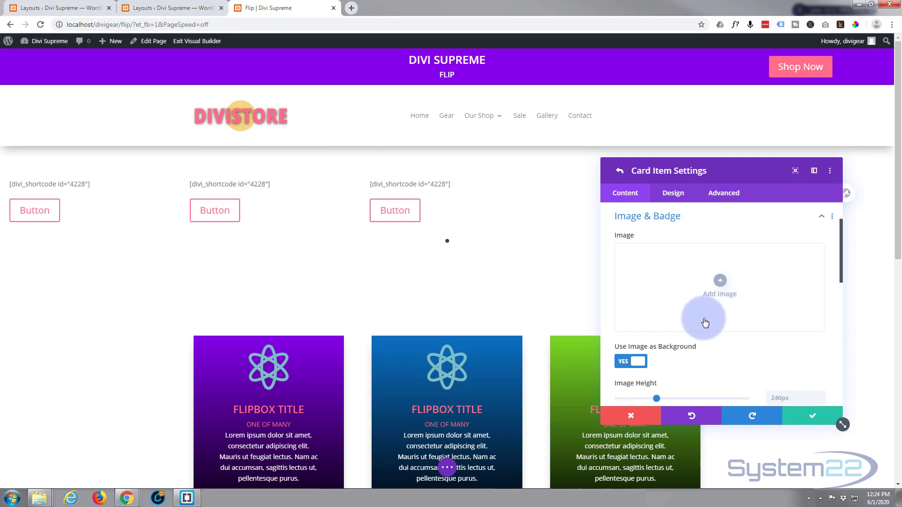
Reach the card's button options to clear its button text
scroll(down, 3)
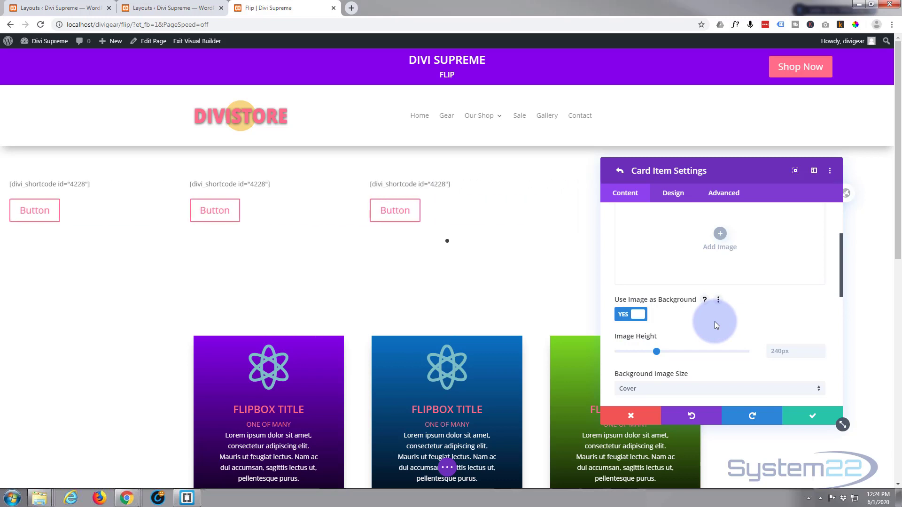
scroll(down, 3)
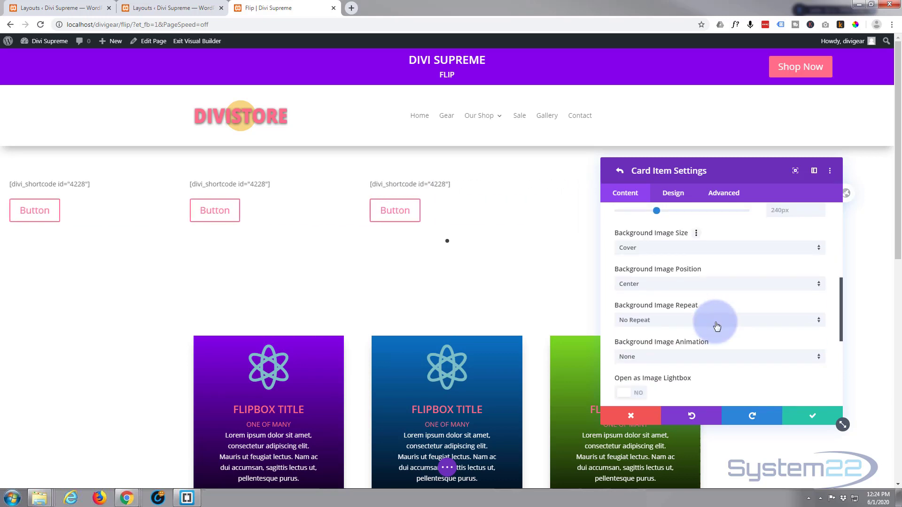
scroll(down, 3)
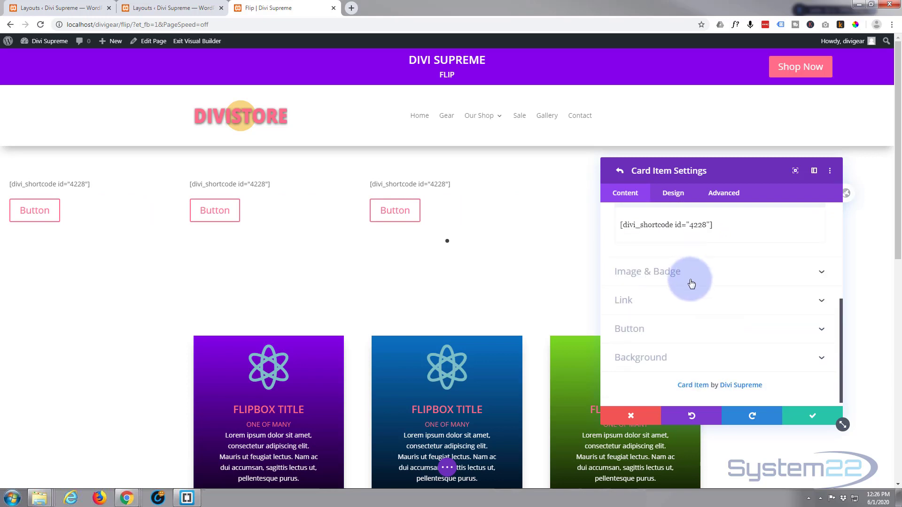
click(630, 329)
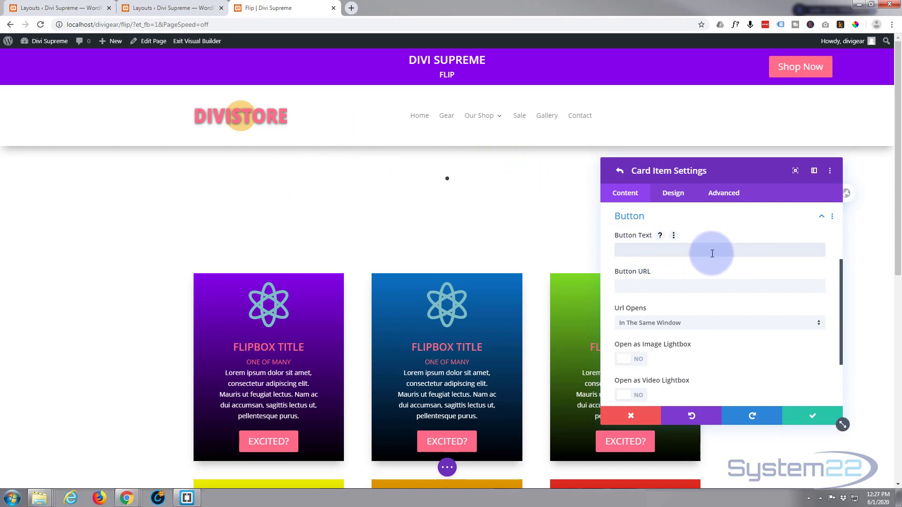
mouse_move(502, 166)
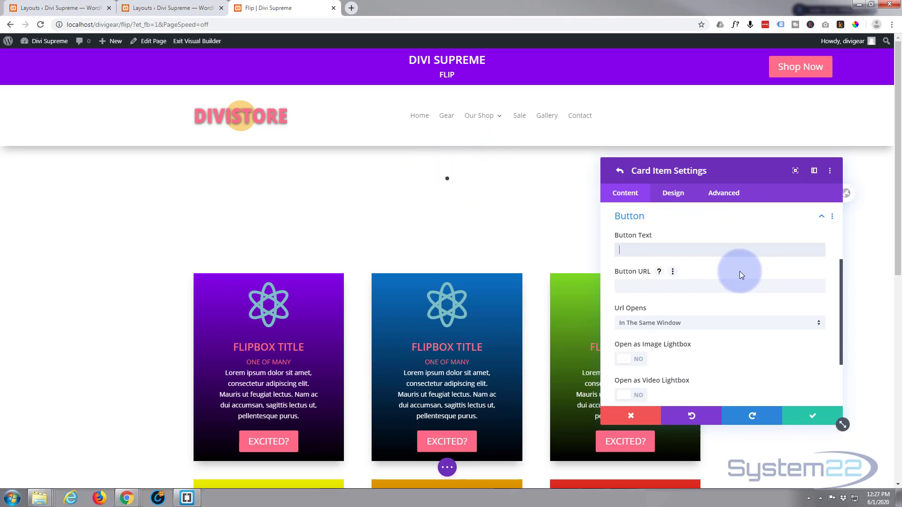
mouse_move(740, 271)
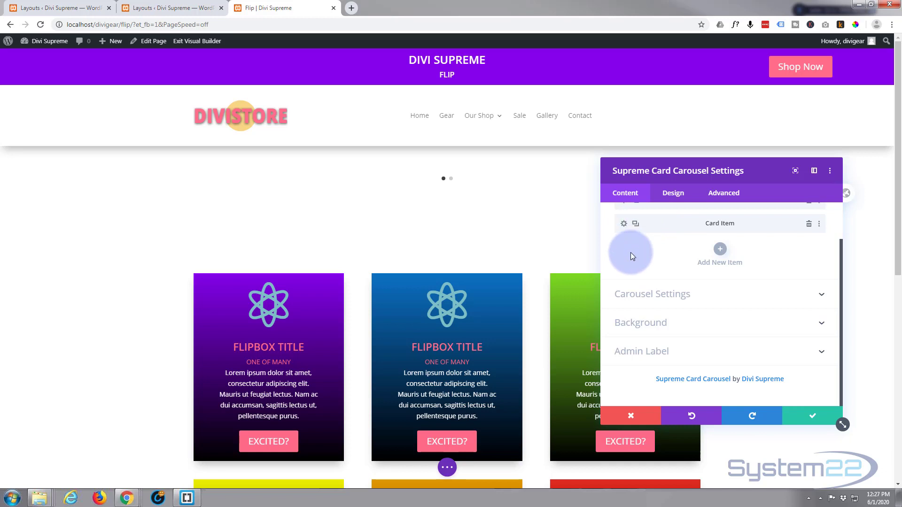
Duplicate the Card Item and load the f2 flip box library shortcode into the copy's settings
click(720, 249)
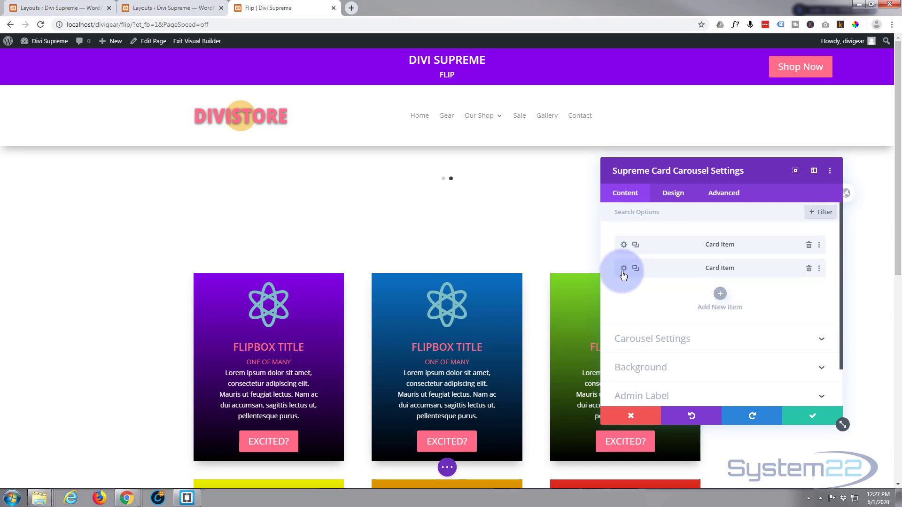
click(623, 268)
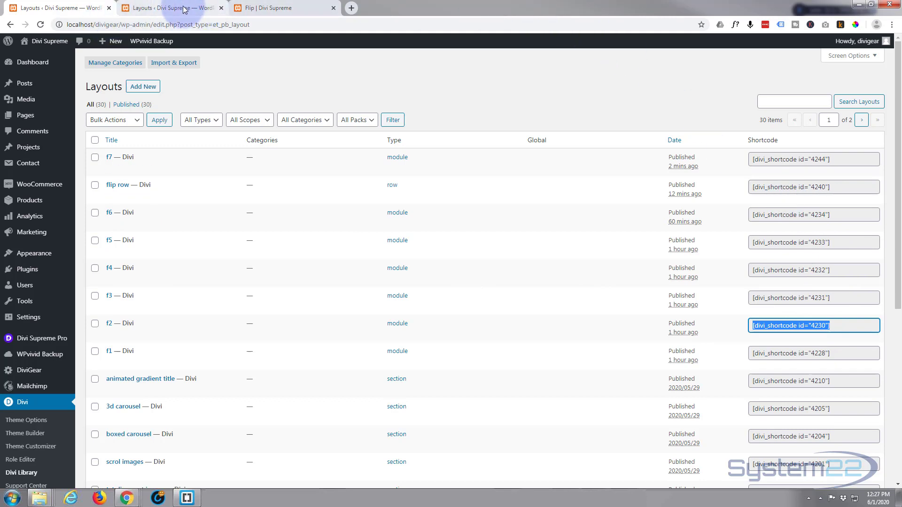
click(277, 8)
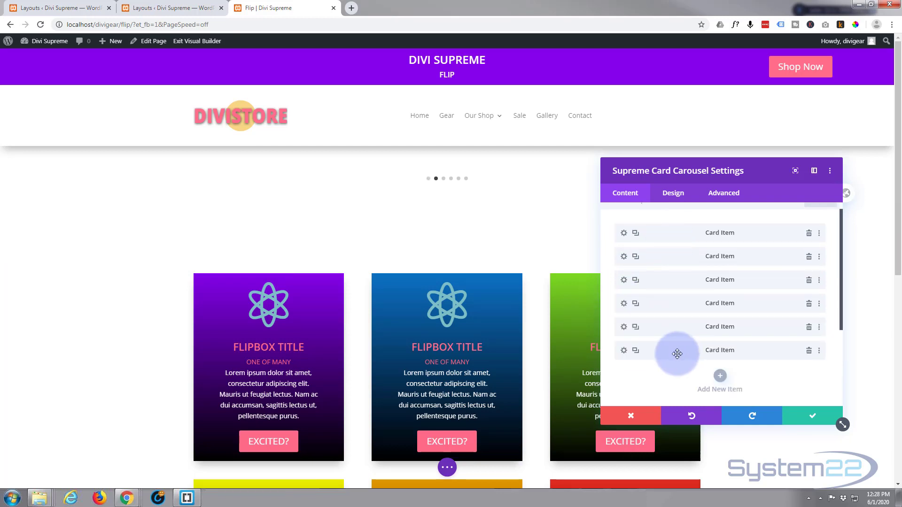
mouse_move(675, 374)
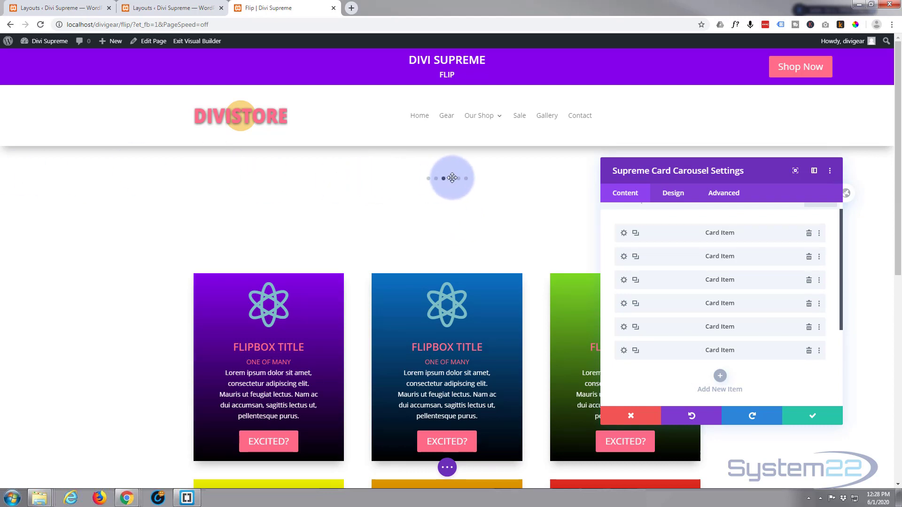
Make the pagination active dot purple and inactive dots rgba(131,0,233,0.23), then save the carousel styling
click(673, 193)
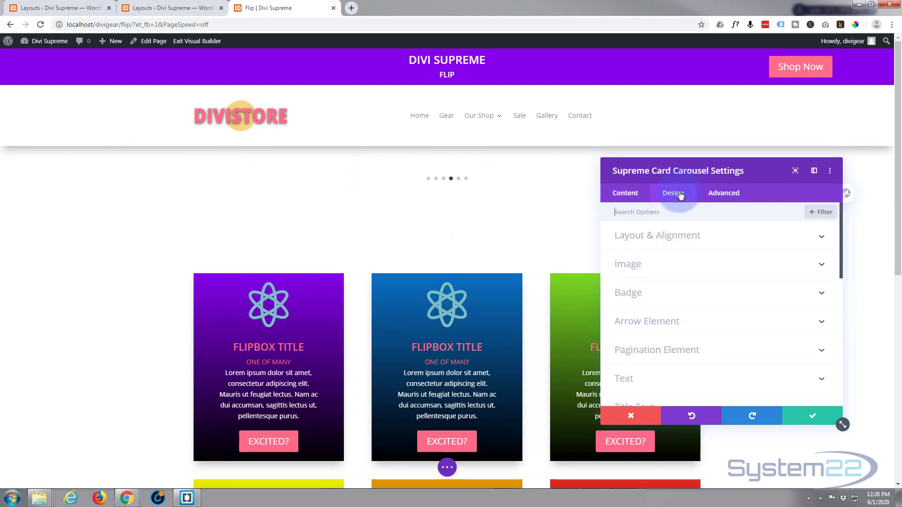
scroll(down, 3)
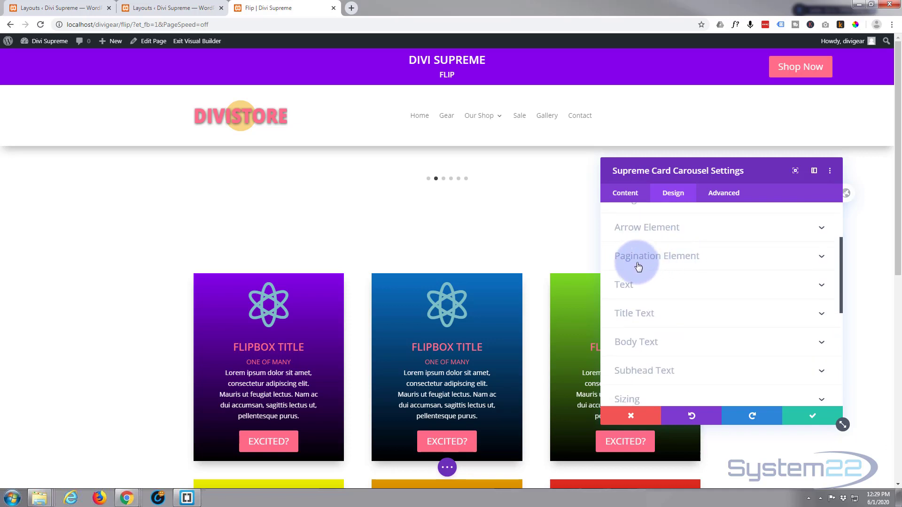
click(657, 255)
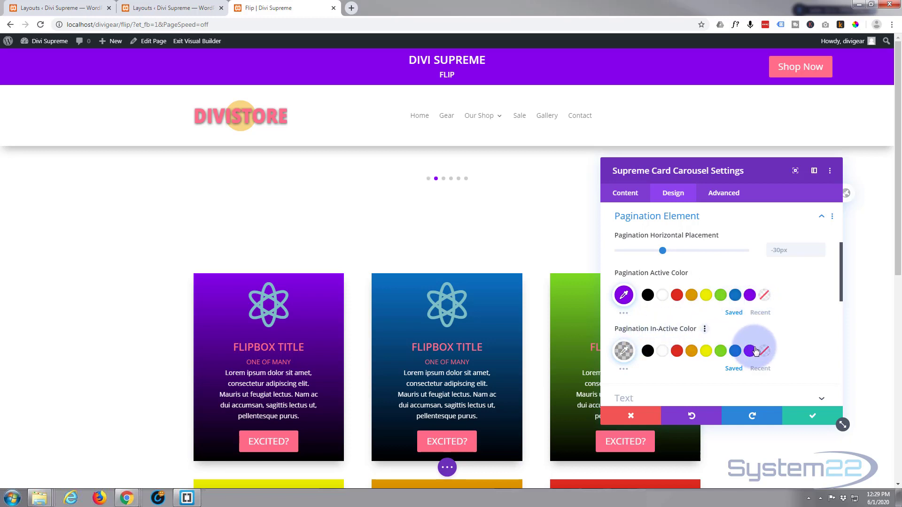
click(648, 352)
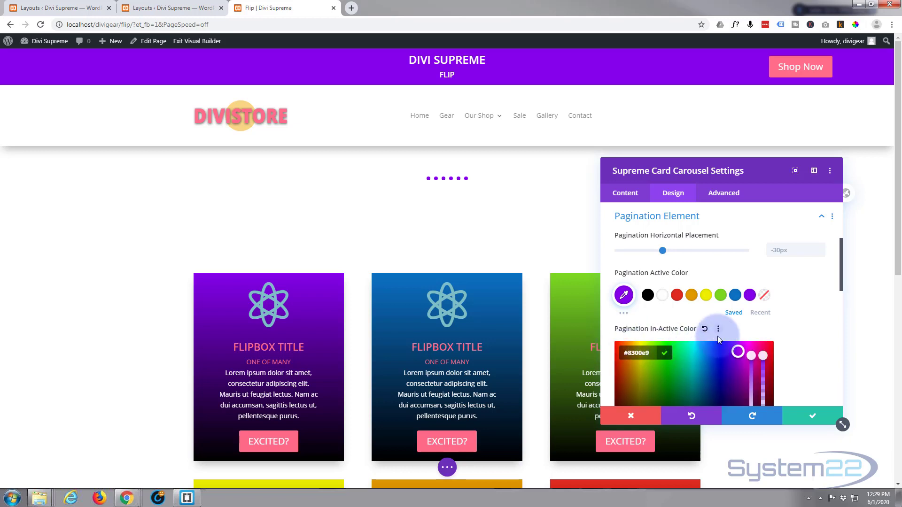
scroll(down, 3)
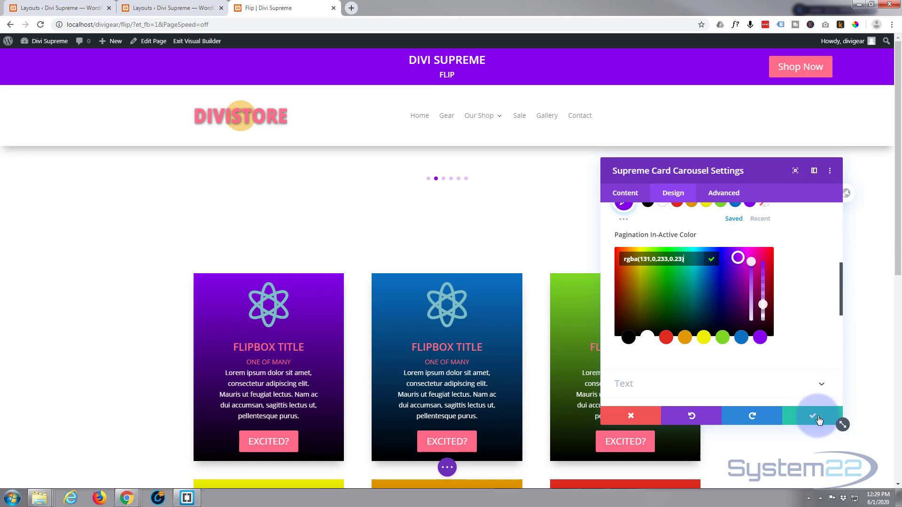
click(813, 416)
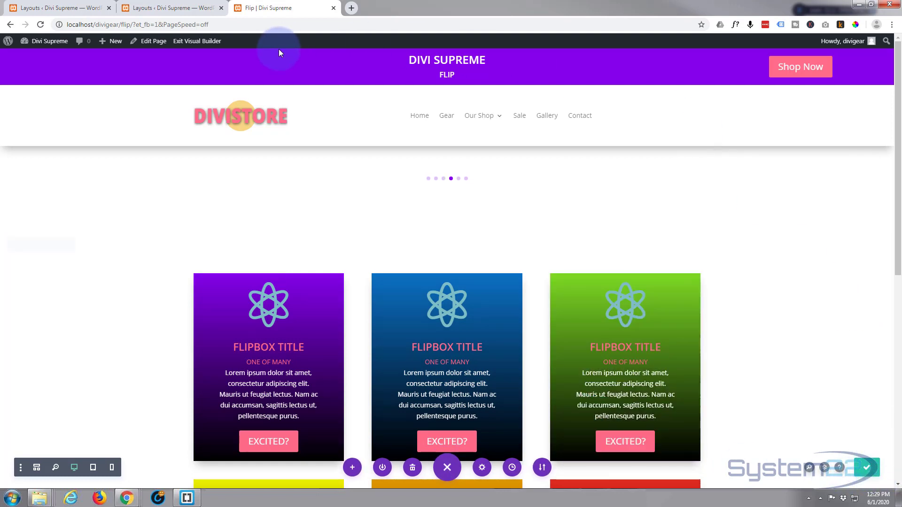
Exit the Visual Builder to view the live Flip page with the flip box carousel and purple dots
click(197, 41)
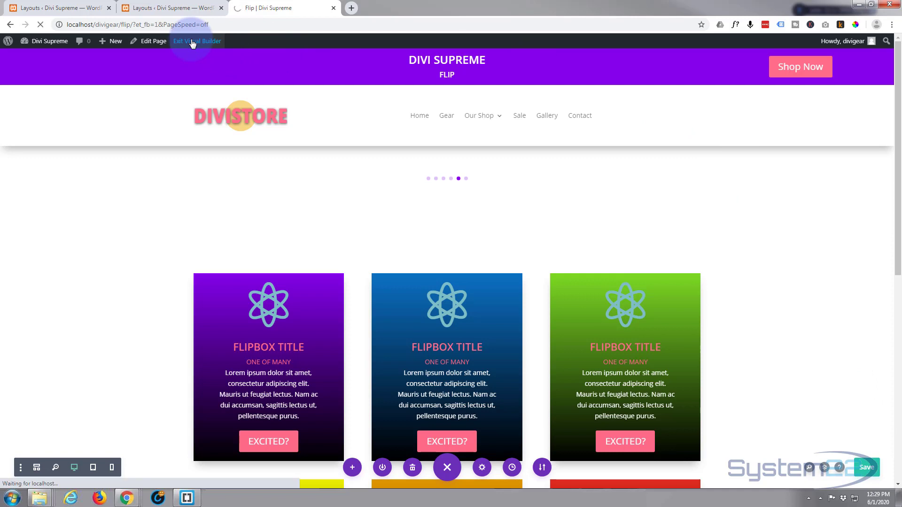
click(197, 40)
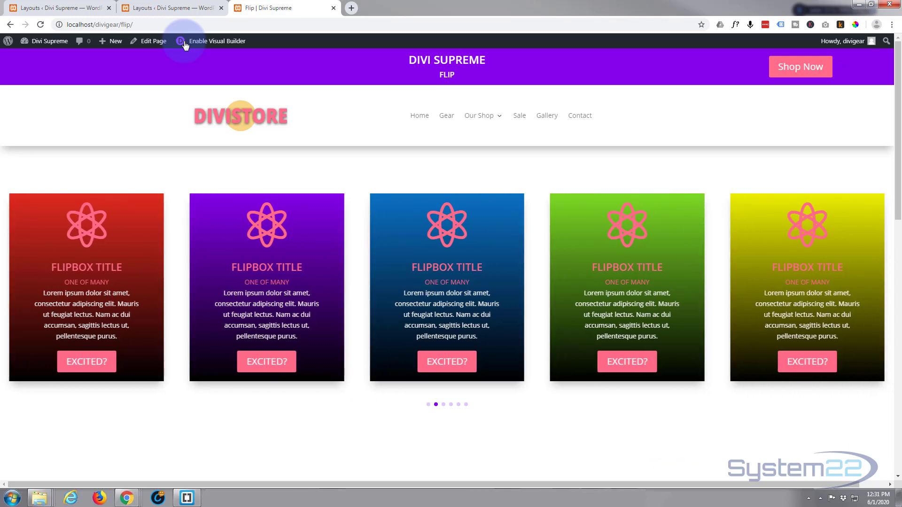
mouse_move(181, 42)
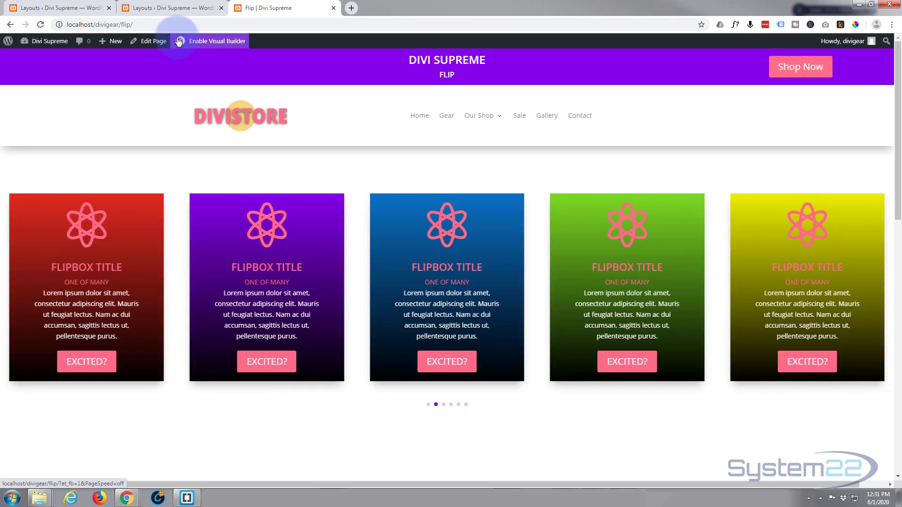